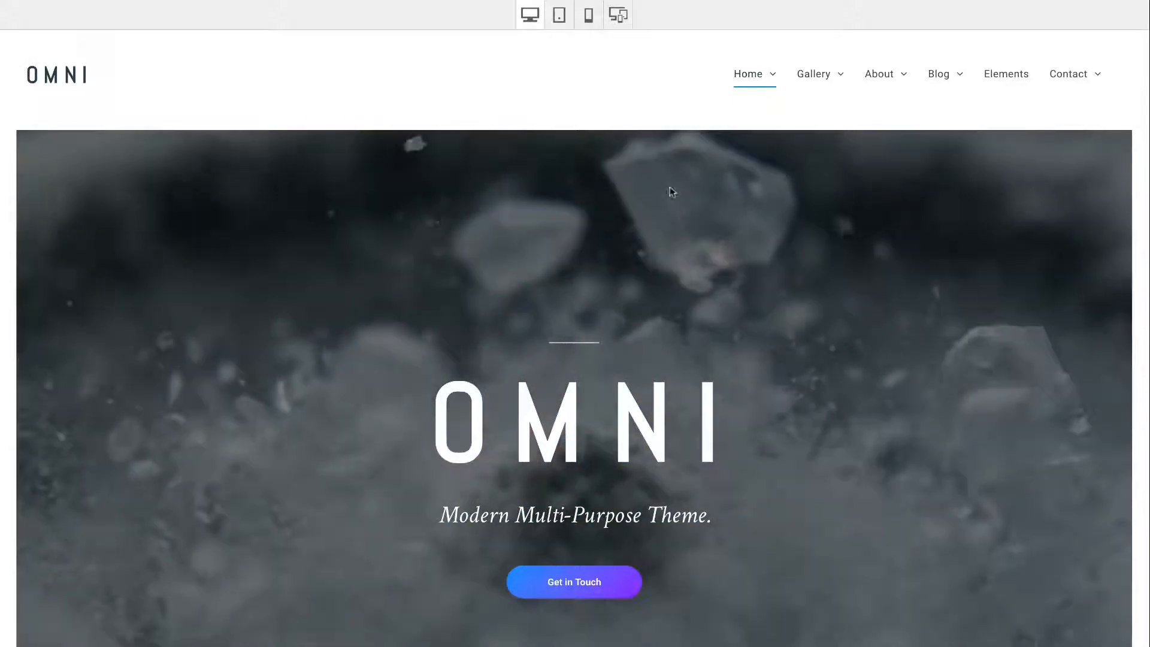
# Step: Scroll down through the Omni home page sections in the preview
pyautogui.scroll(-3)
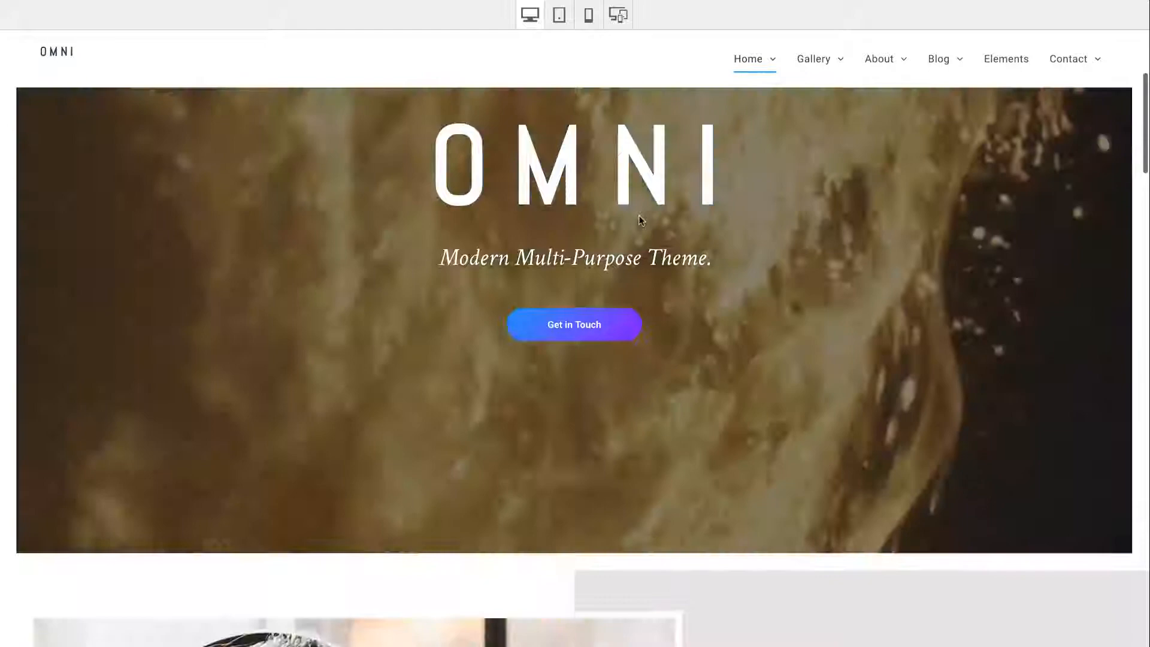
pyautogui.scroll(-3)
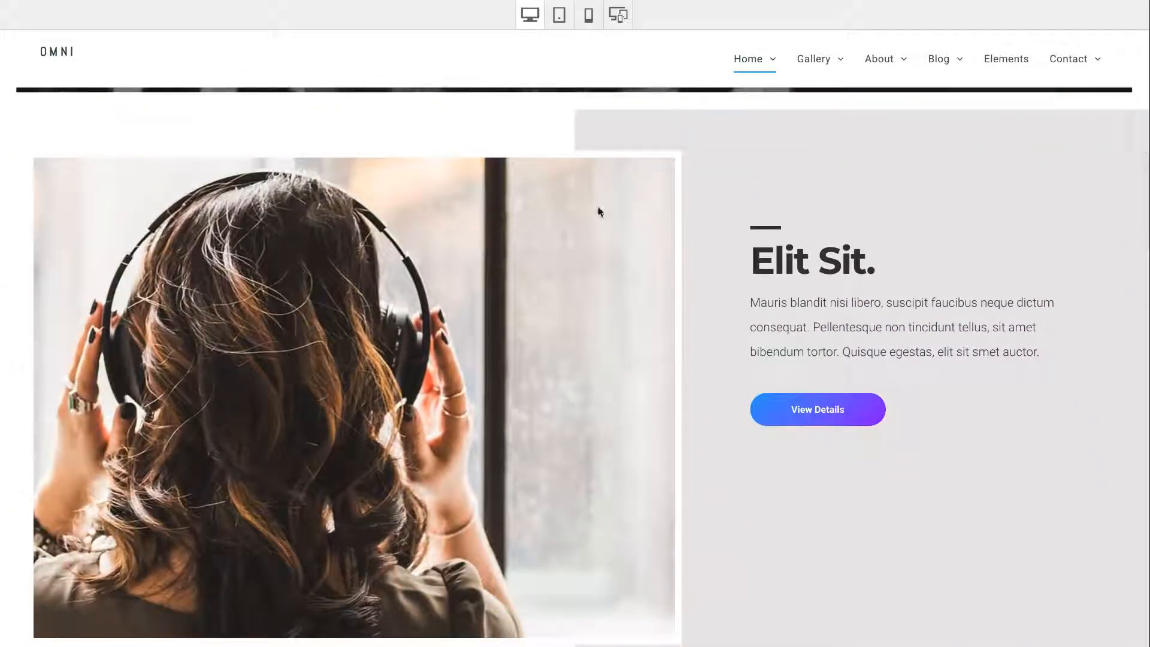
pyautogui.scroll(-3)
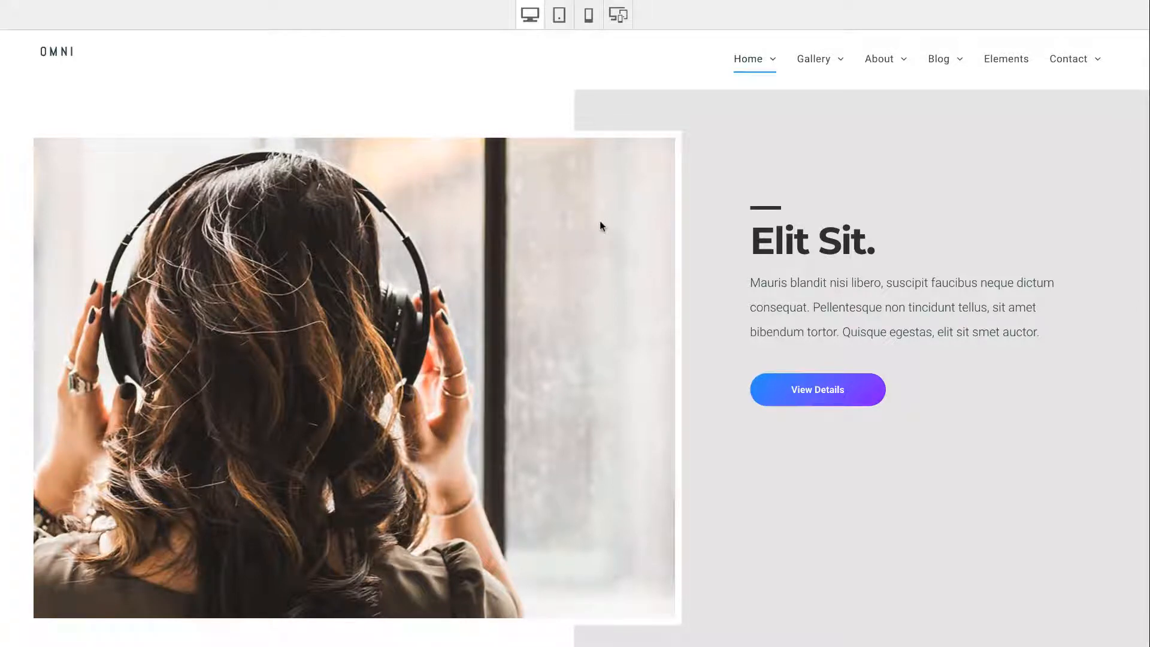
pyautogui.scroll(-3)
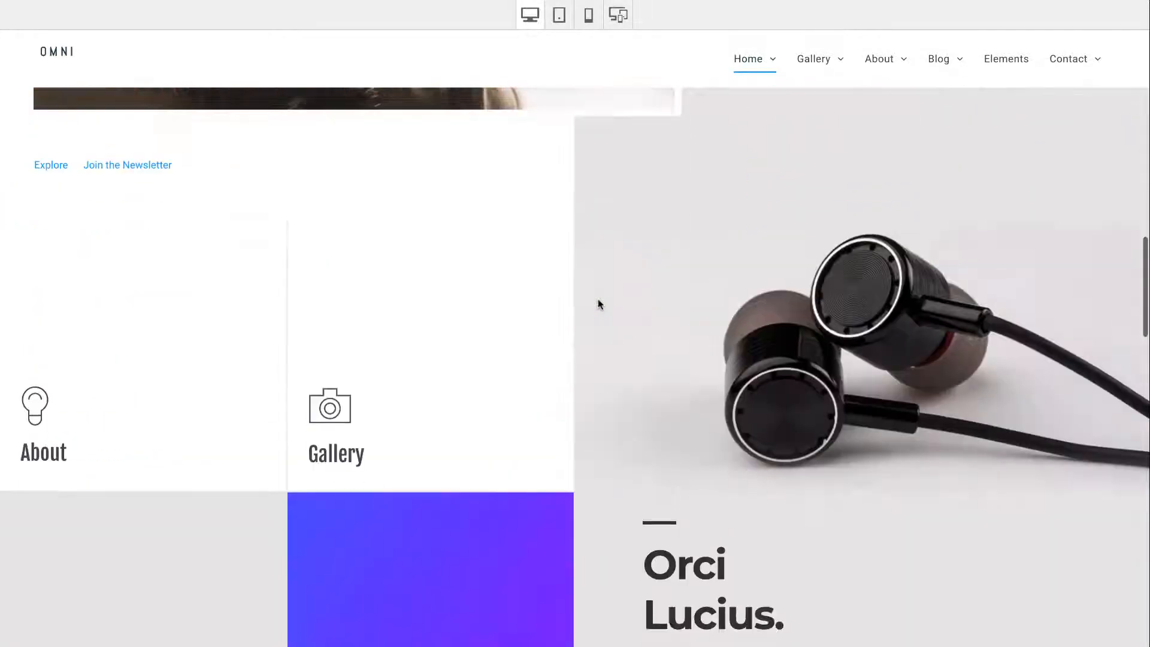
pyautogui.scroll(-3)
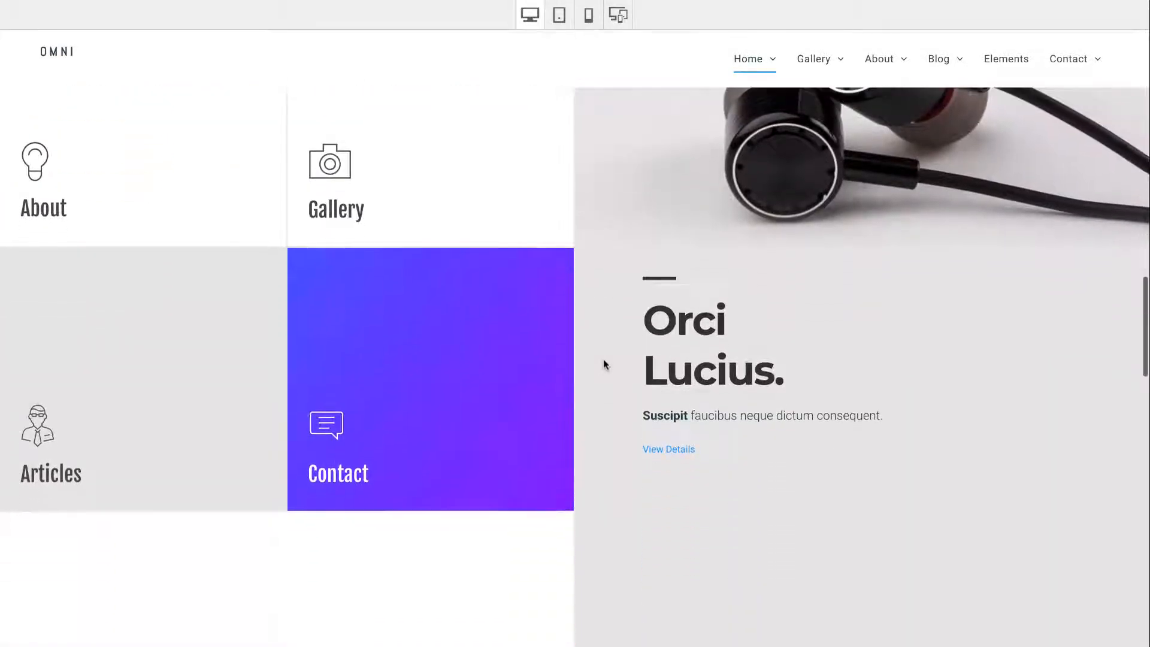
pyautogui.scroll(-3)
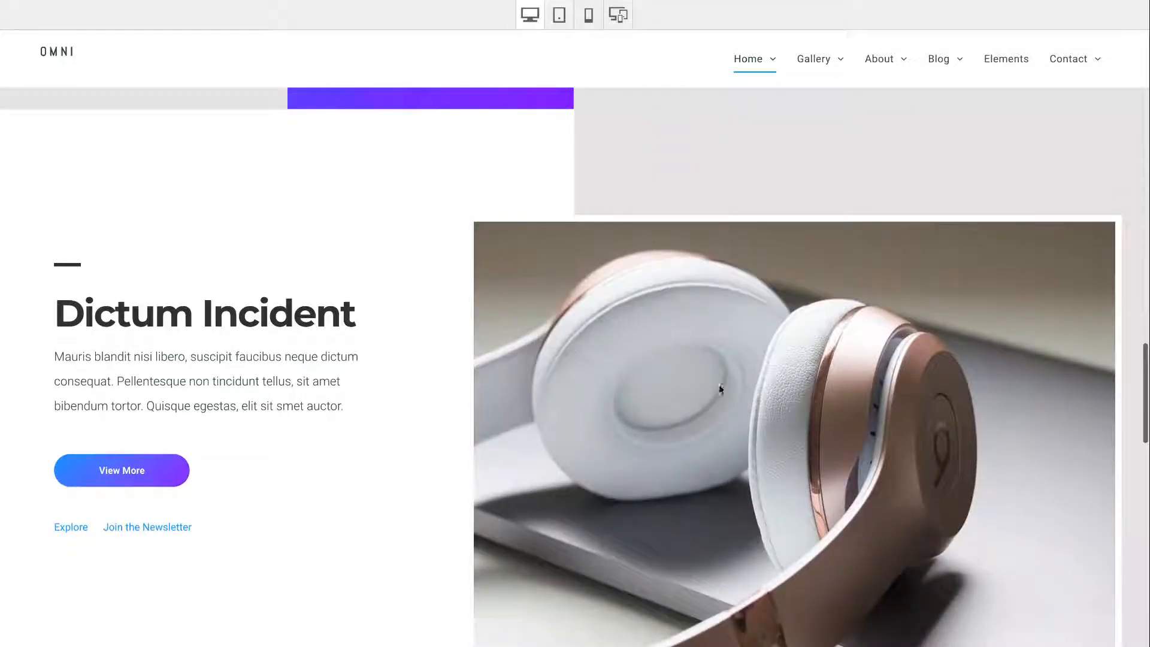
pyautogui.scroll(-3)
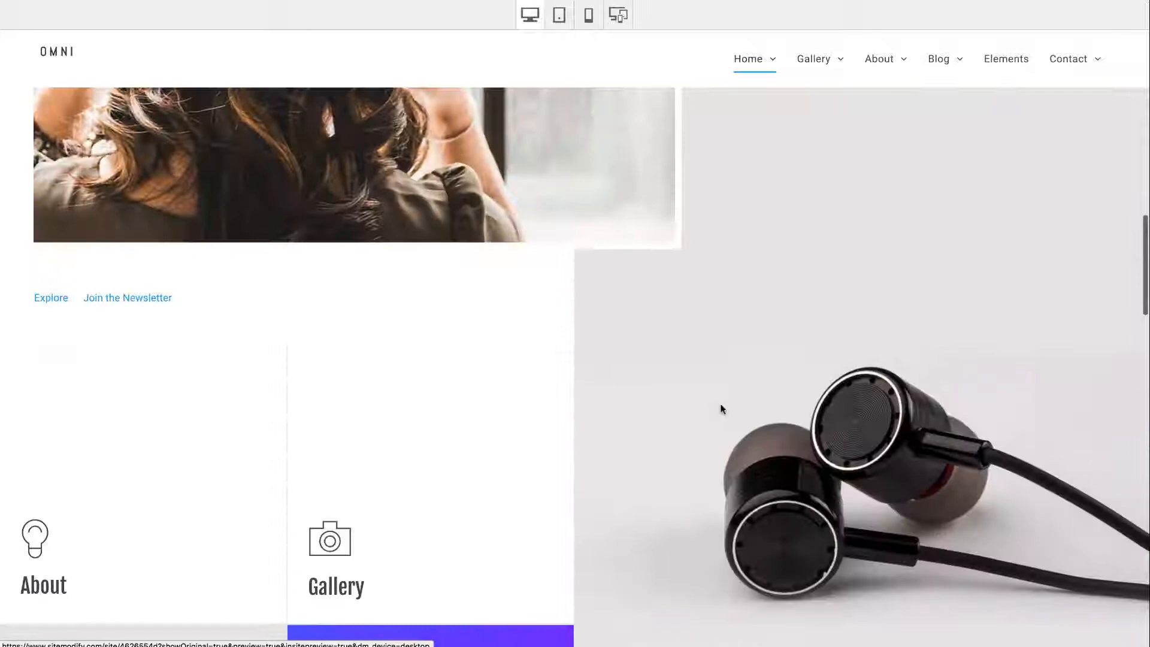
# Step: Navigate to the Home Carousel page, the Photo Grid gallery, and the About page menu
pyautogui.click(747, 59)
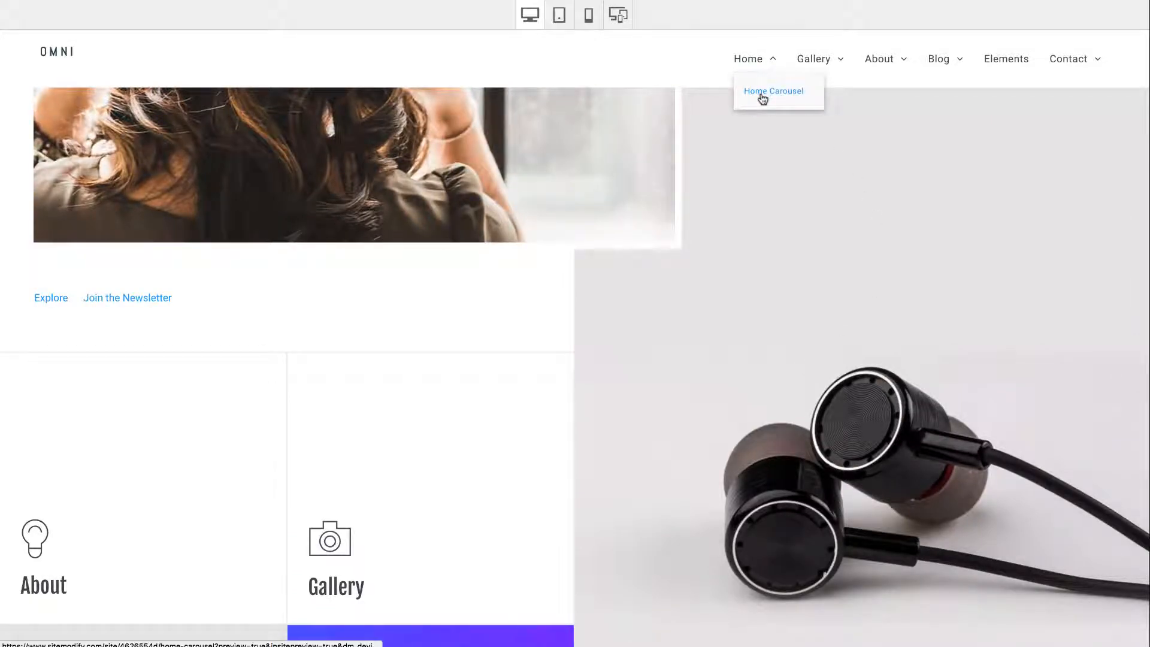
pyautogui.click(772, 91)
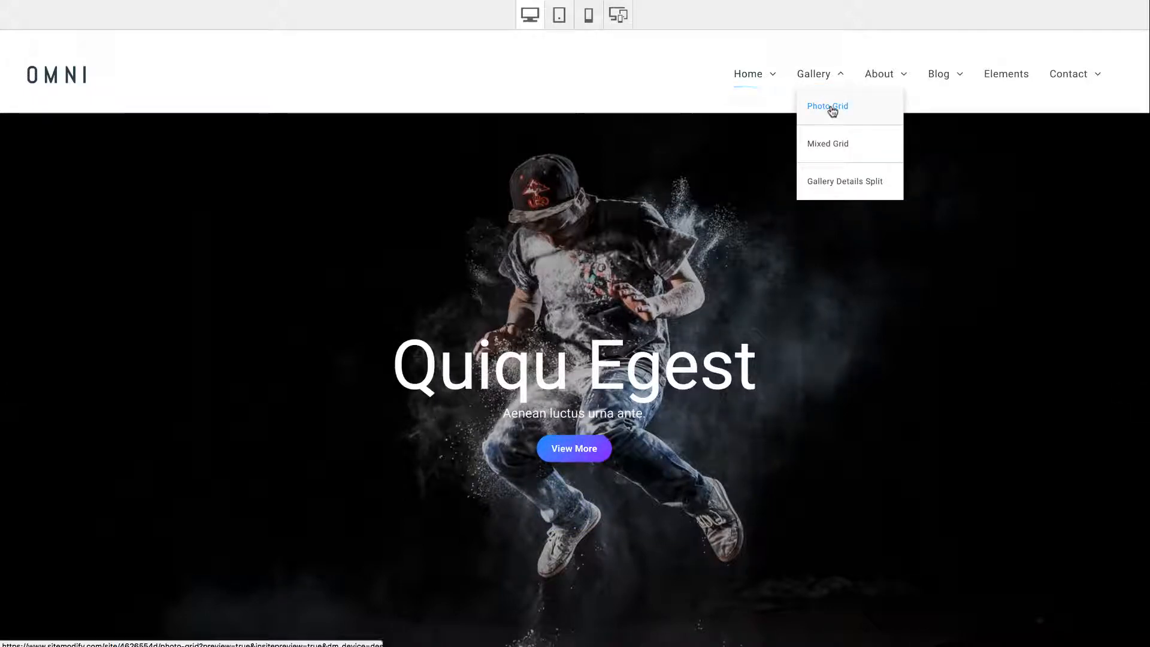
pyautogui.click(828, 105)
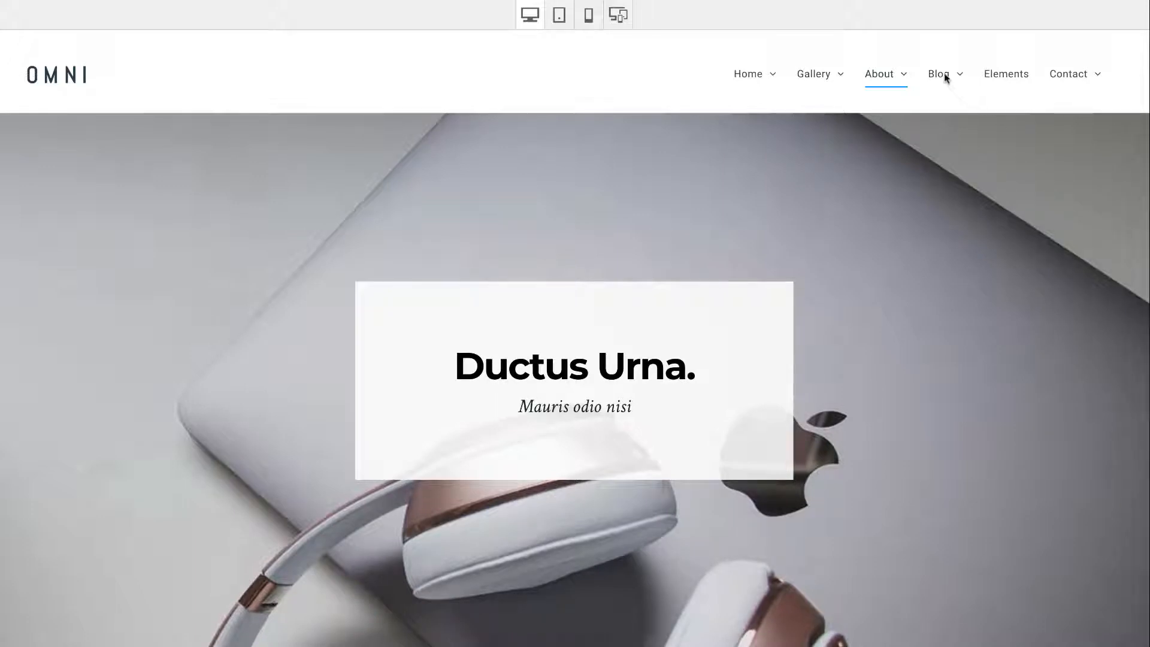
pyautogui.click(939, 73)
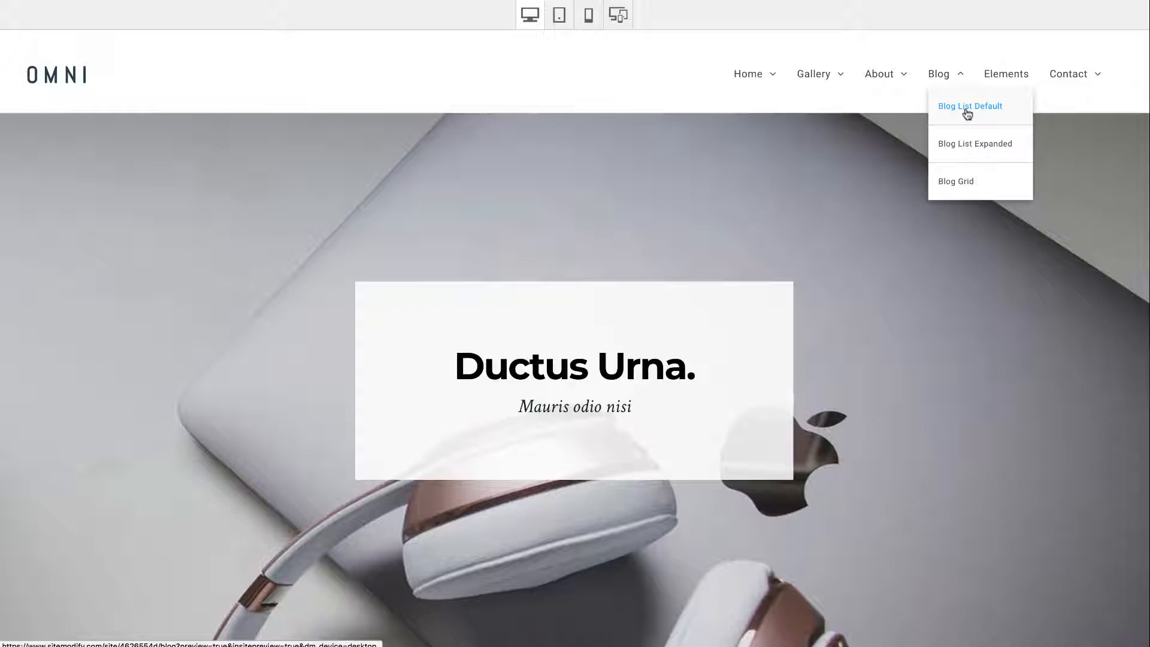
# Step: Load the Blog List Default page and browse its posts toward Aliquam Pharetra
pyautogui.click(969, 105)
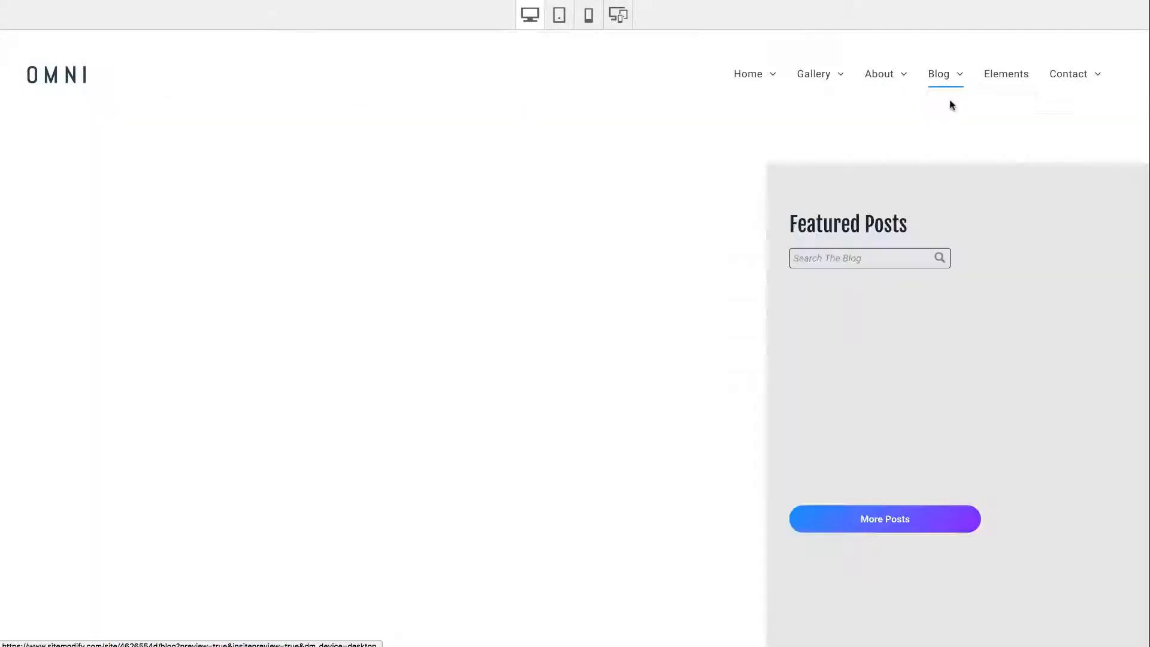
pyautogui.click(938, 73)
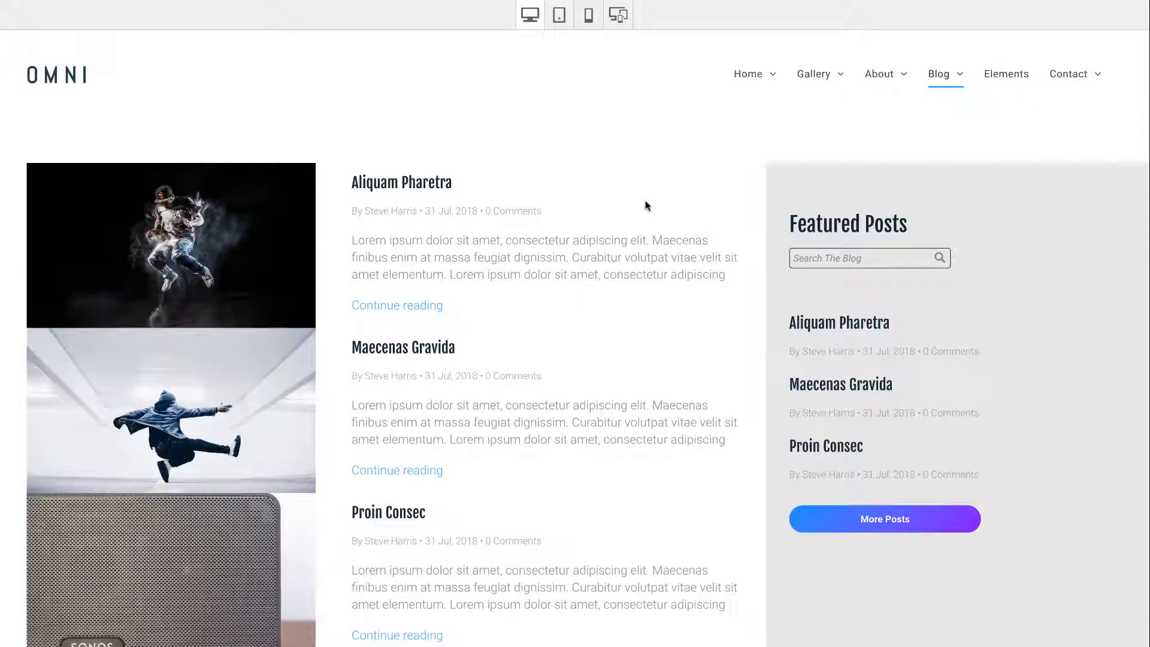
pyautogui.scroll(-3)
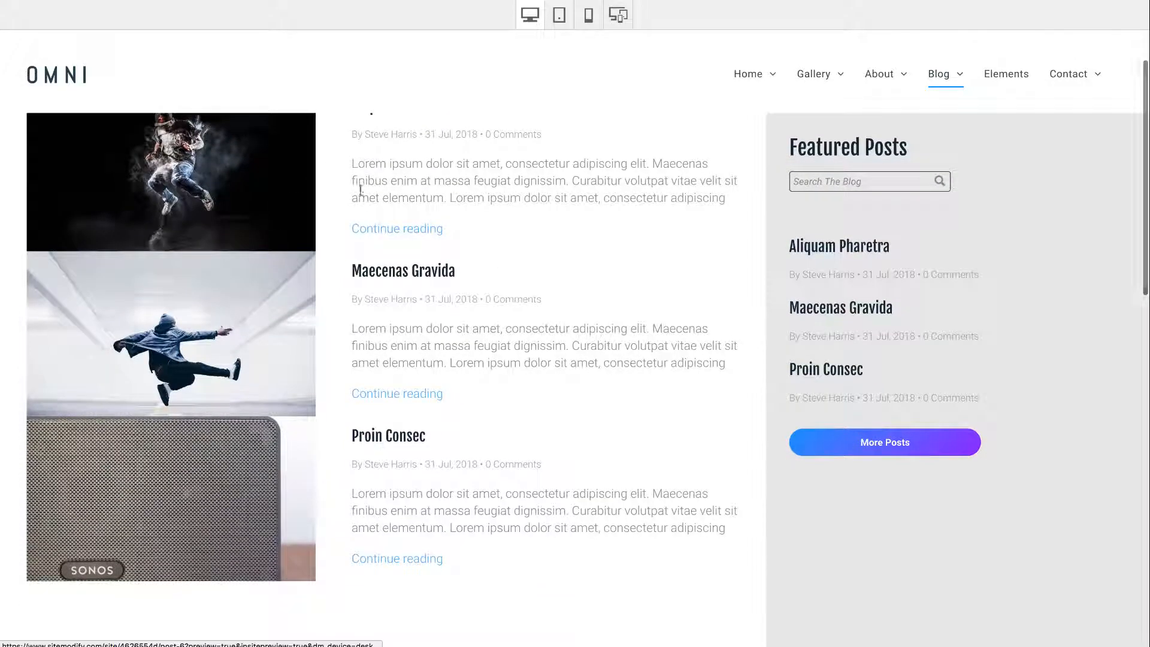
pyautogui.scroll(-3)
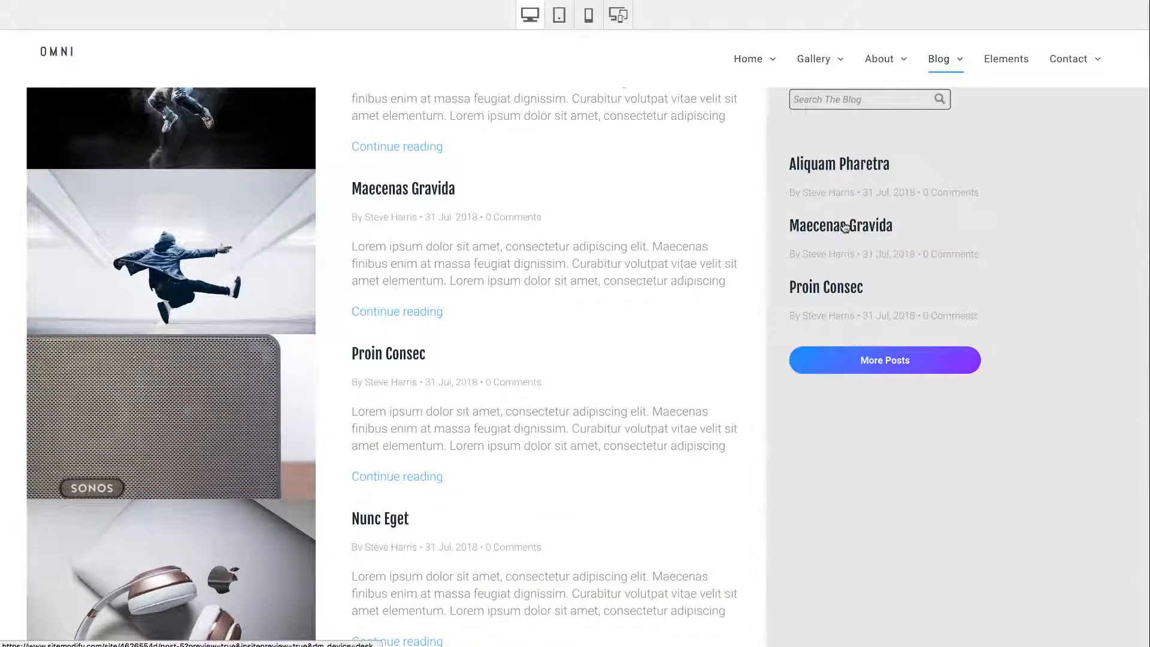
pyautogui.scroll(3)
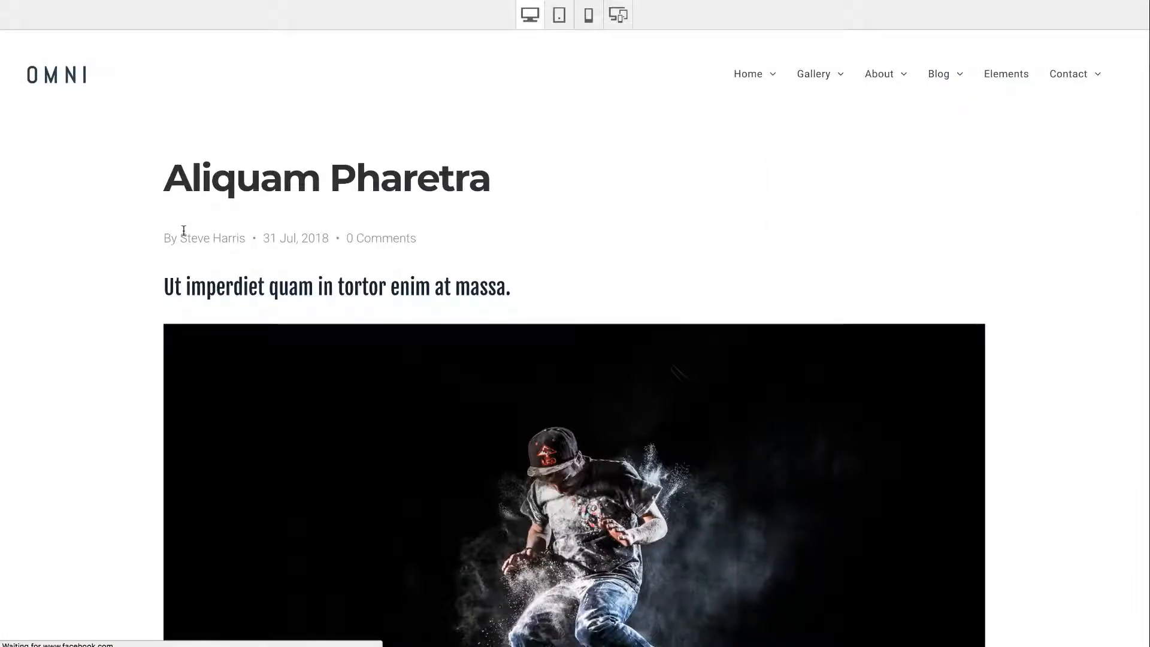
# Step: Load the Blog List Expanded page and browse posts like Donec Commodo and Nunc Eget
pyautogui.click(939, 73)
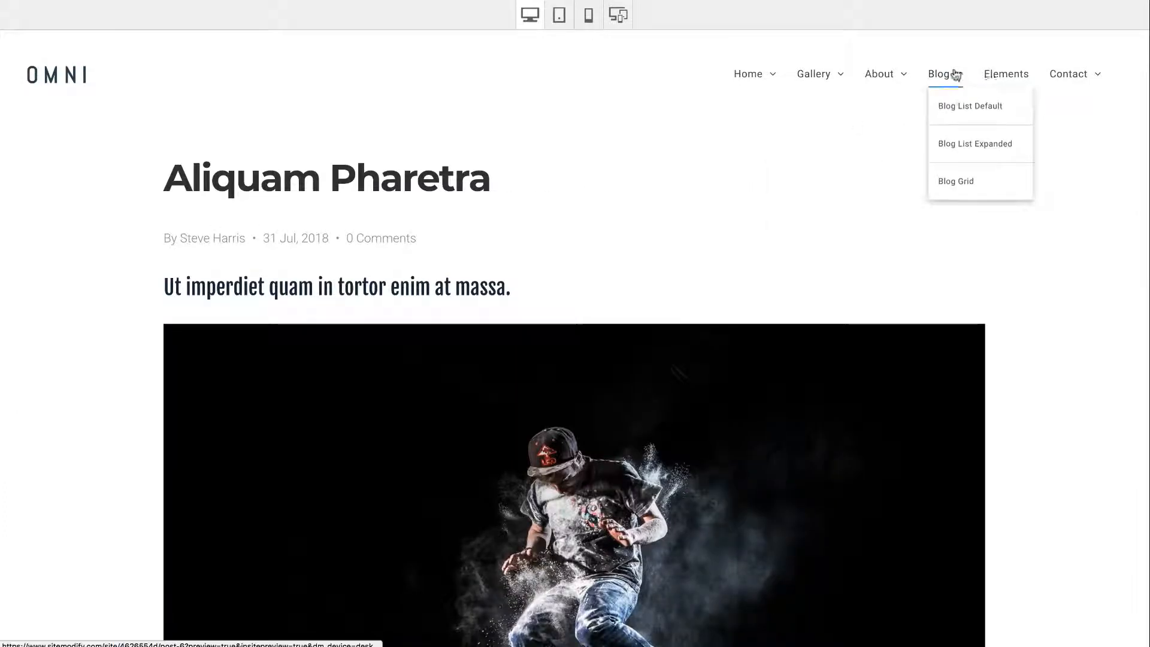
pyautogui.click(975, 143)
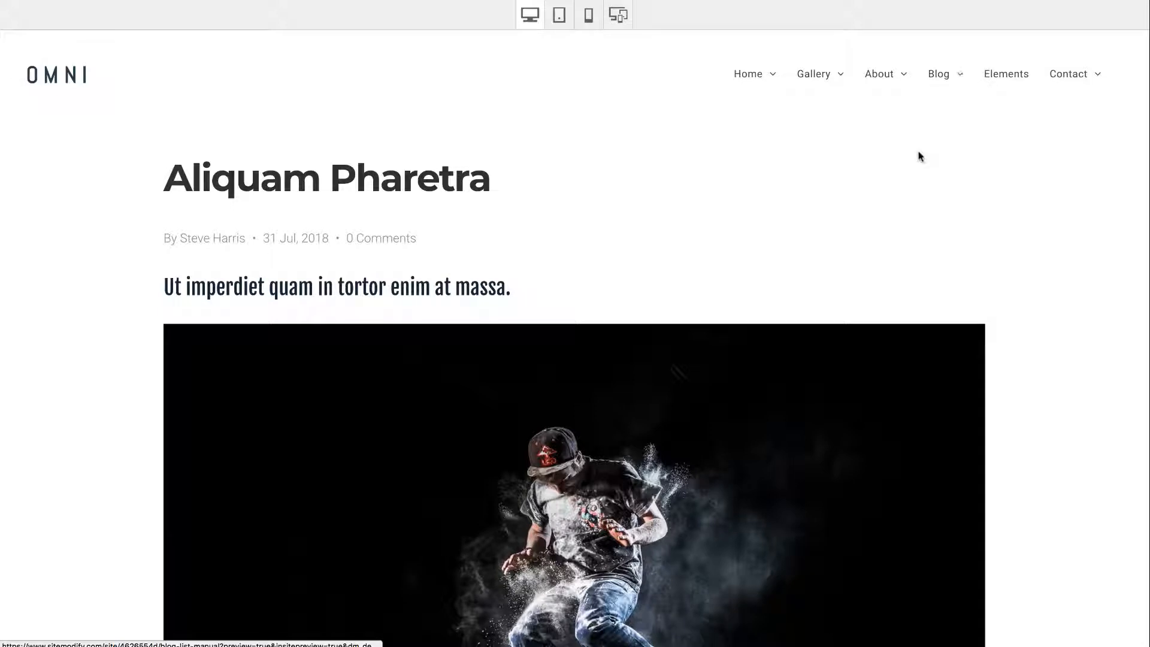
pyautogui.click(939, 73)
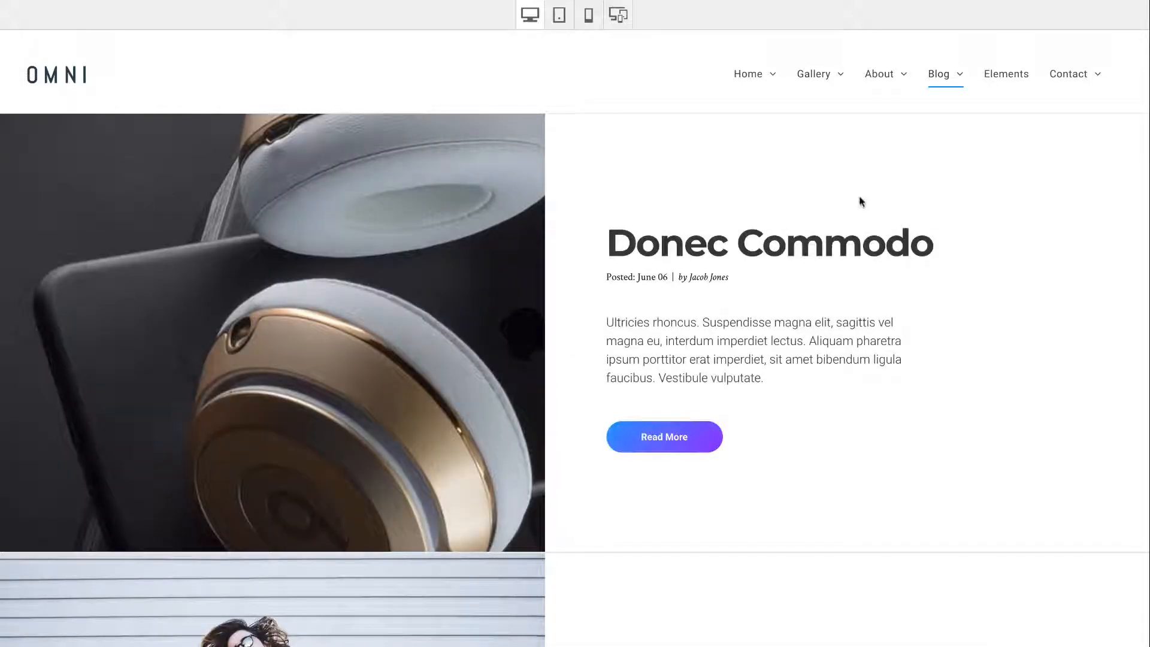
pyautogui.moveTo(854, 200)
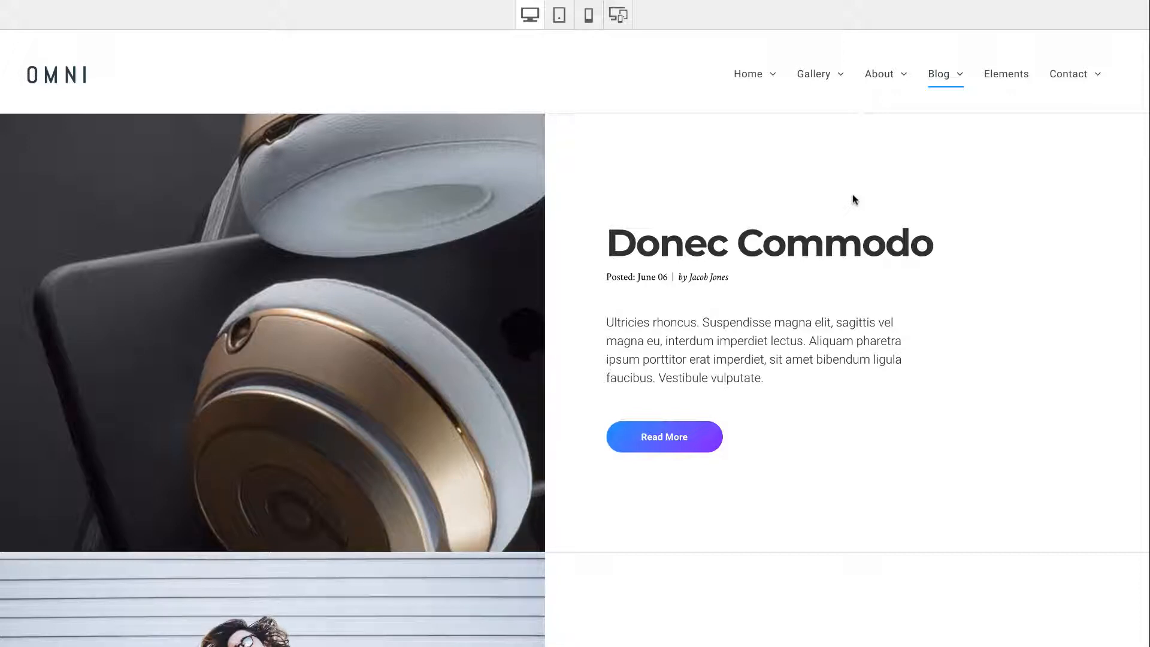
pyautogui.moveTo(473, 316)
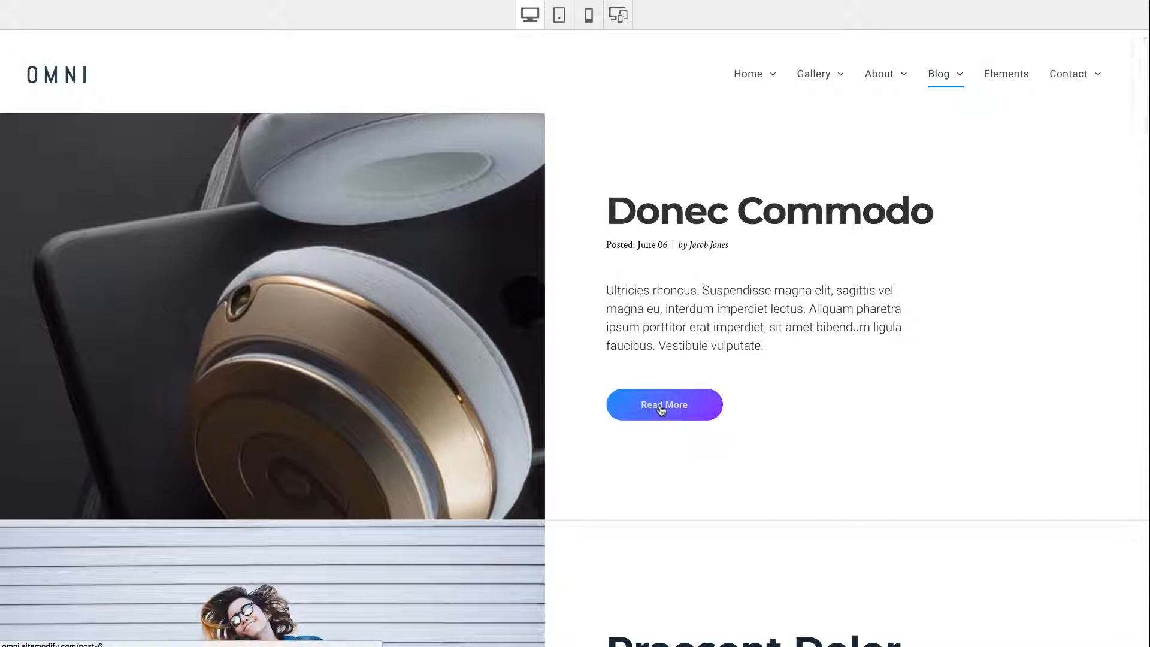
pyautogui.scroll(-3)
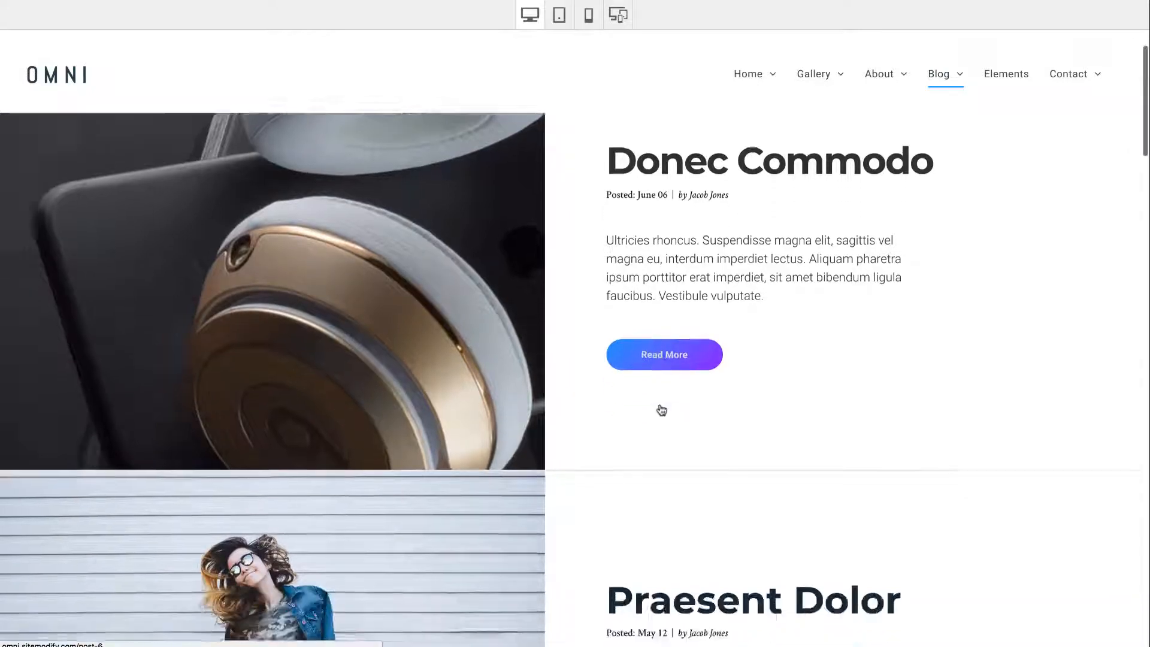
pyautogui.scroll(-3)
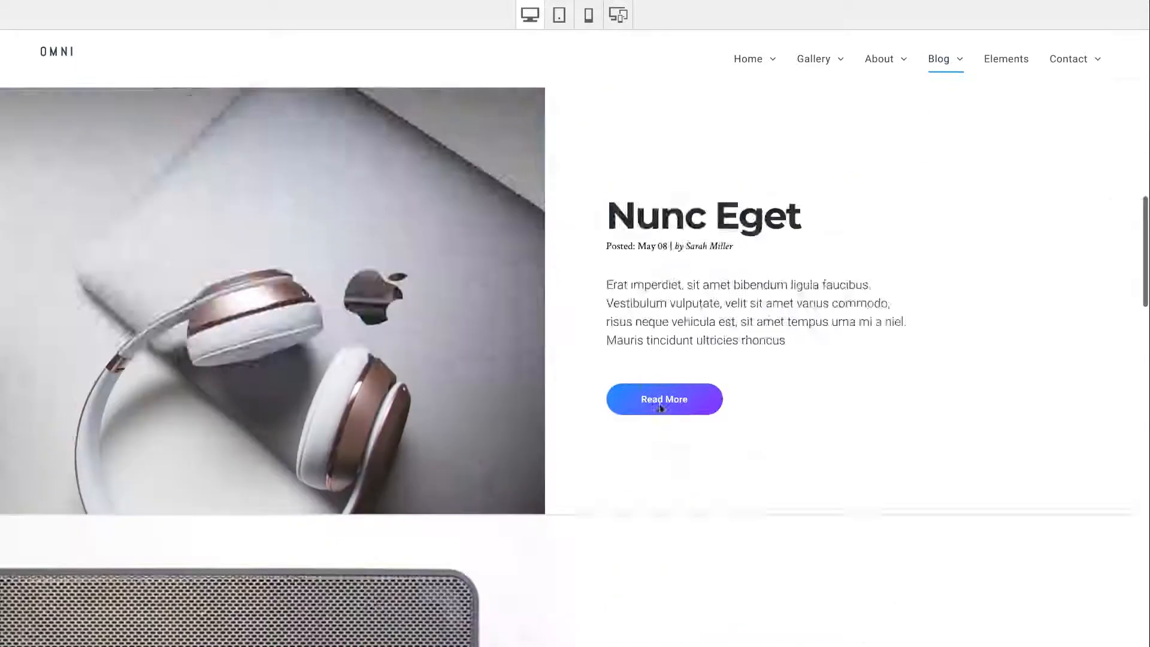
pyautogui.scroll(-3)
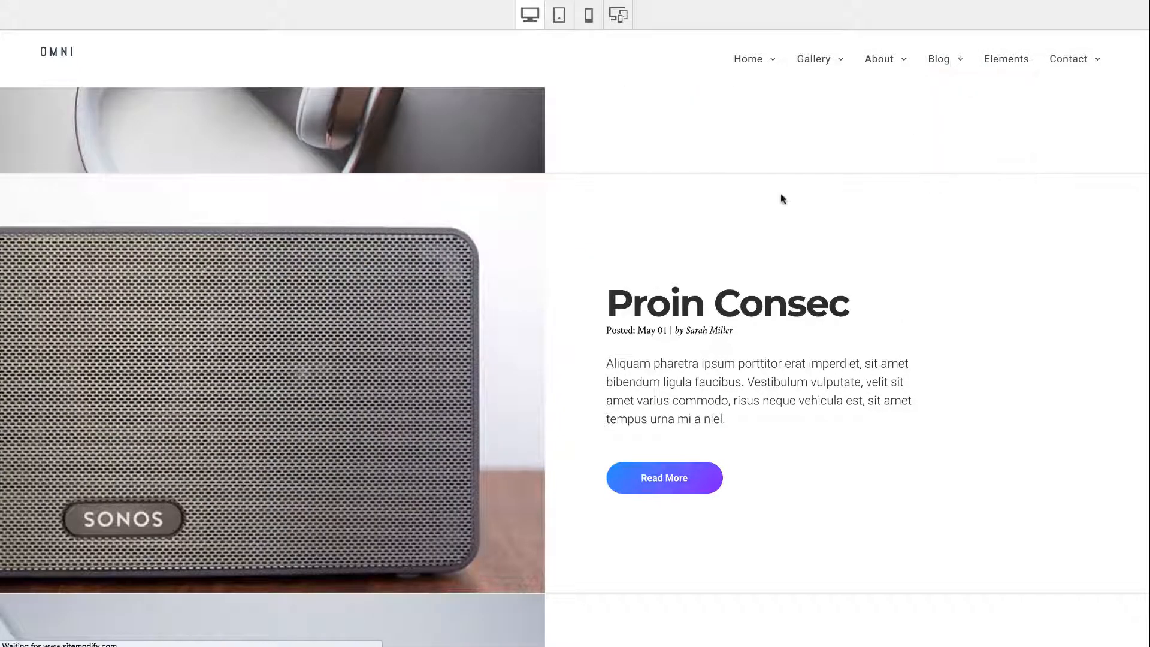
# Step: Load the Elements page and review its H1/H2 typography samples
pyautogui.click(938, 58)
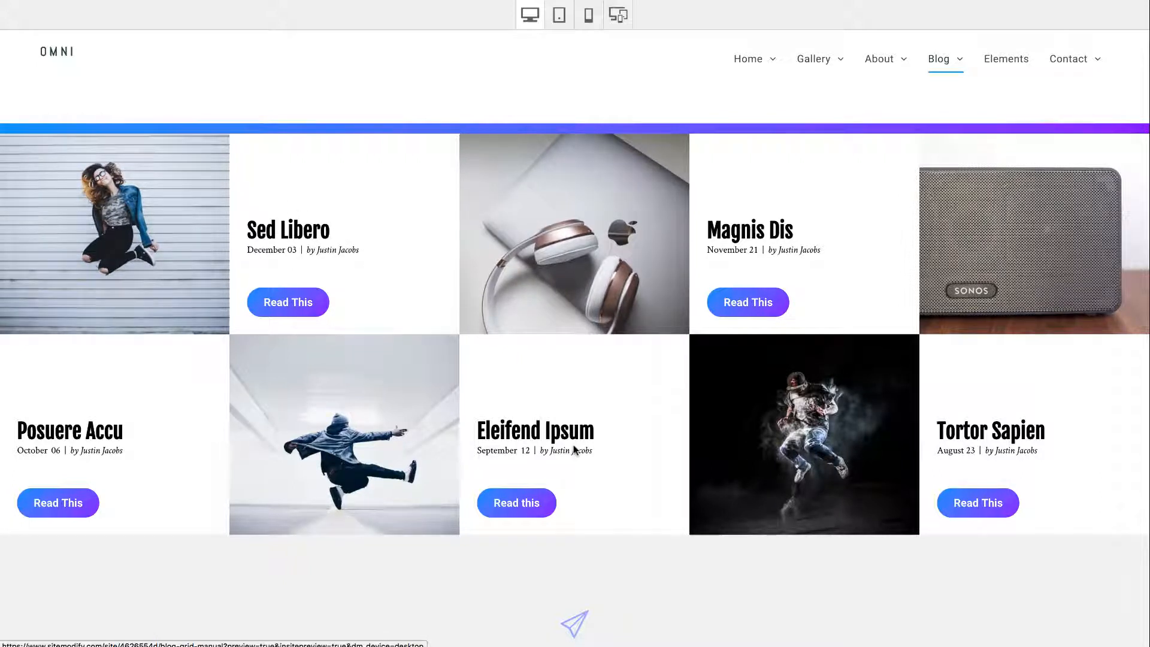
pyautogui.click(1005, 59)
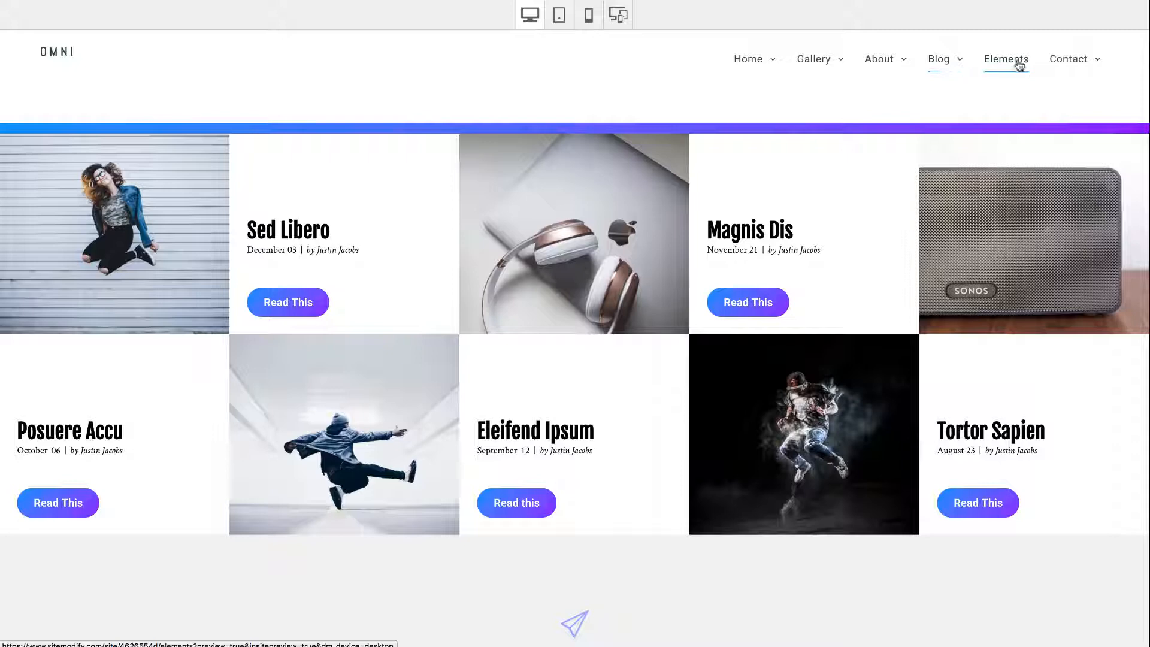
pyautogui.click(1005, 60)
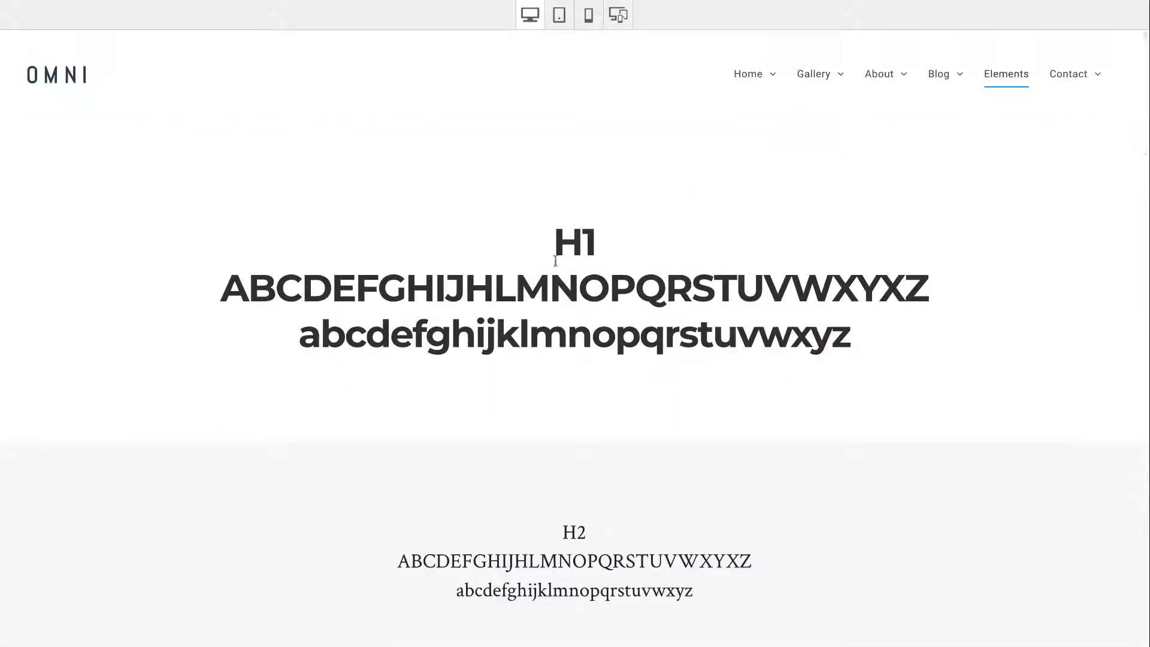
pyautogui.scroll(-3)
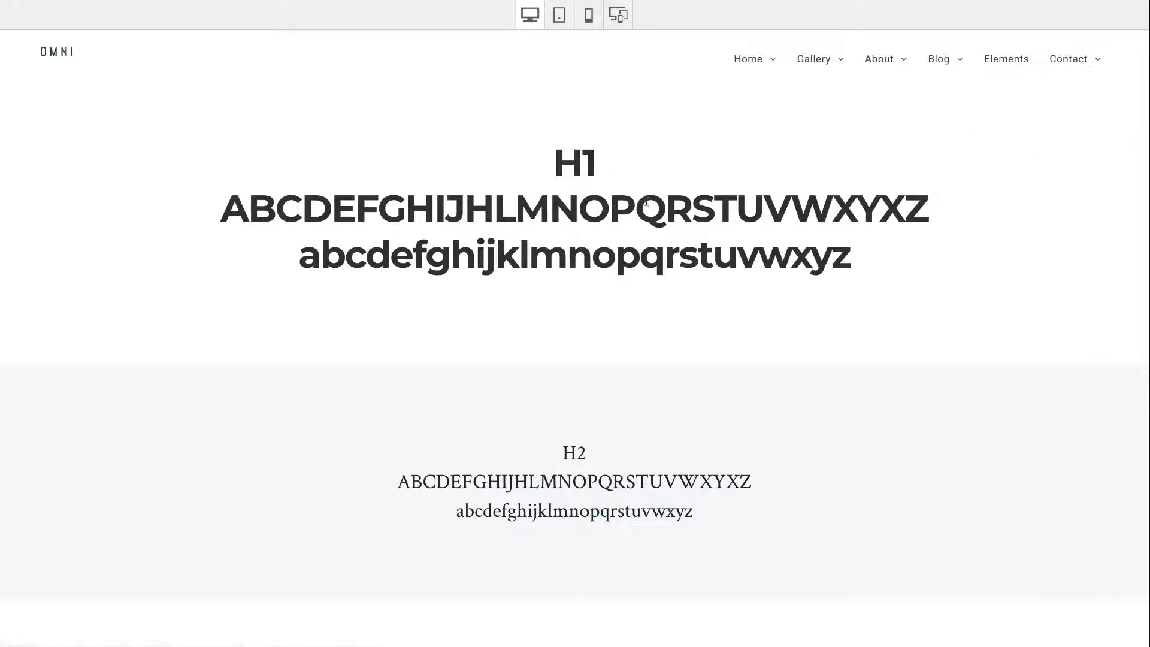
# Step: Load the Contact page and scroll to its map
pyautogui.click(1067, 58)
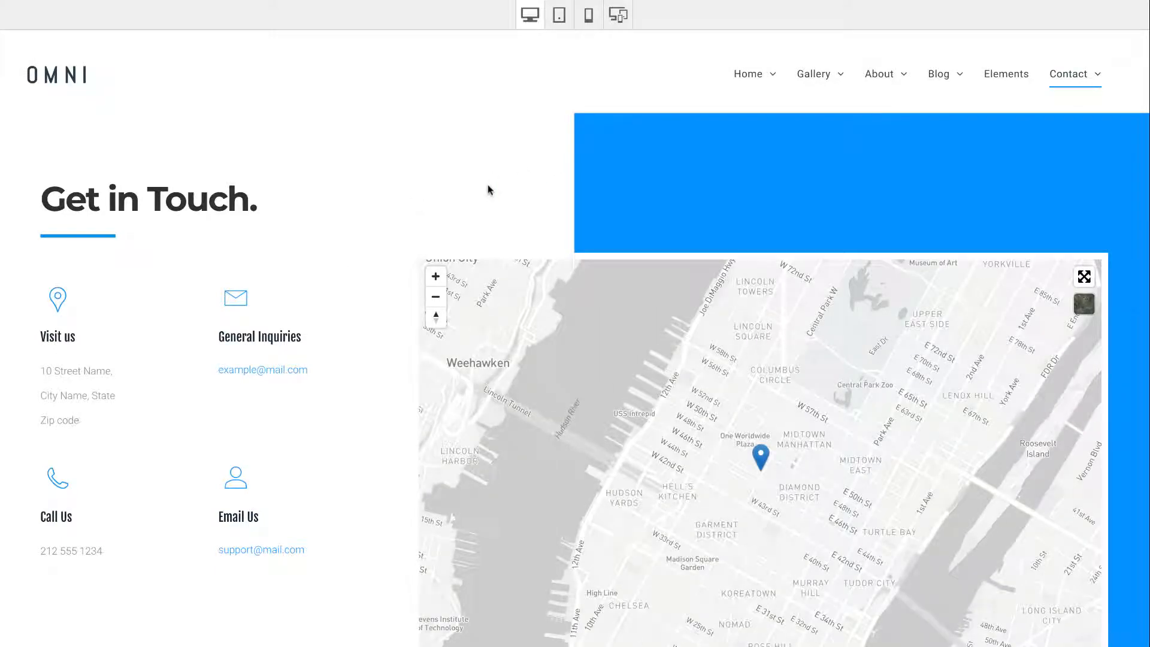
pyautogui.scroll(-3)
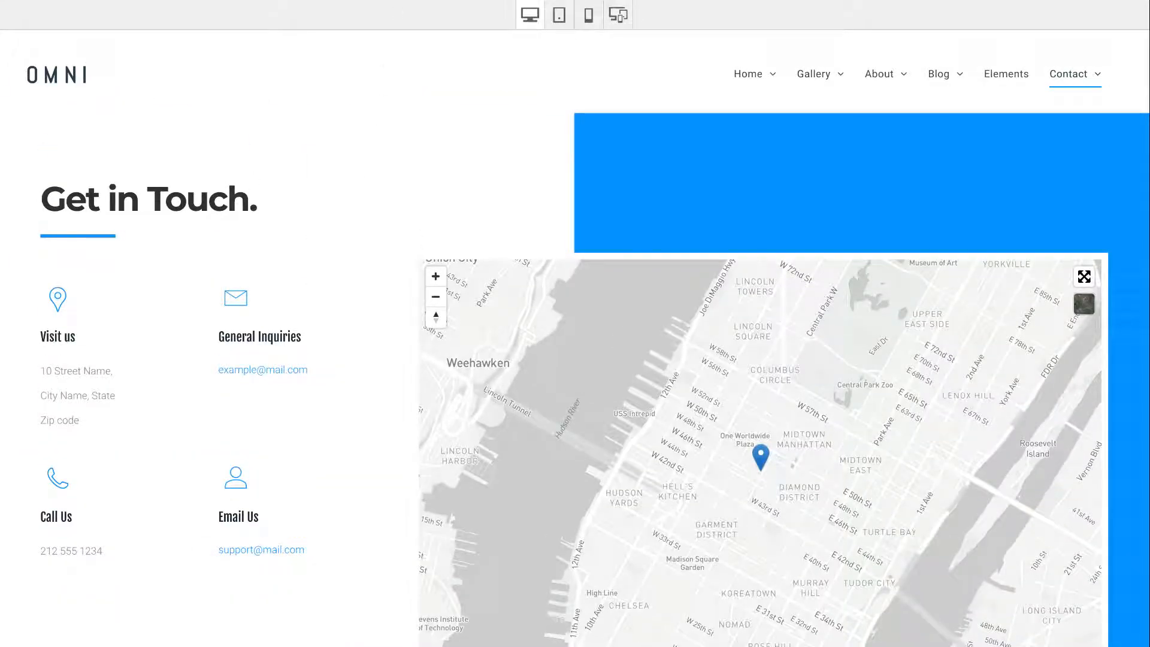
# Step: Leave preview and show the row menu for the Home hero row
pyautogui.click(747, 73)
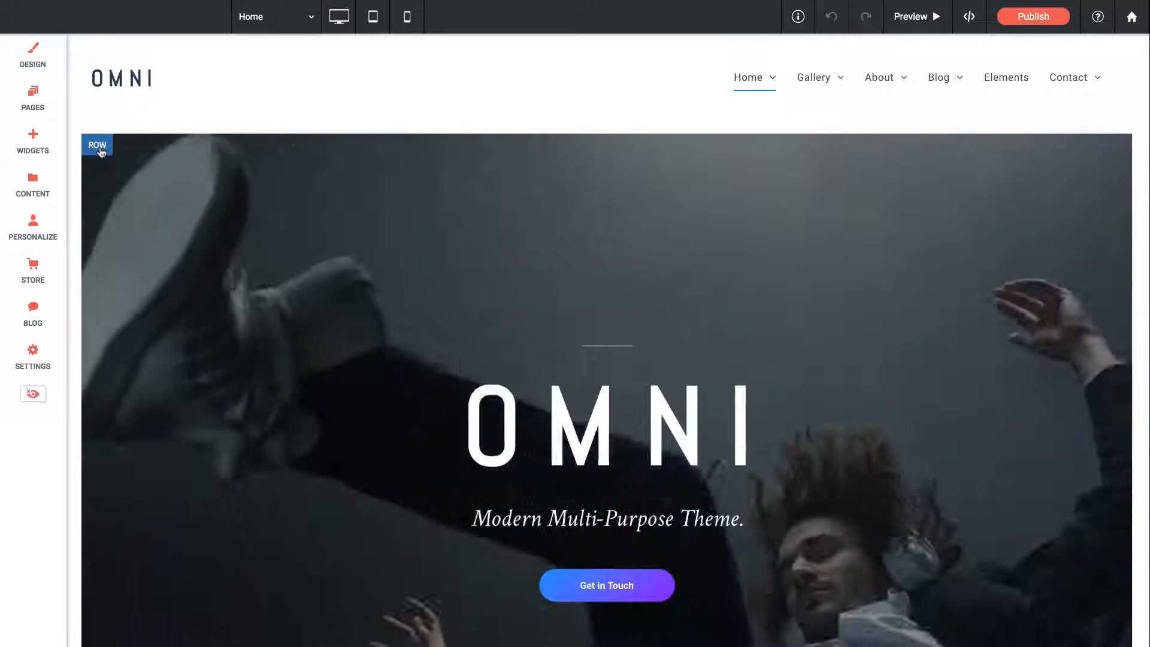
pyautogui.click(97, 146)
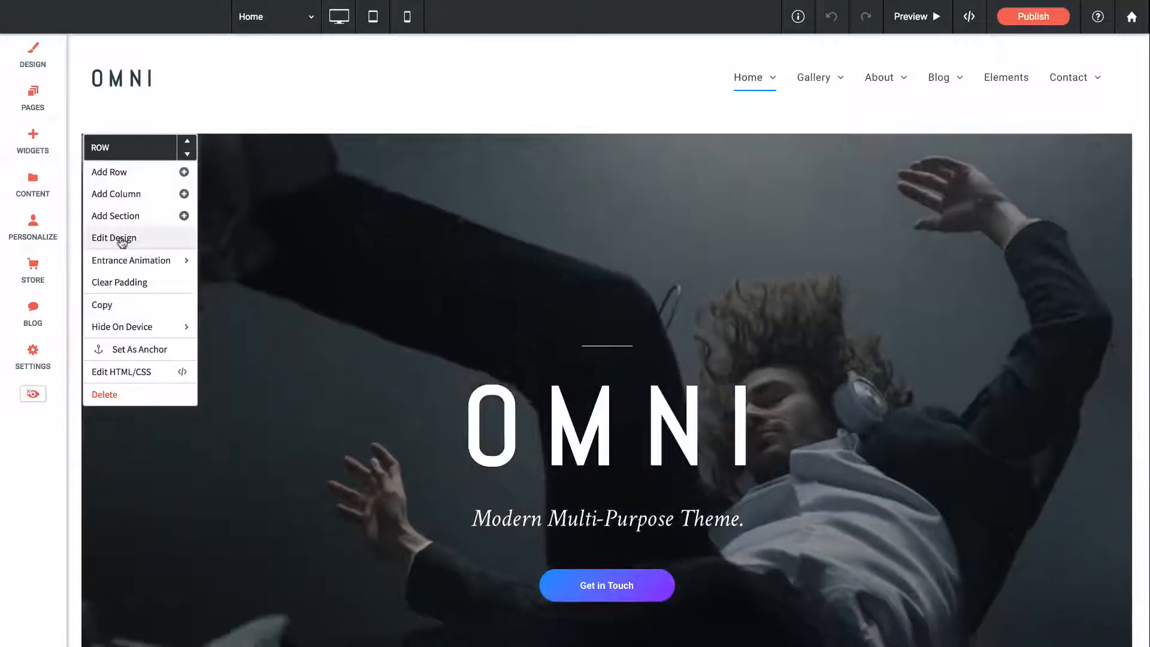
# Step: In the hero row's design, set the video overlay opacity to 32% and close the panel
pyautogui.click(115, 237)
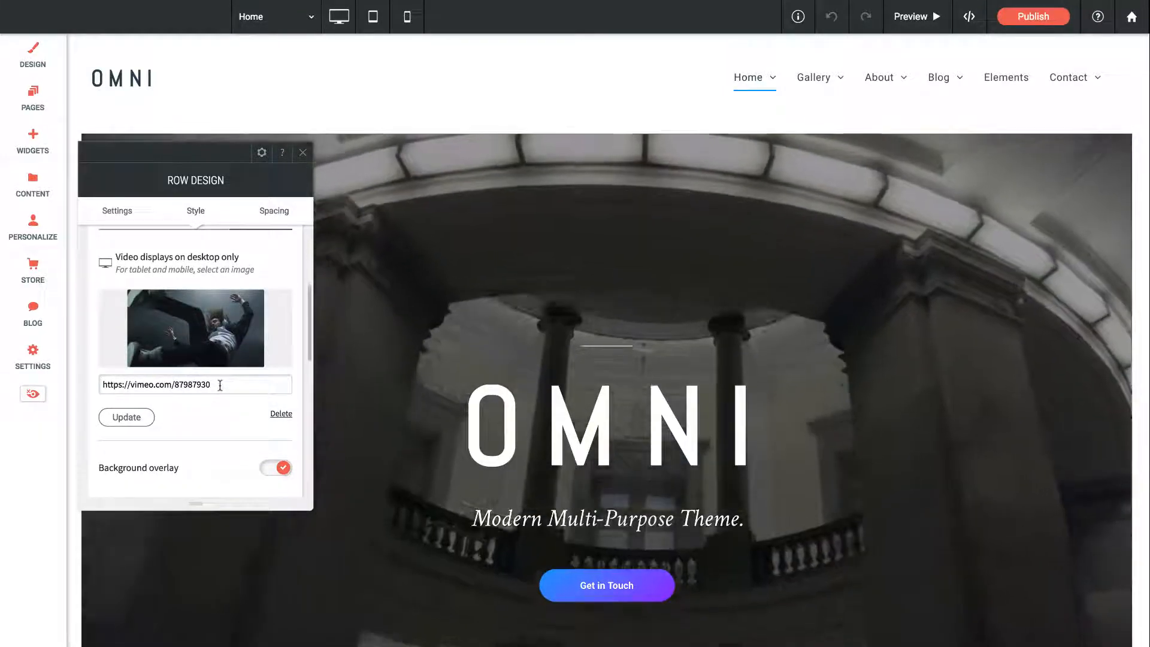
pyautogui.scroll(-3)
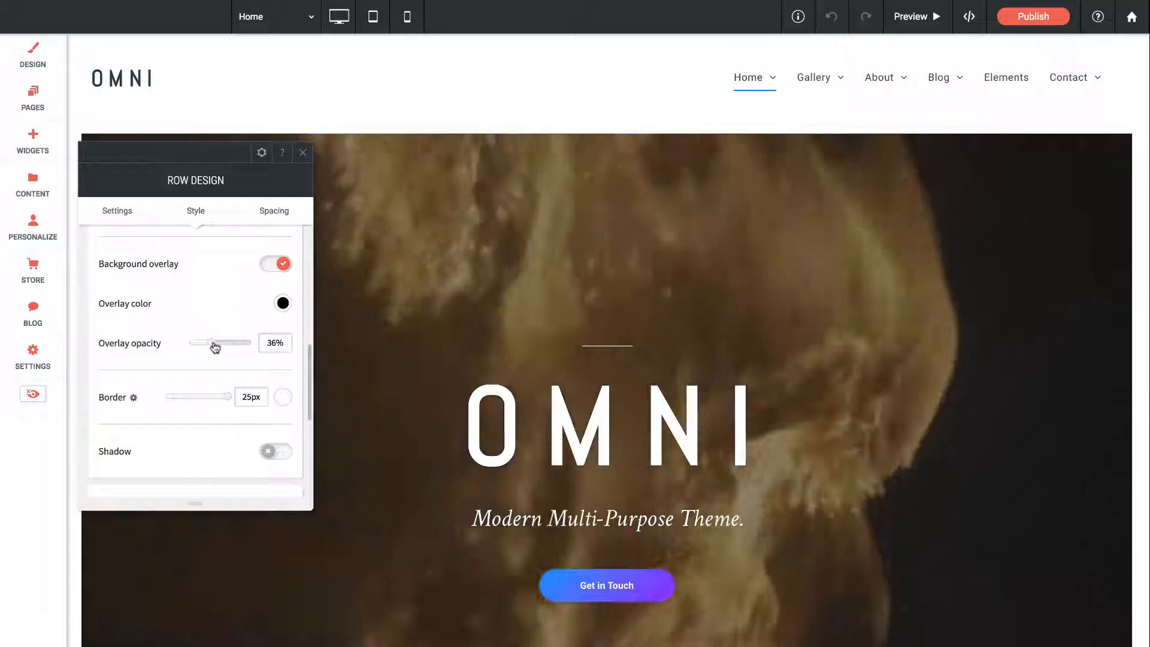
pyautogui.moveTo(213, 344); pyautogui.dragTo(242, 344)
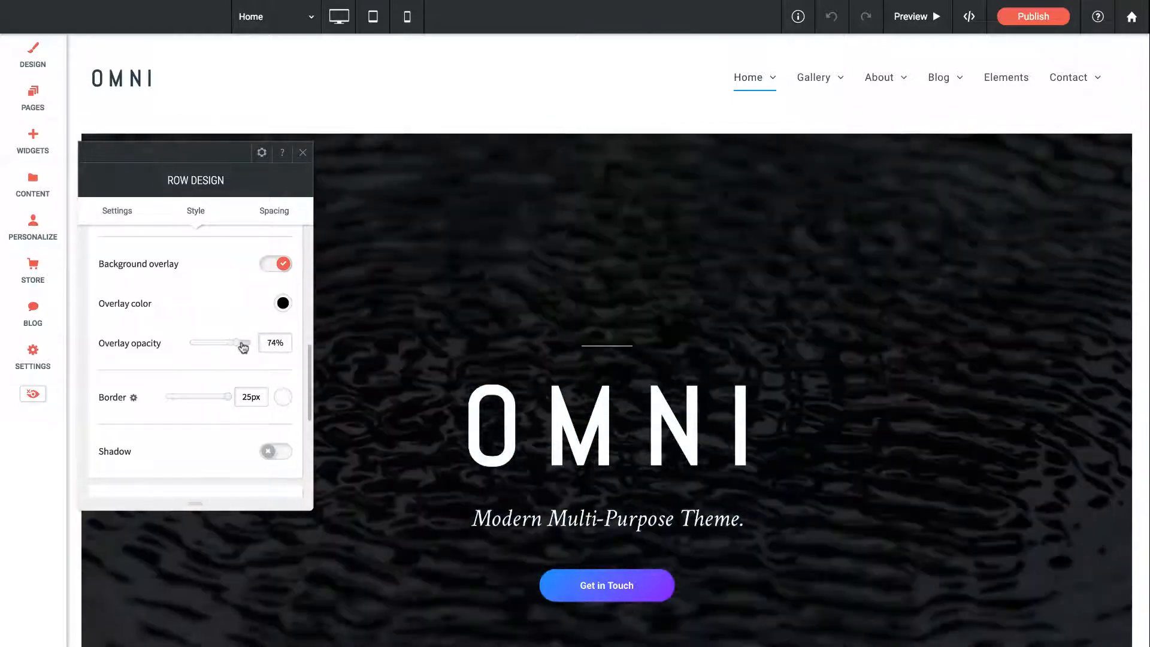
pyautogui.moveTo(242, 342); pyautogui.dragTo(220, 343)
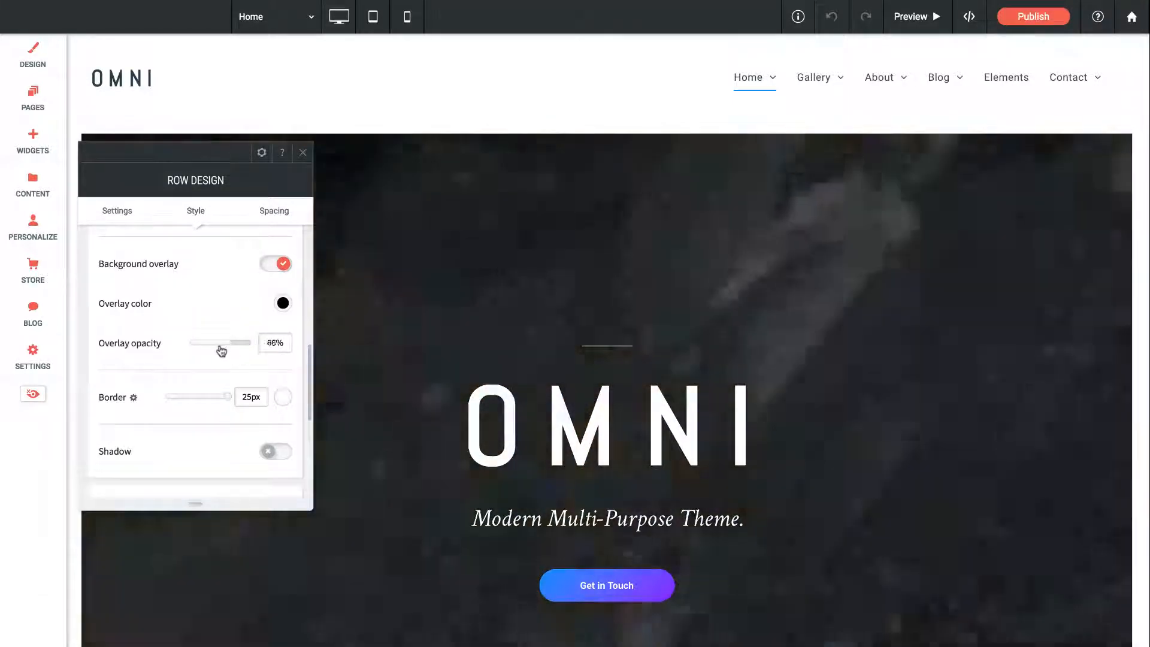
pyautogui.moveTo(220, 343); pyautogui.dragTo(197, 342)
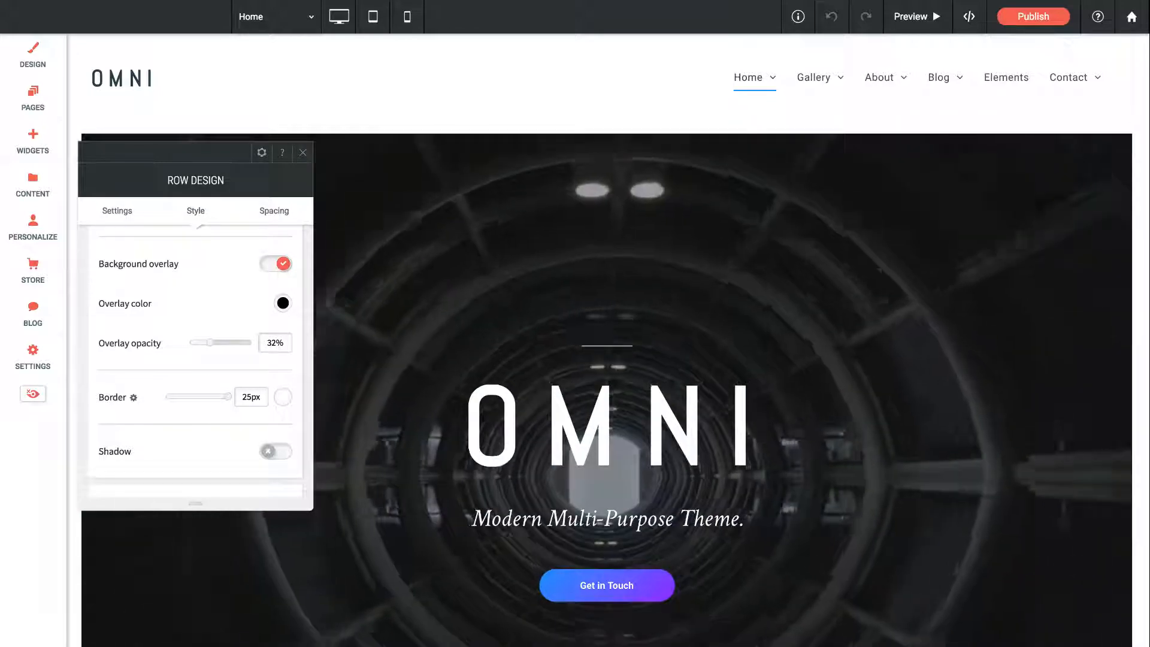
pyautogui.click(302, 152)
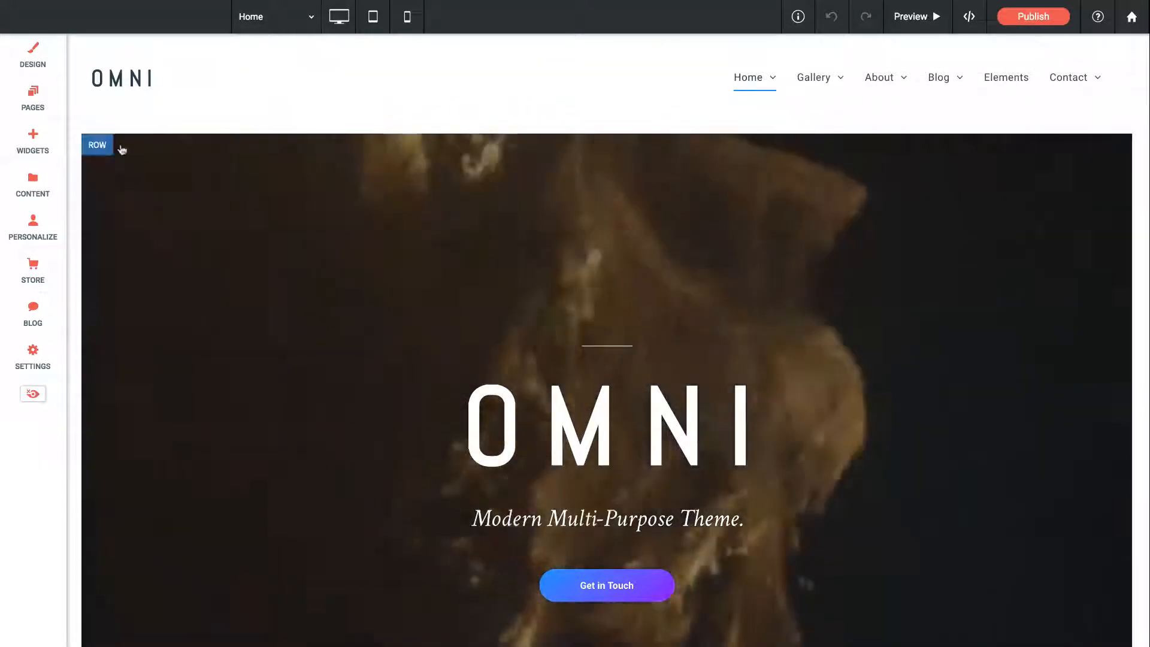
# Step: From the Pages panel, expand Home and Gallery and switch to the Home Carousel page
pyautogui.click(32, 99)
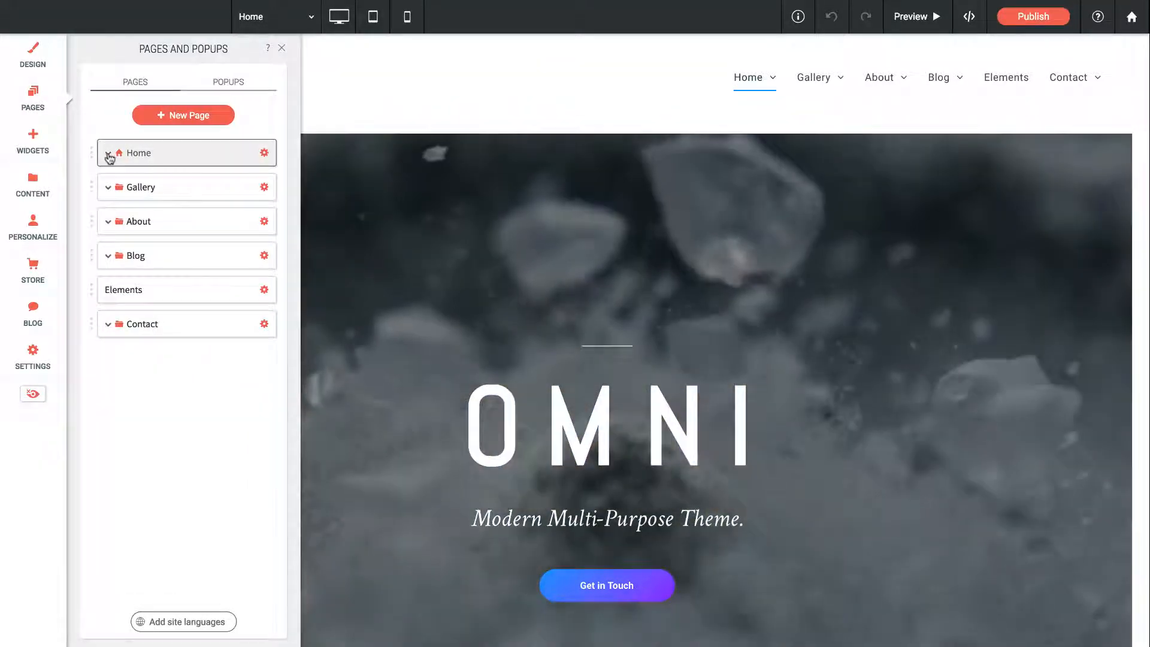
pyautogui.click(109, 152)
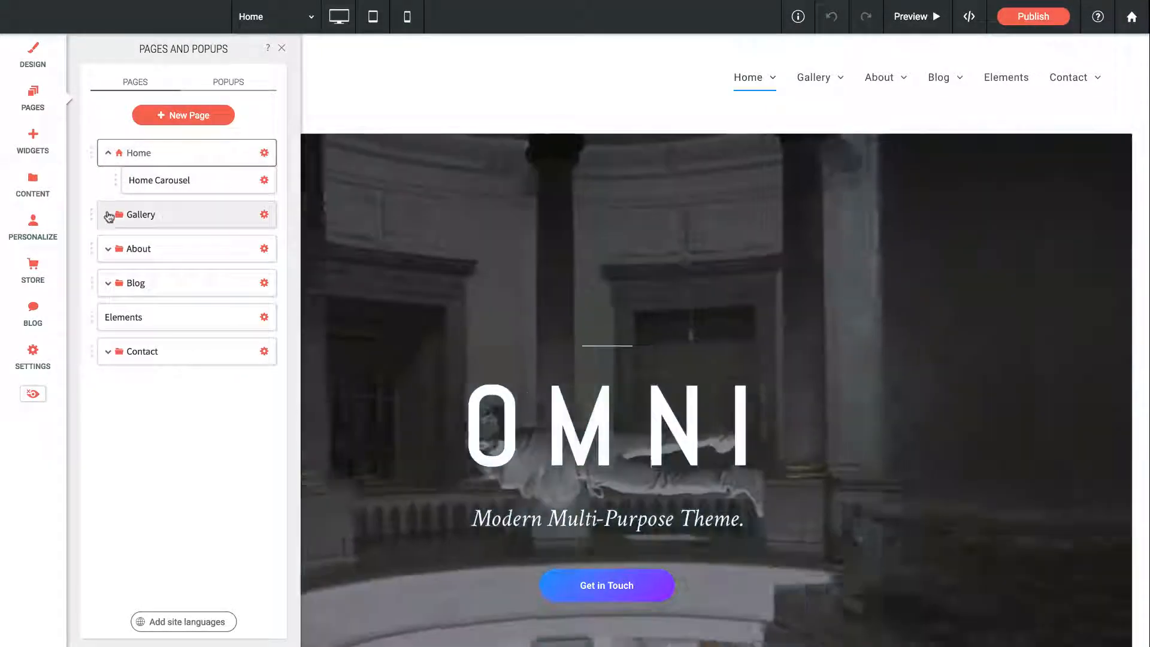
pyautogui.click(108, 214)
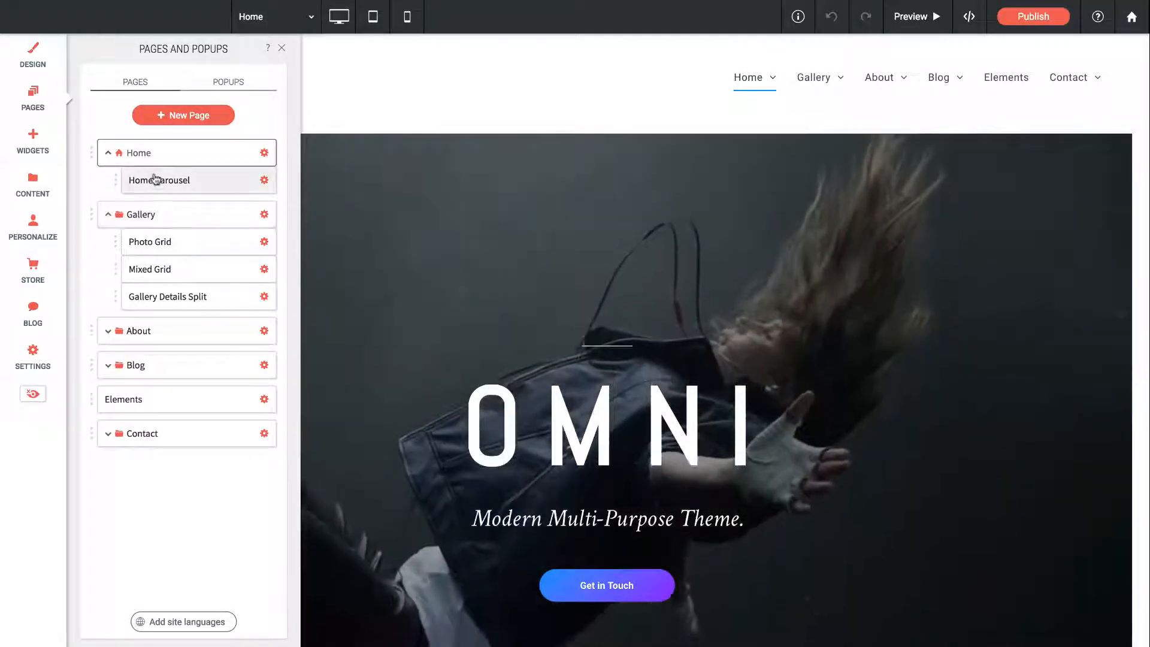
pyautogui.click(159, 181)
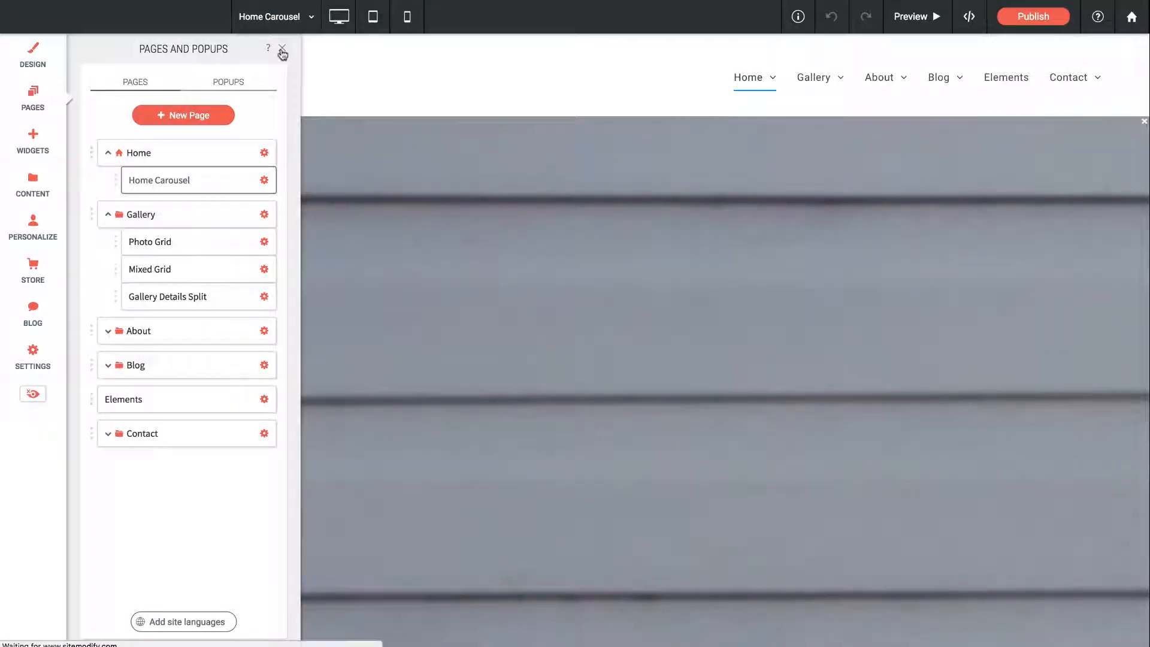
pyautogui.click(281, 49)
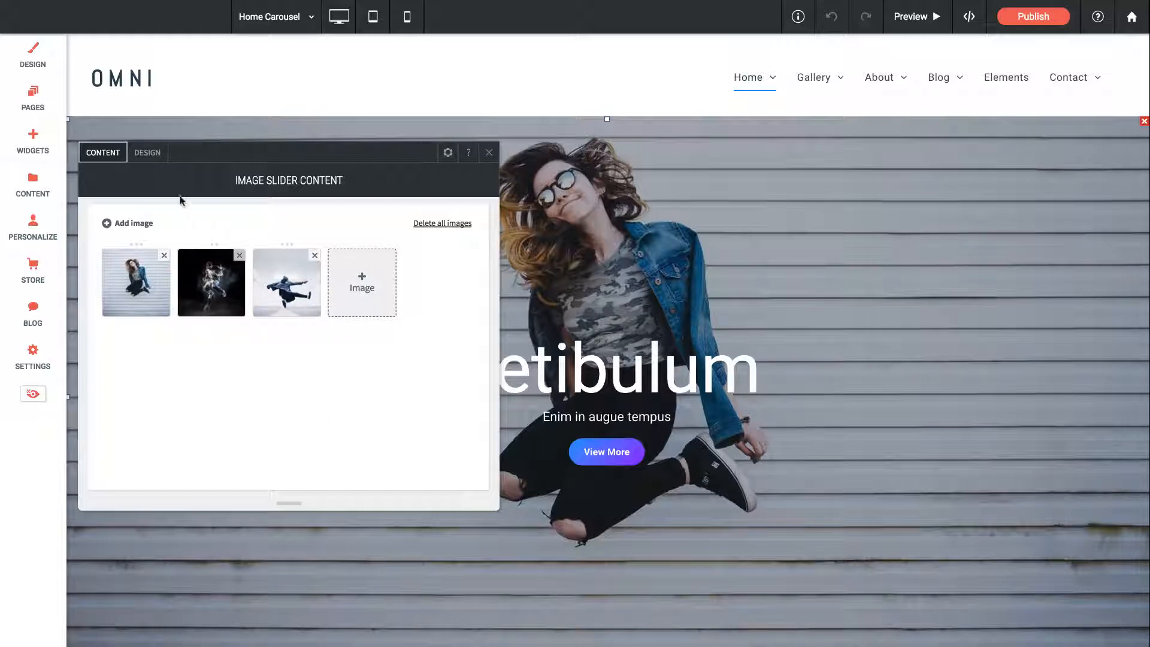
# Step: Close the Image Slider Content panel and scroll to the newsletter signup and map
pyautogui.click(489, 152)
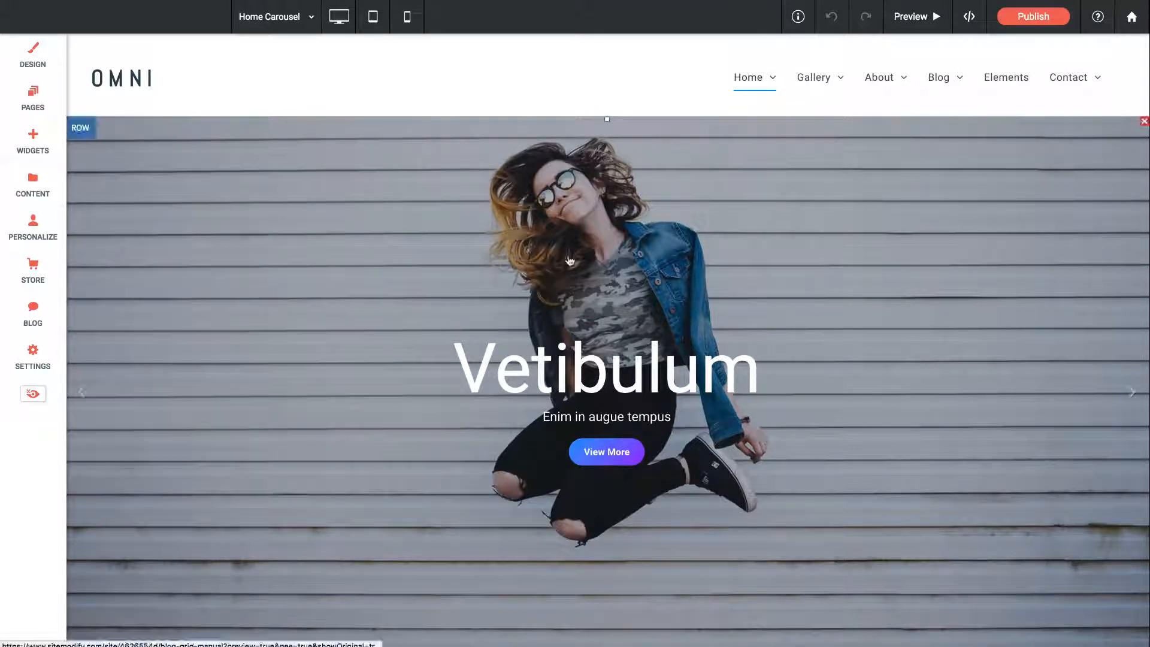
pyautogui.scroll(-3)
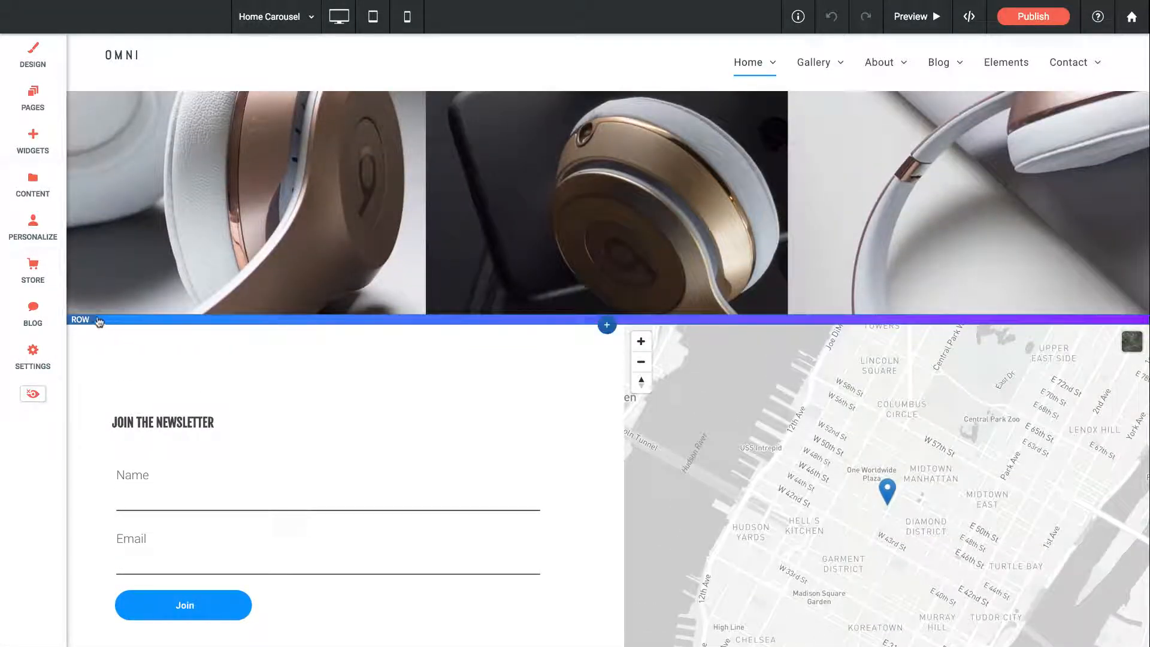
pyautogui.click(103, 322)
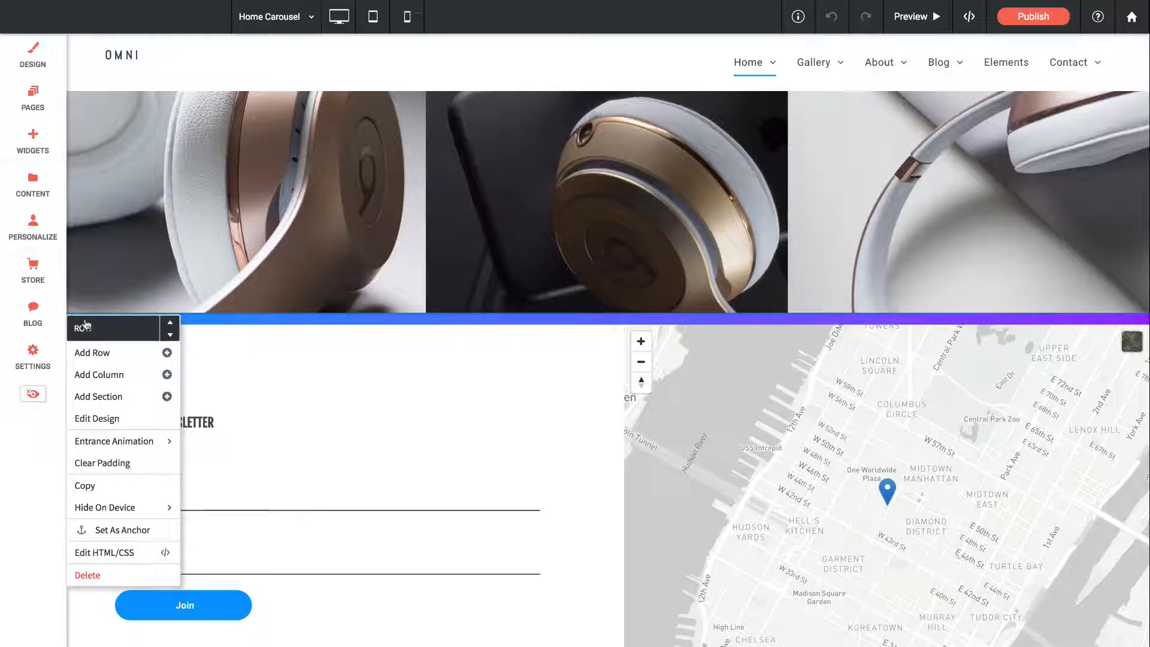
pyautogui.moveTo(97, 396)
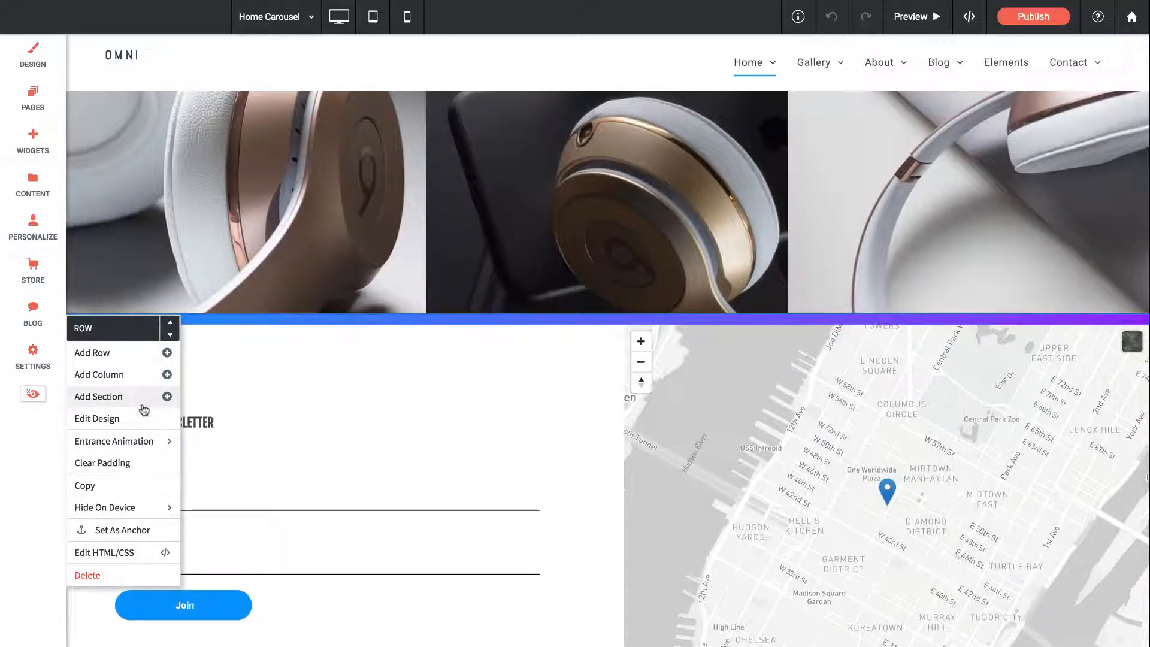
pyautogui.click(96, 418)
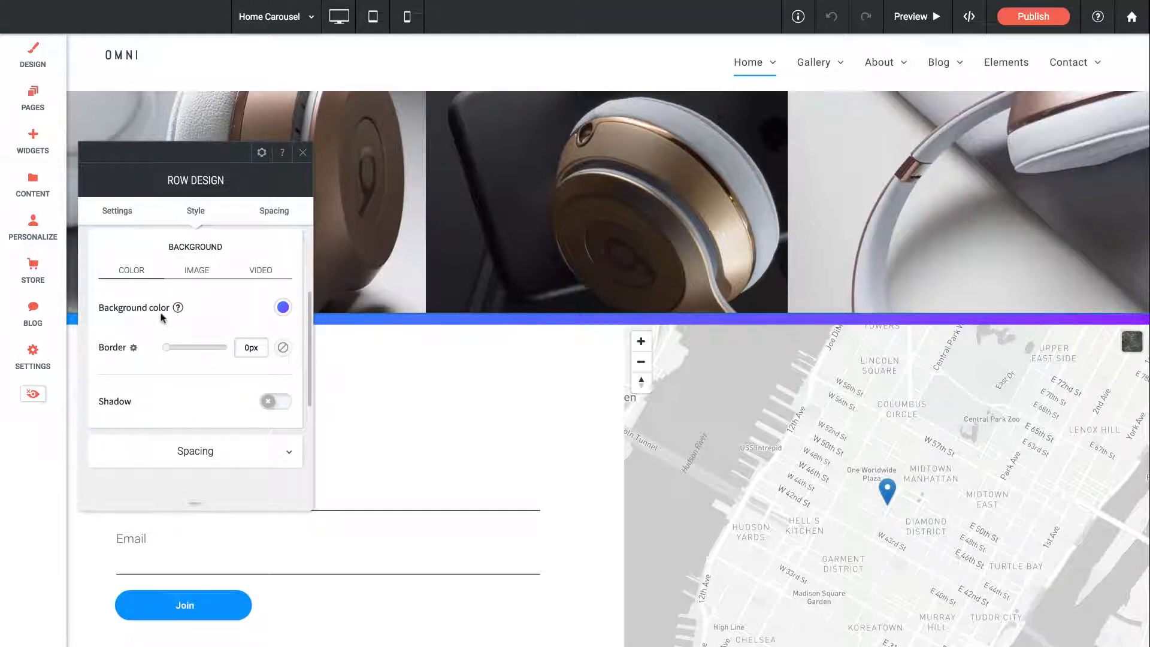
pyautogui.click(282, 308)
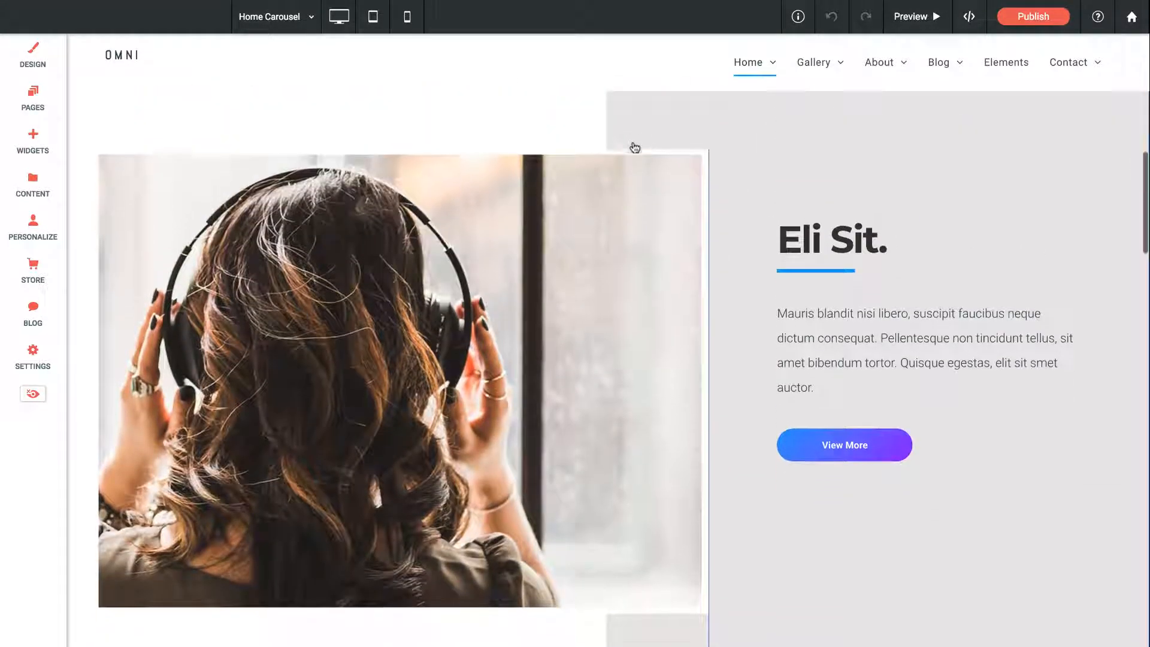
# Step: Inspect the headphones row's half-fill background image in Row Design, then close it
pyautogui.click(400, 381)
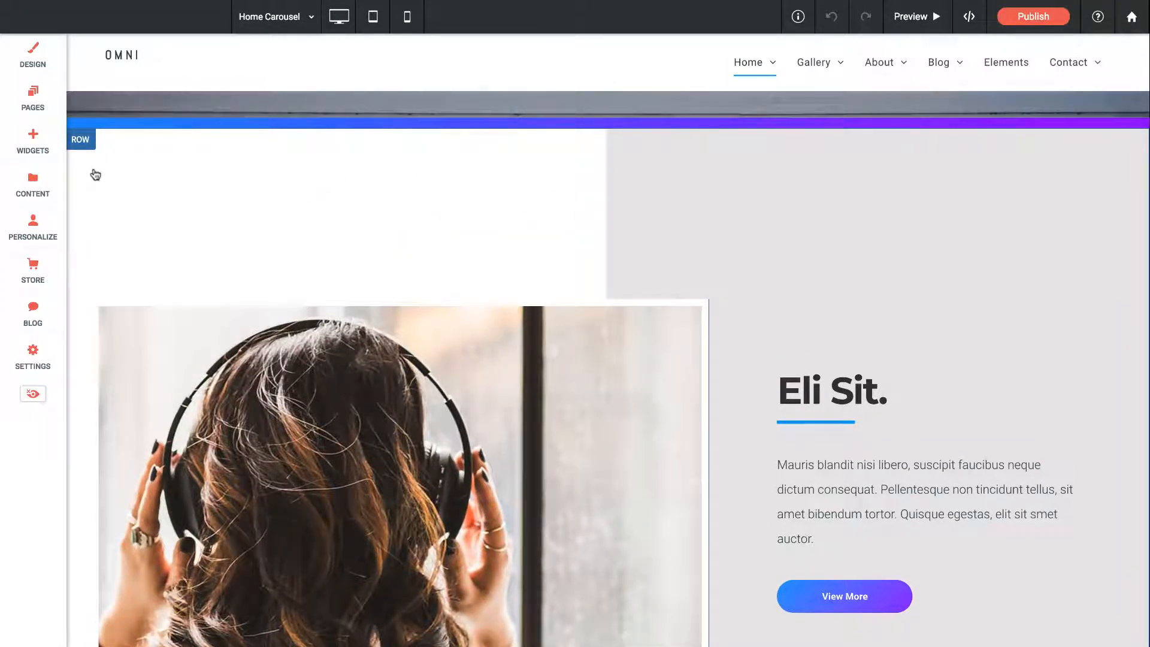
pyautogui.click(80, 140)
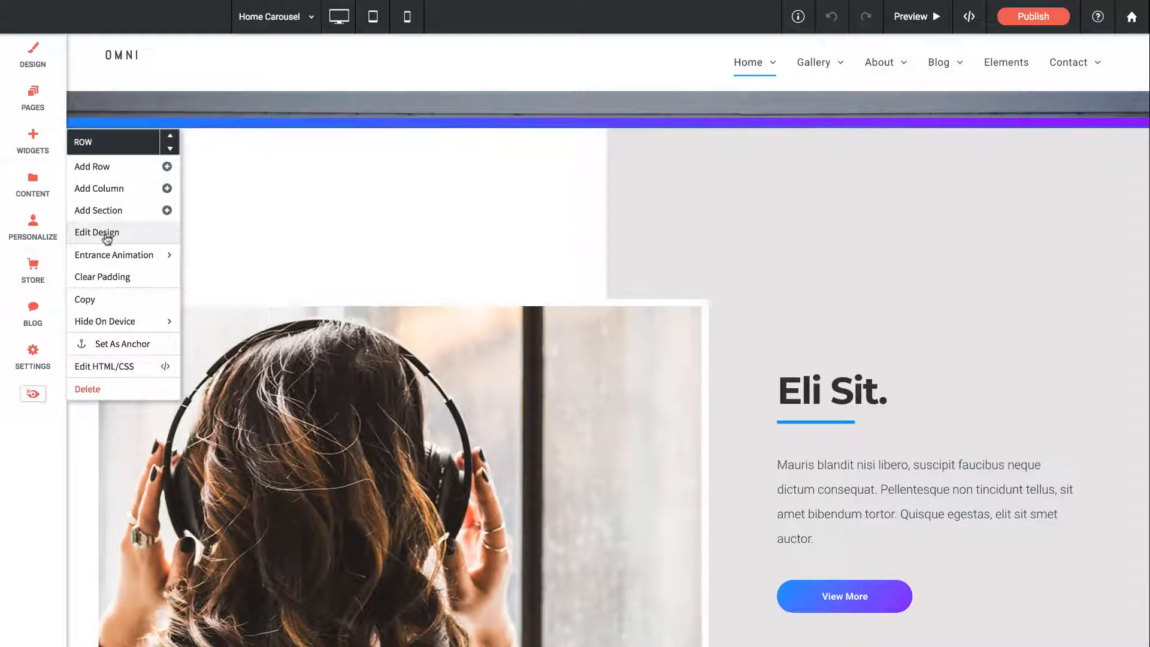
pyautogui.click(95, 233)
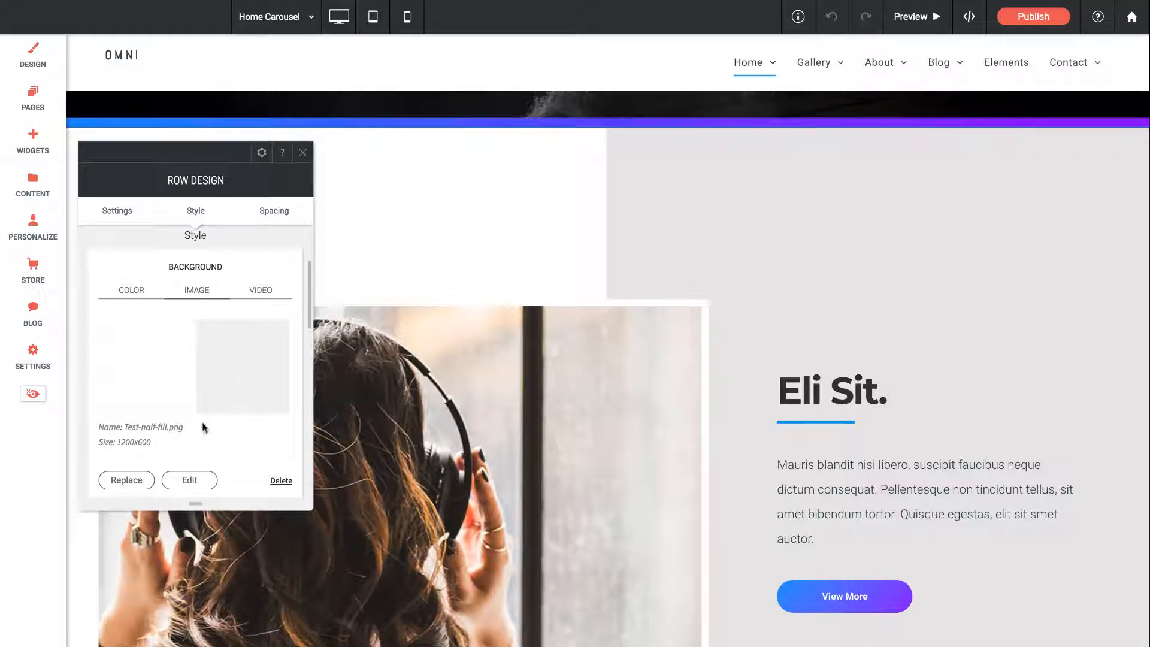
pyautogui.moveTo(205, 443)
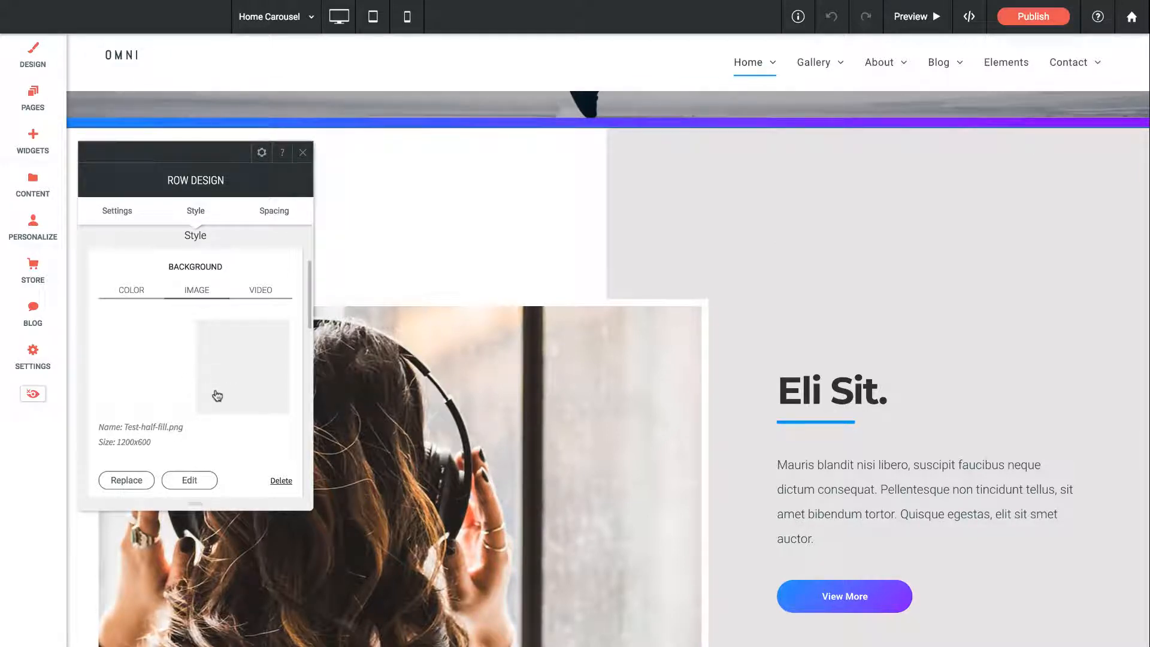
pyautogui.click(302, 152)
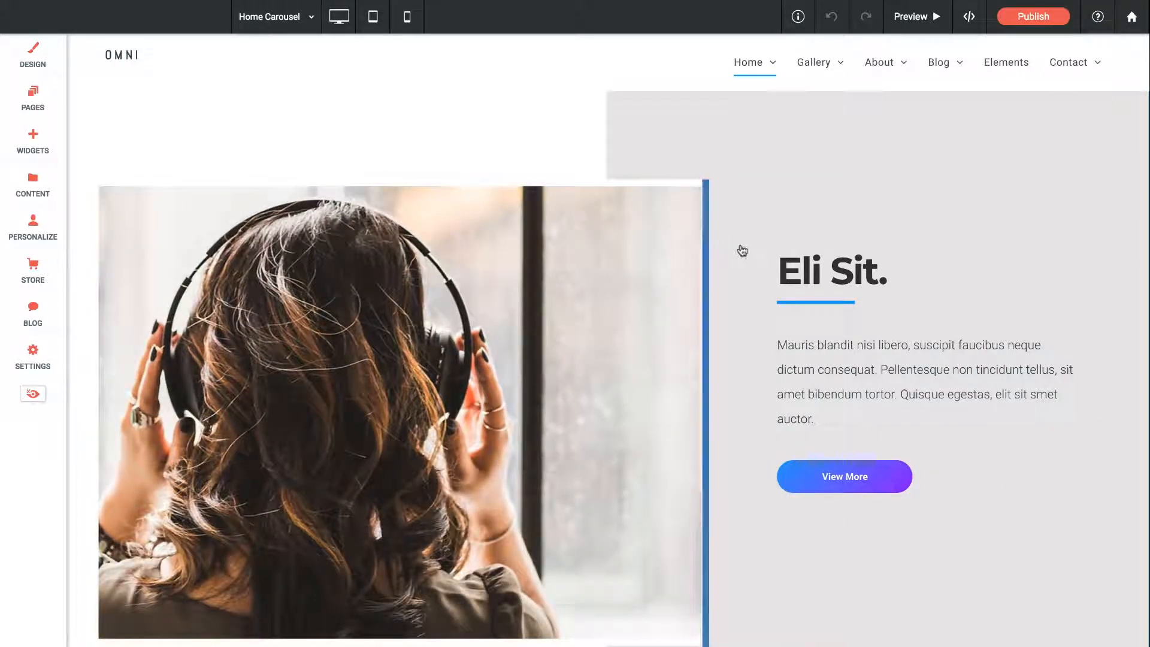
# Step: Scroll further down the page and show the site's Pages list
pyautogui.scroll(-3)
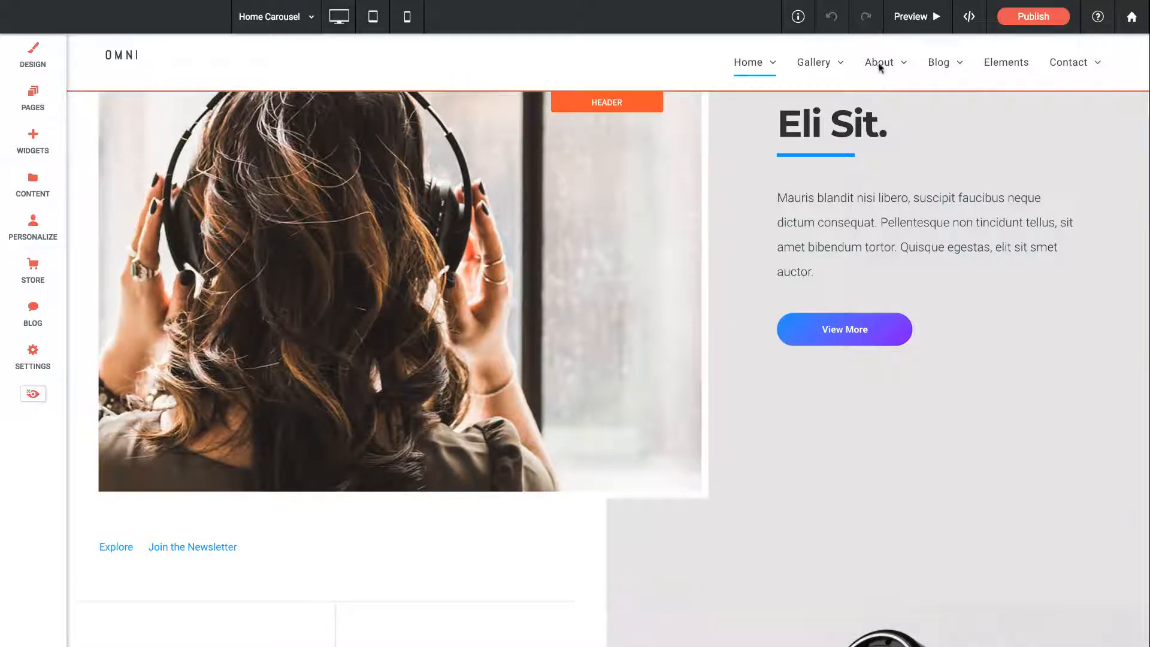
pyautogui.click(33, 99)
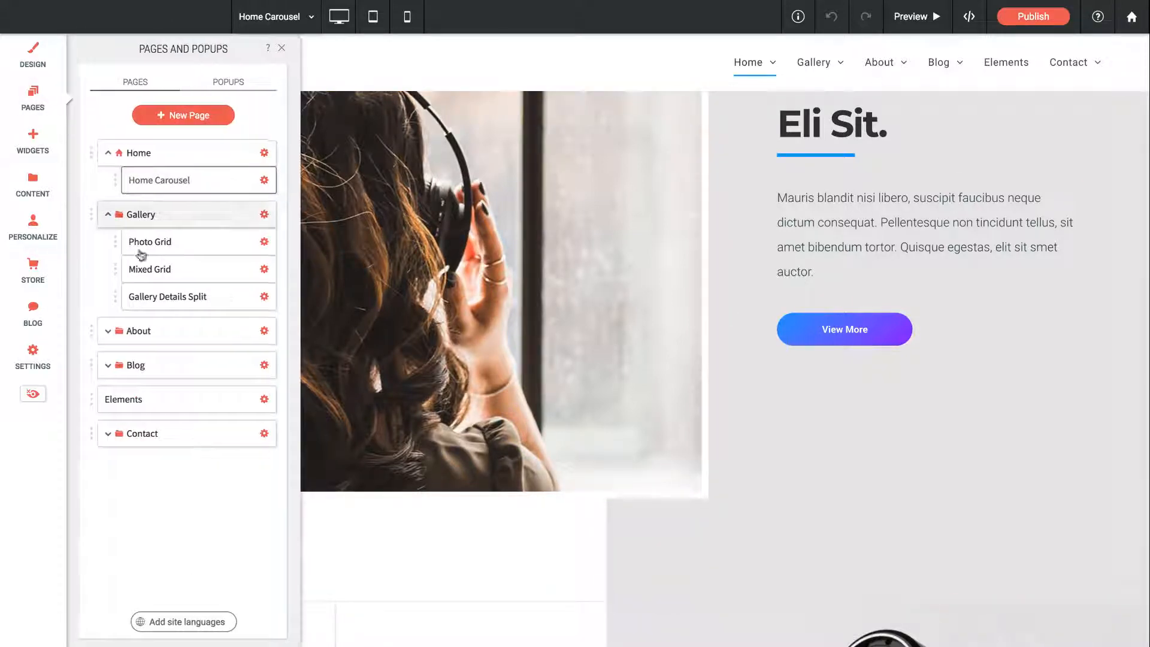
# Step: Switch to the About Us page and scroll down to its team members row
pyautogui.click(137, 330)
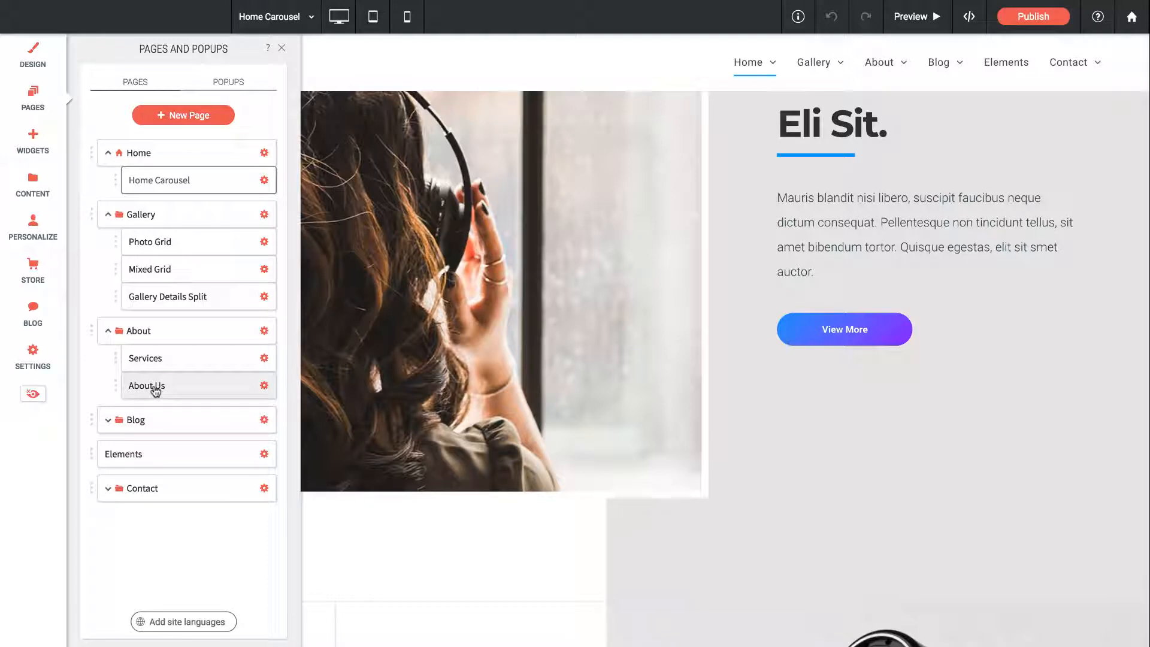
pyautogui.click(146, 384)
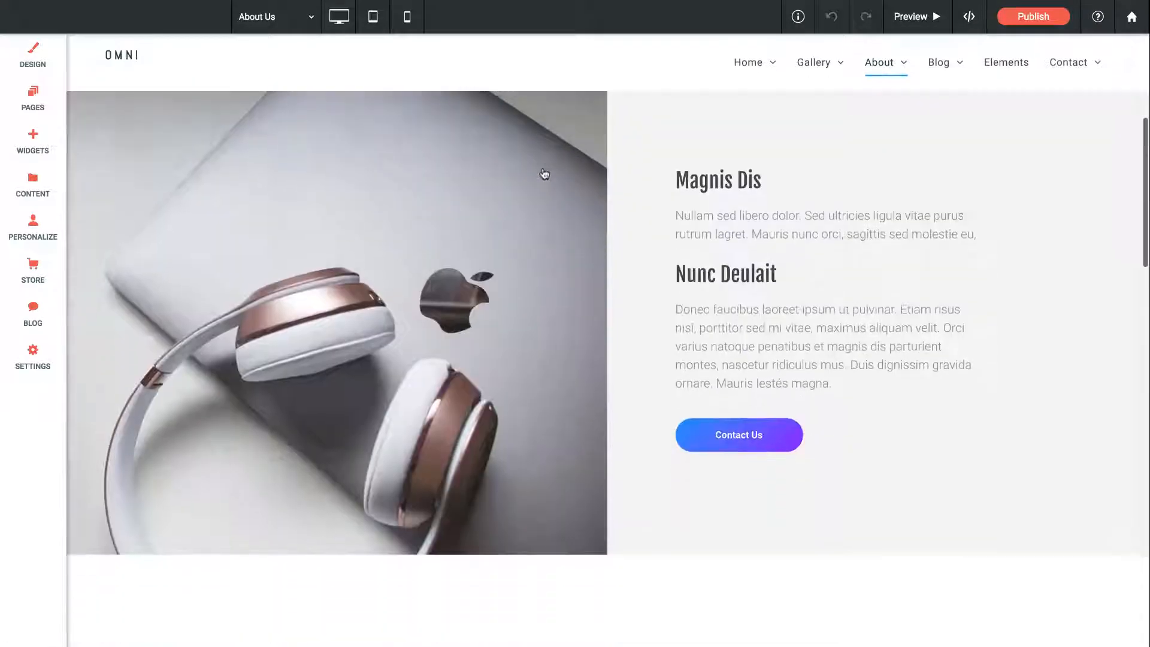
pyautogui.scroll(-3)
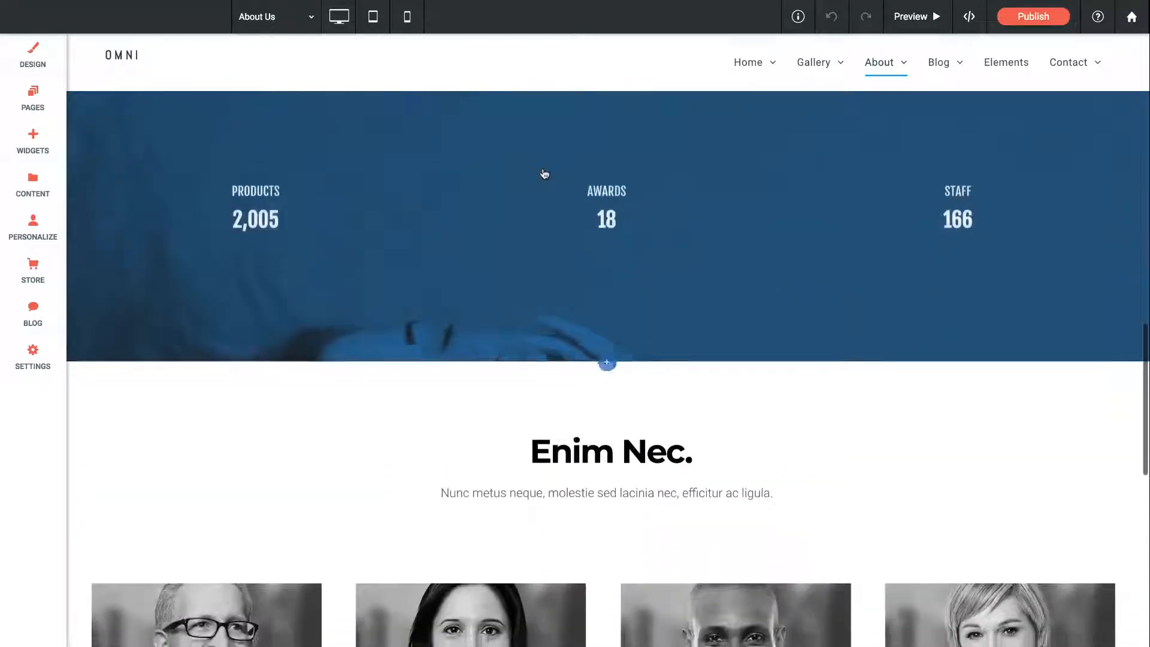
pyautogui.scroll(-3)
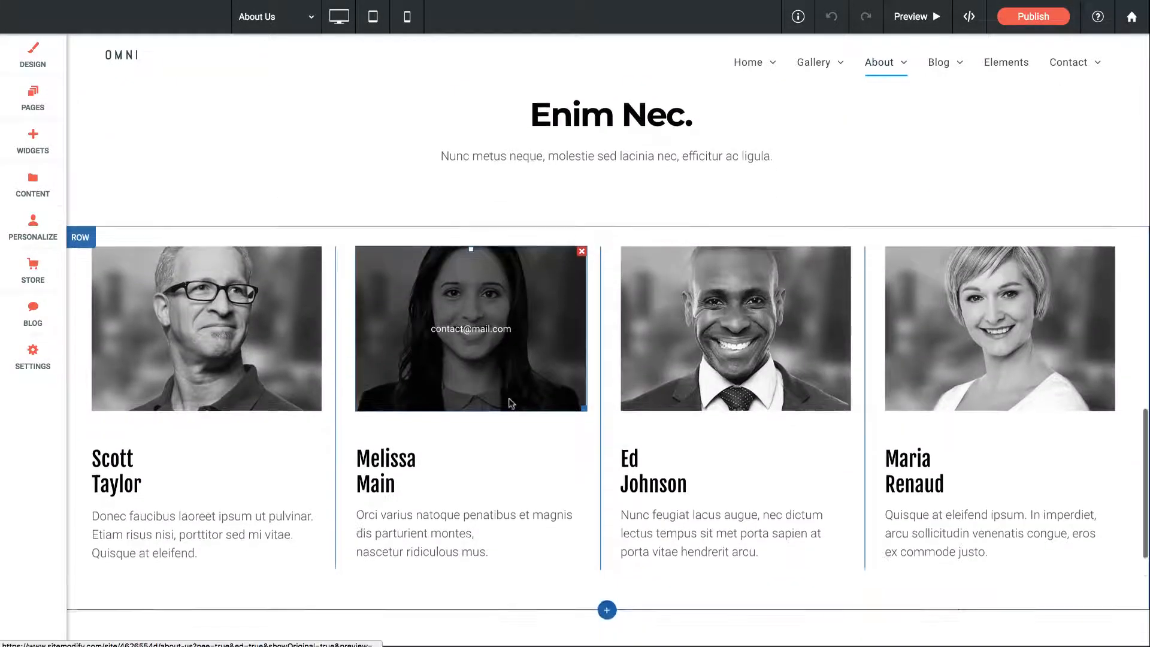
pyautogui.scroll(-3)
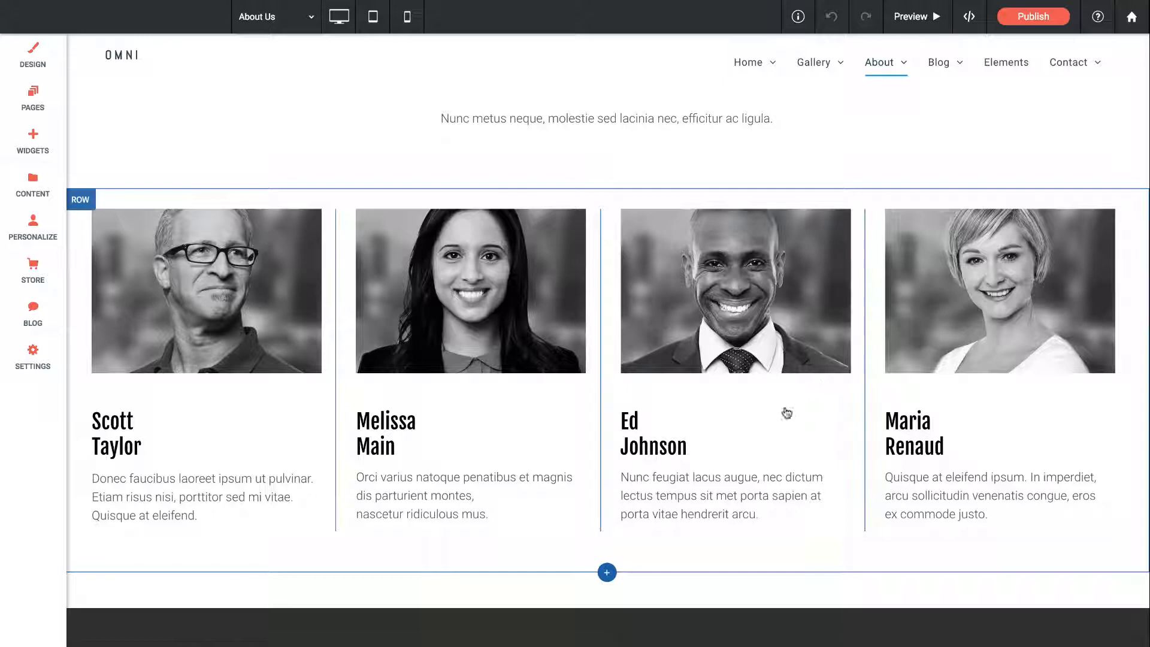
# Step: Begin adding a new blank section below the team row
pyautogui.click(651, 433)
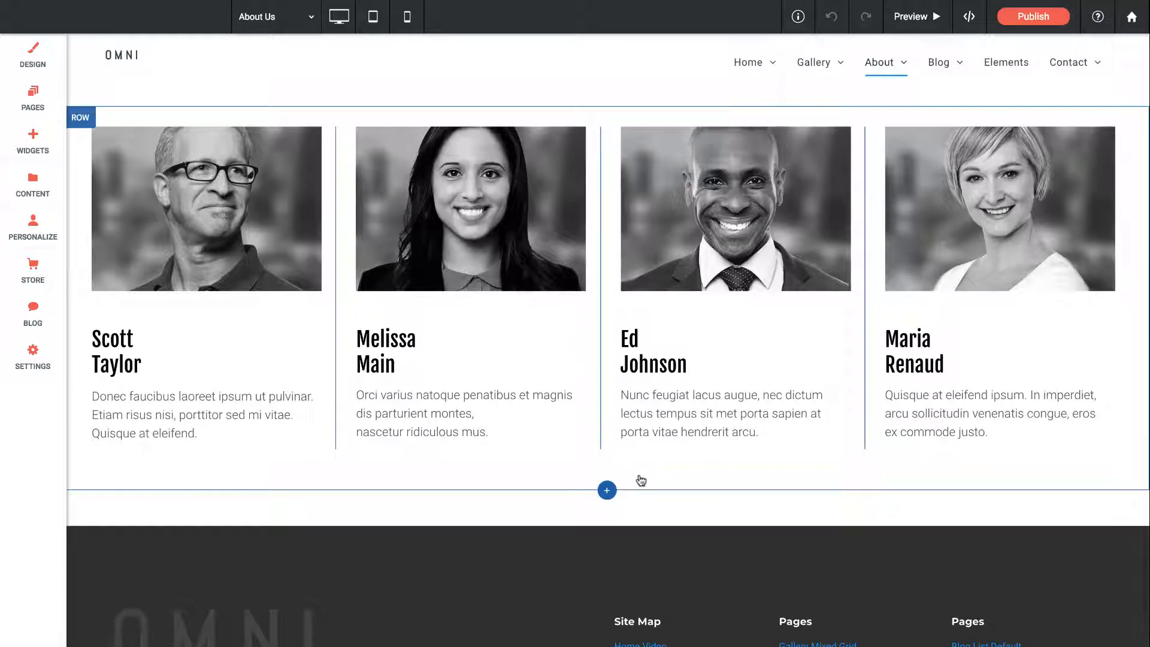
pyautogui.moveTo(606, 490)
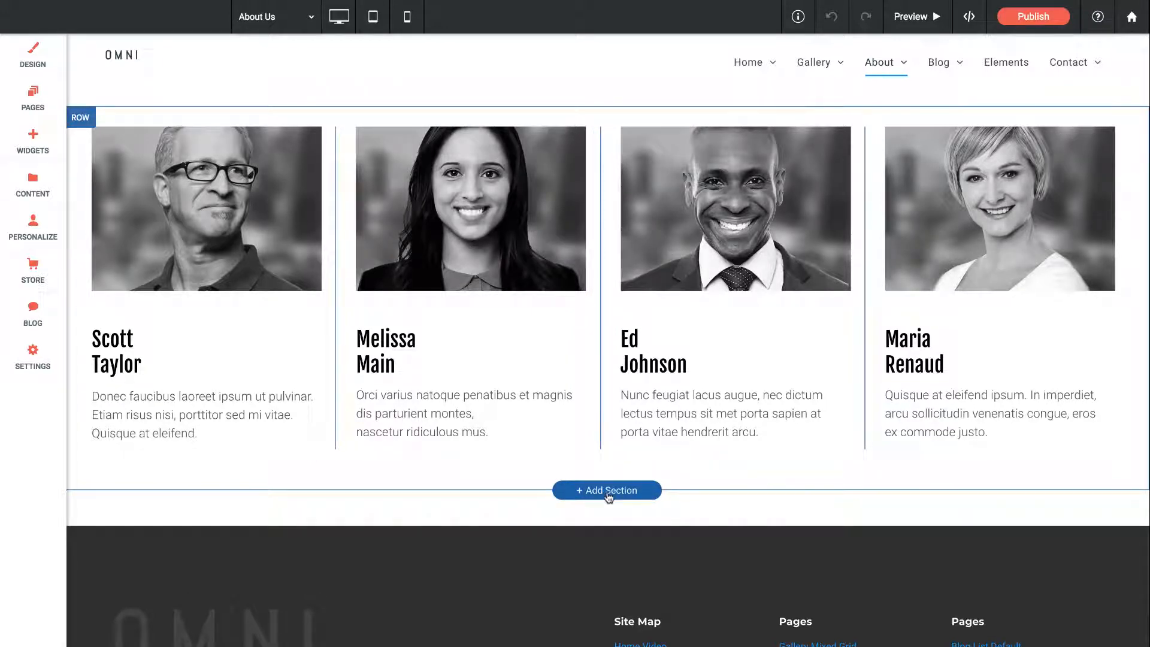
pyautogui.click(606, 489)
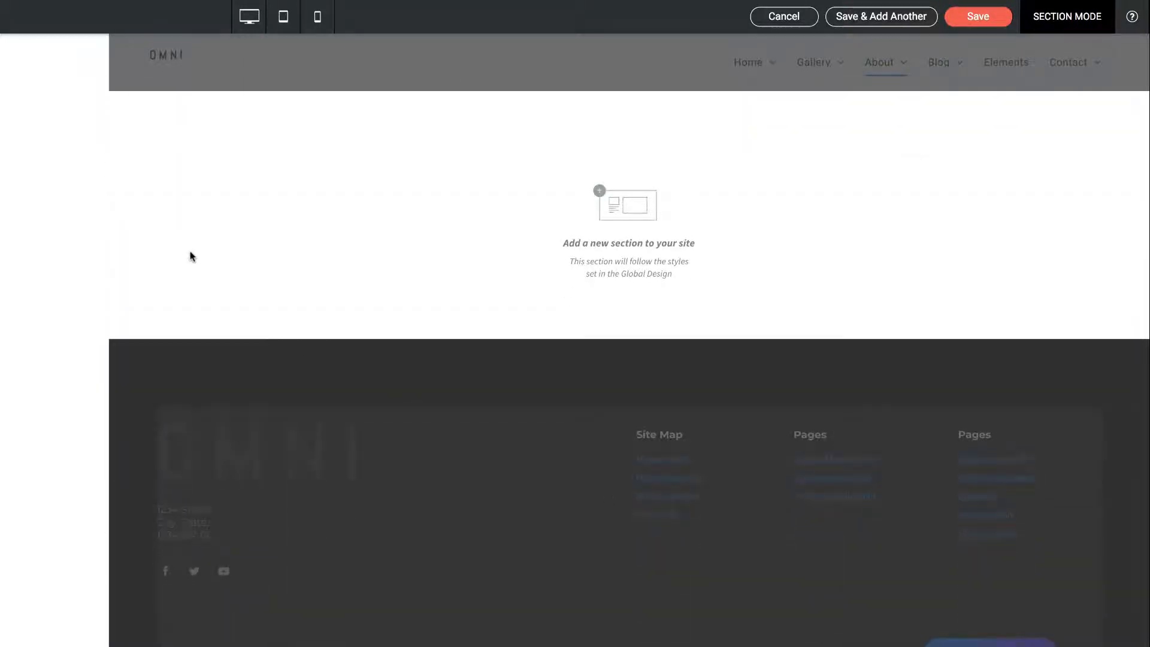
pyautogui.click(599, 190)
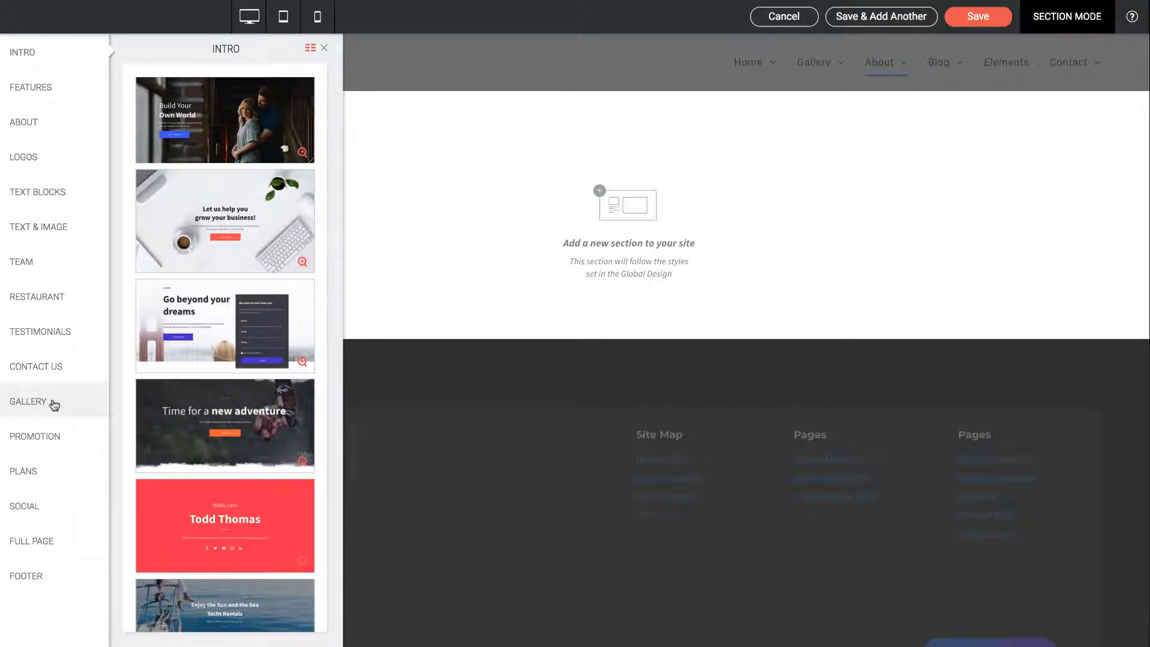
pyautogui.moveTo(24, 122)
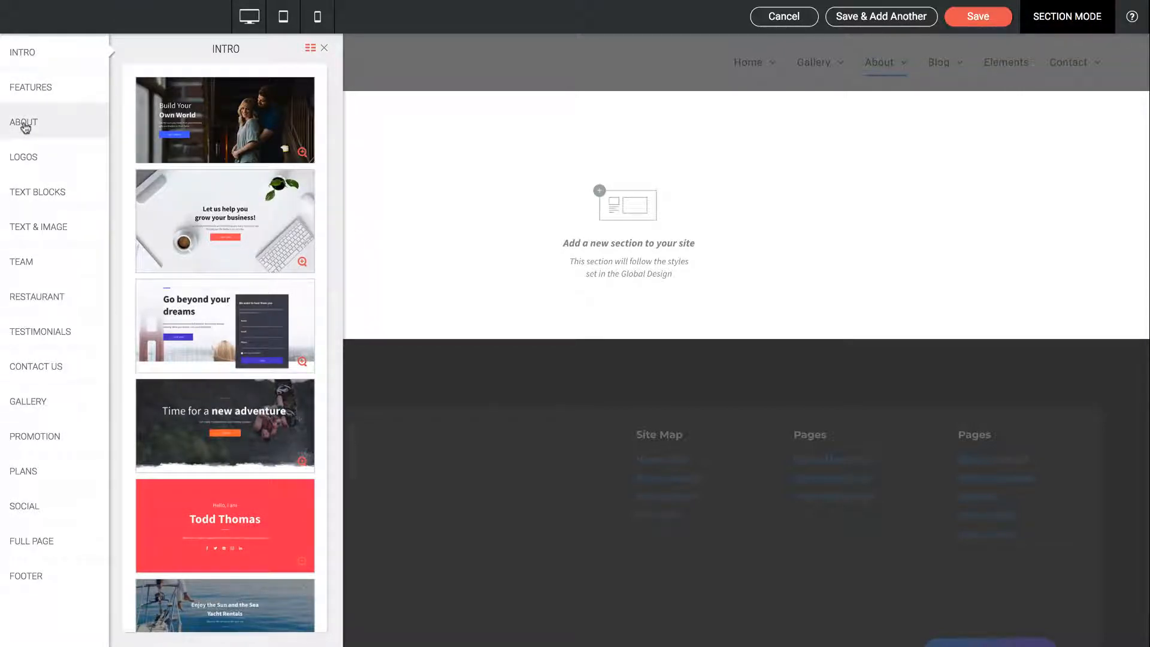
pyautogui.click(21, 262)
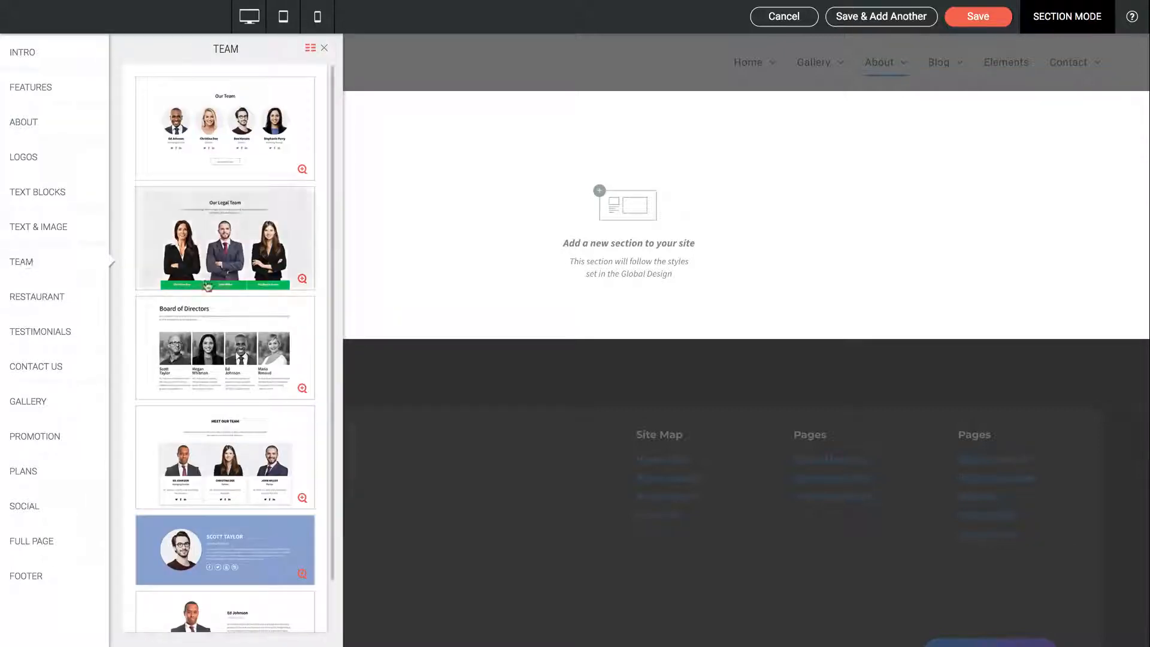
pyautogui.scroll(-3)
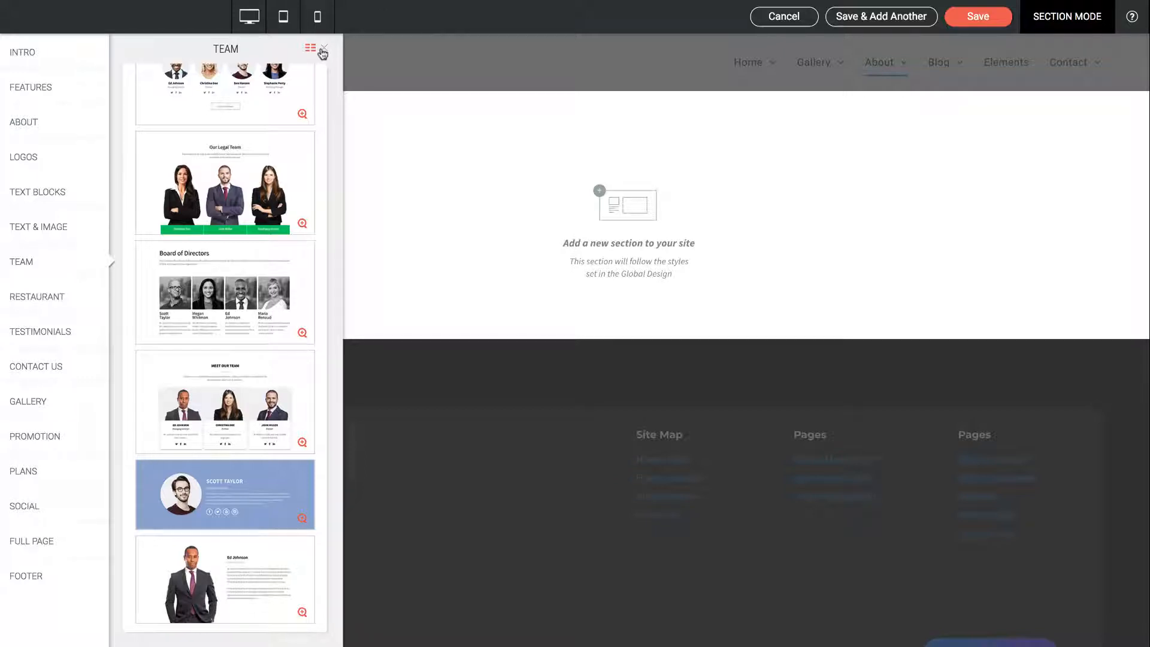
pyautogui.click(316, 54)
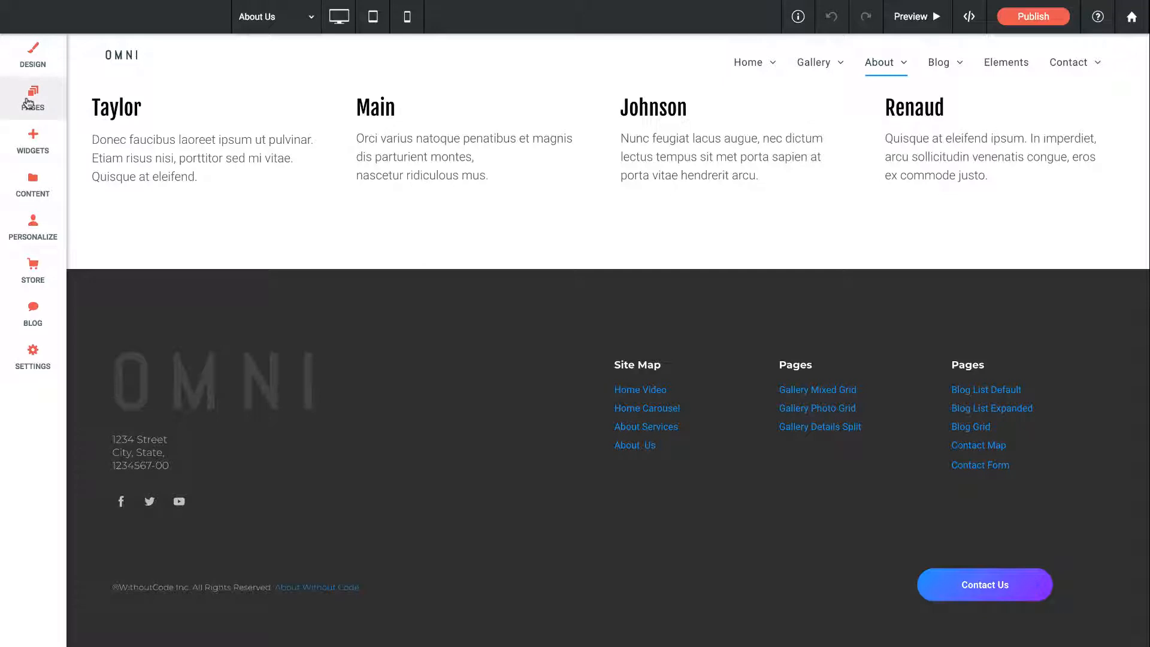
# Step: Switch the editor to the Blog List Default page from the Blog group of pages
pyautogui.click(32, 97)
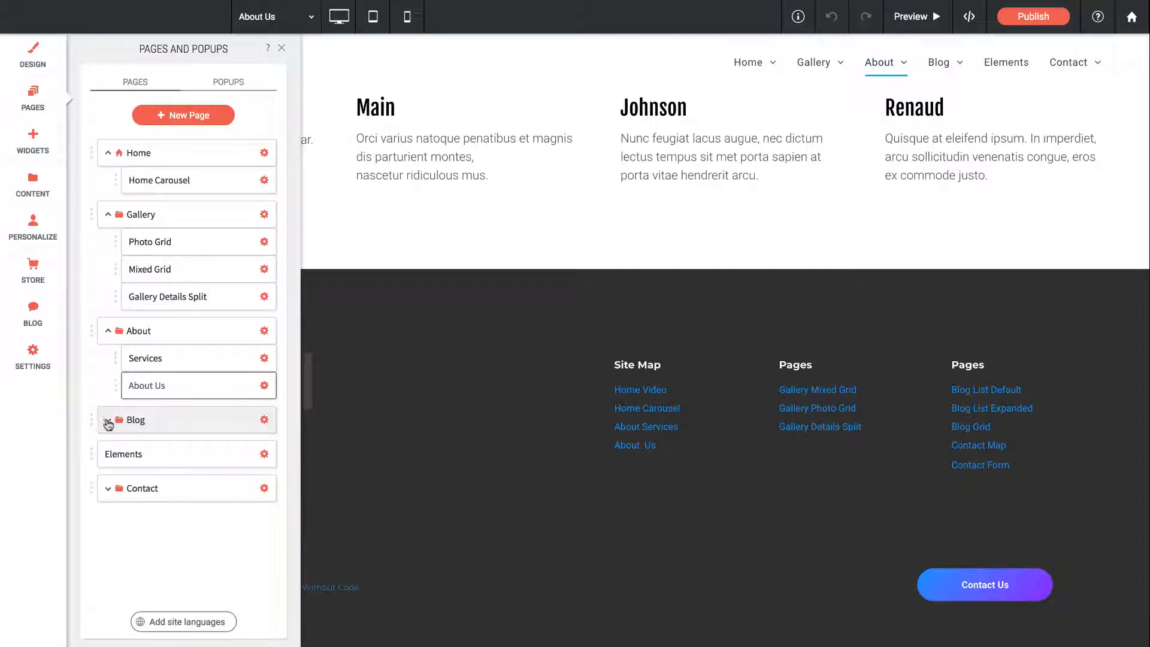
pyautogui.click(108, 419)
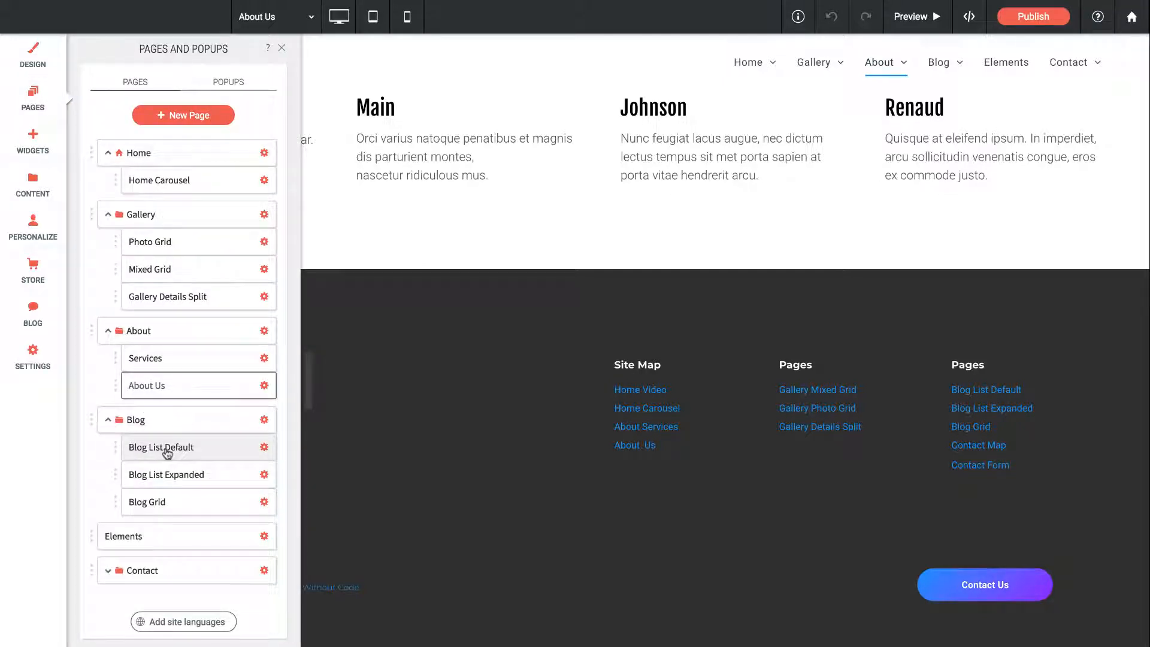
pyautogui.click(161, 447)
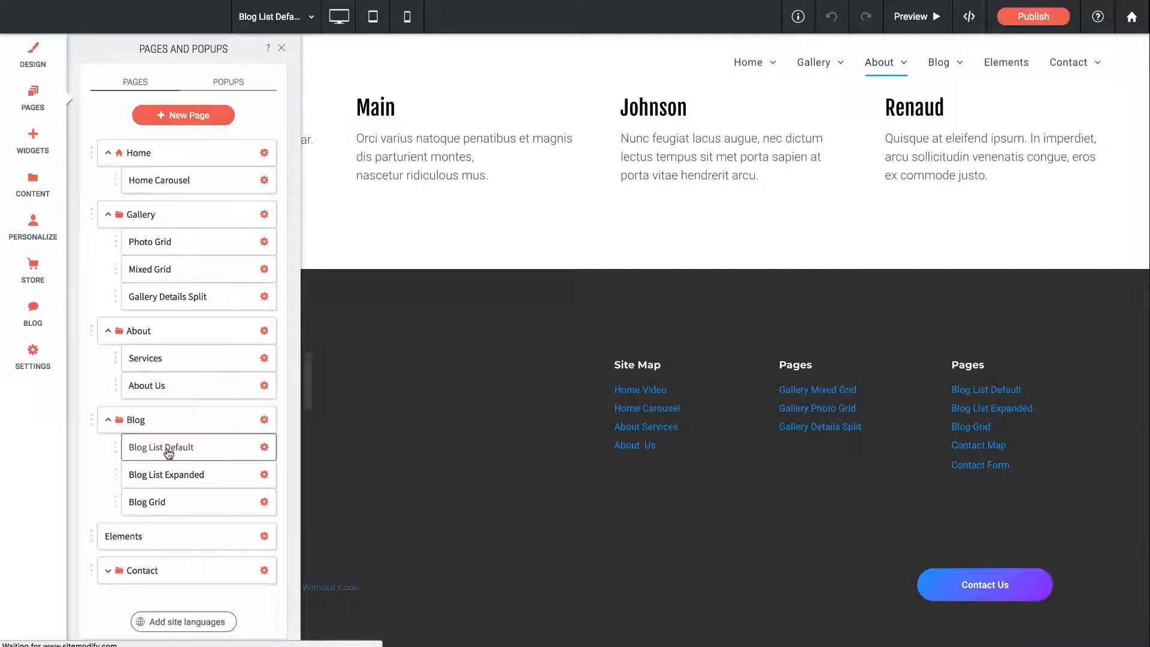
pyautogui.click(160, 446)
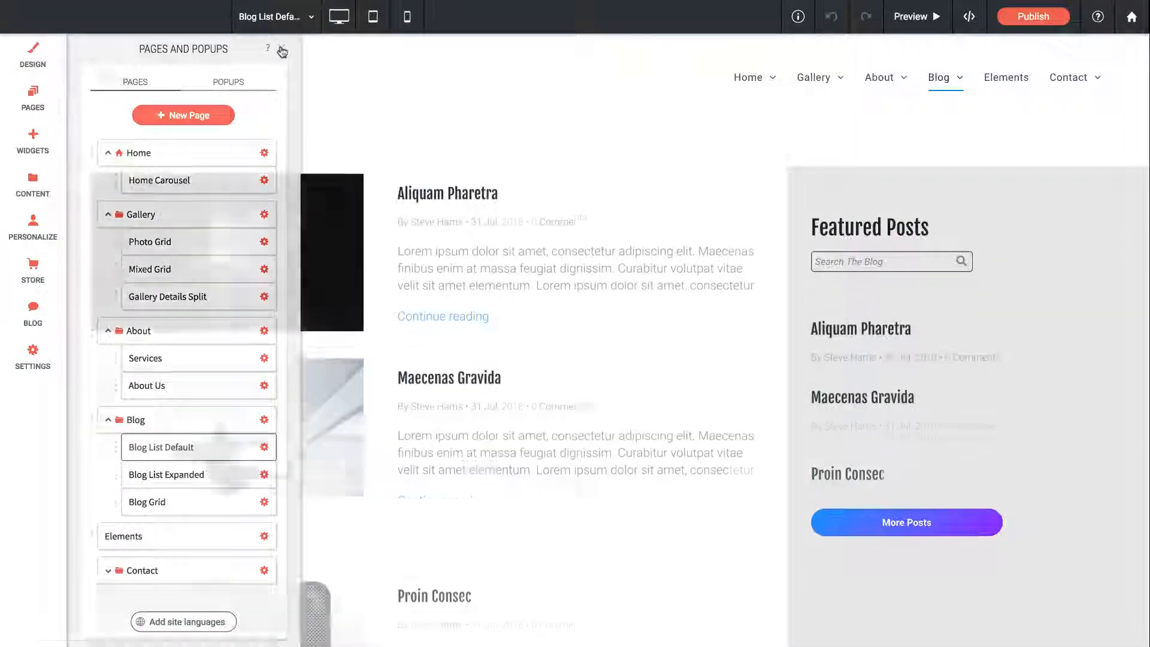
# Step: Visit the Manage Posts view from the blog list settings and return to the page
pyautogui.click(281, 52)
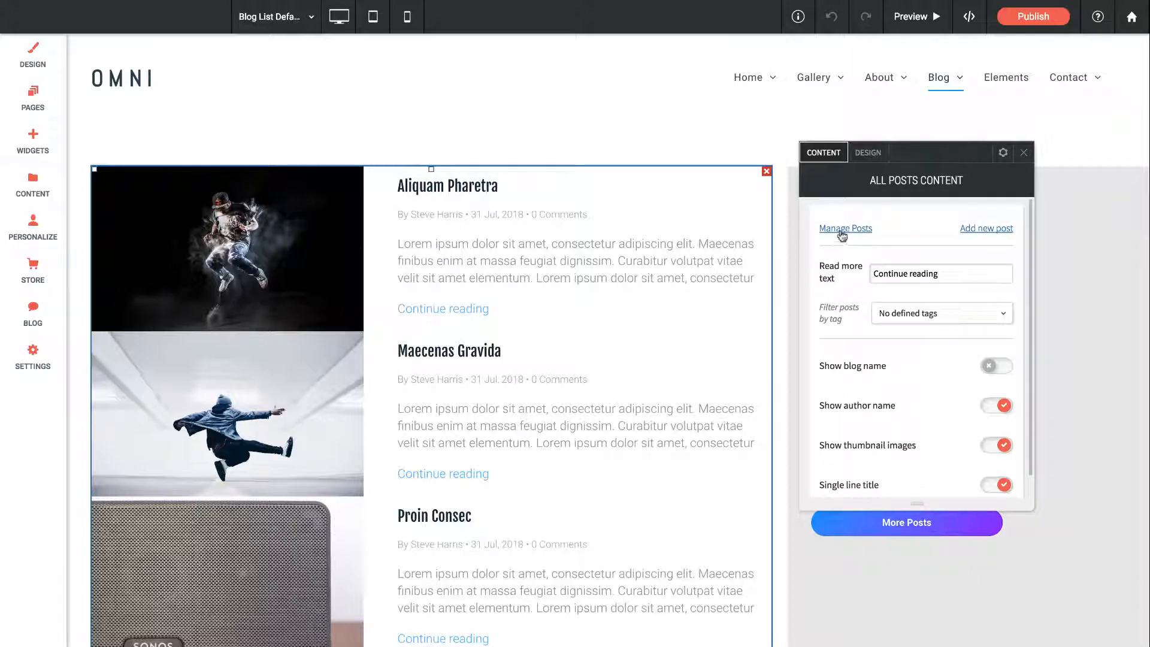
pyautogui.click(845, 227)
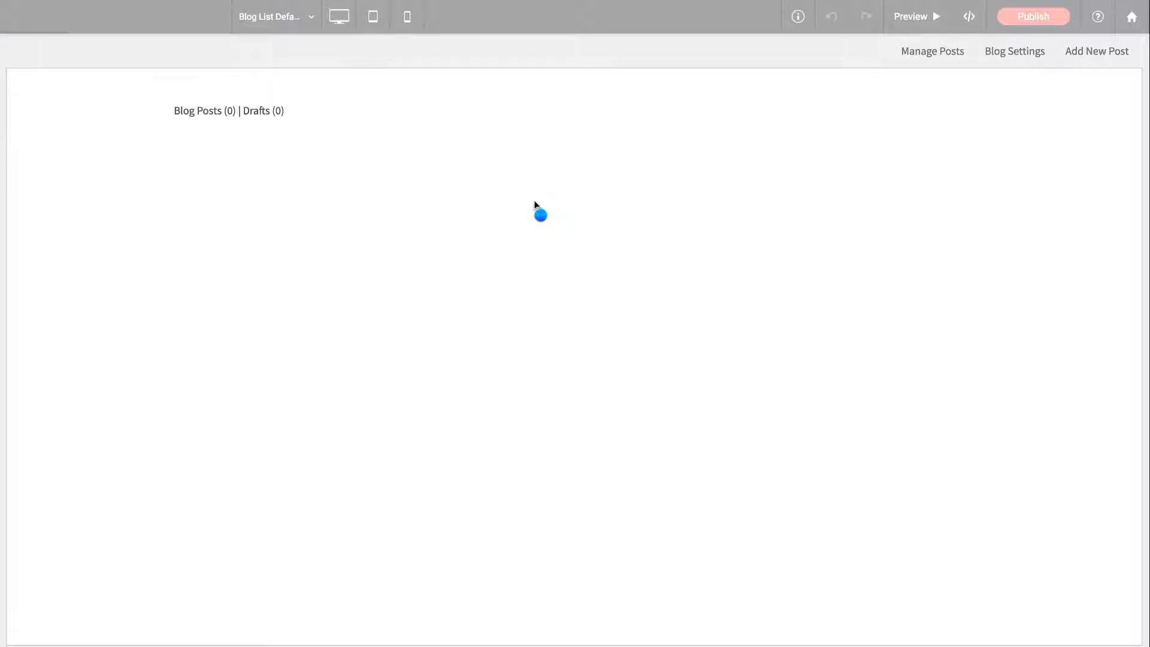
pyautogui.click(932, 50)
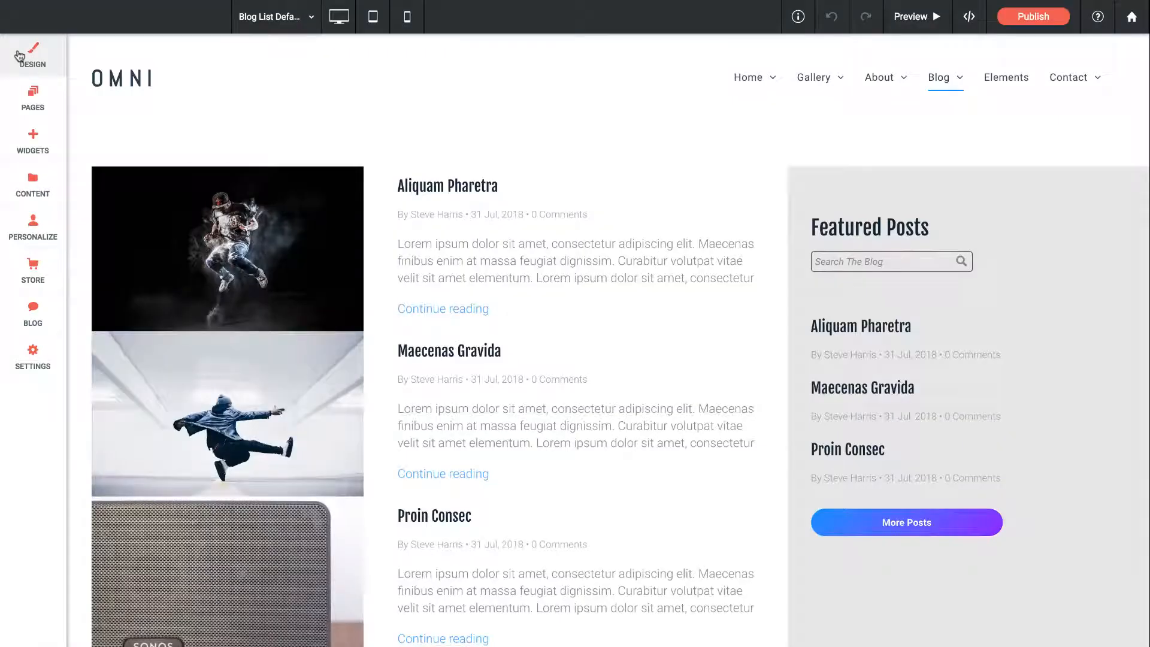
# Step: Switch the editor to the Blog List Expanded page
pyautogui.click(33, 99)
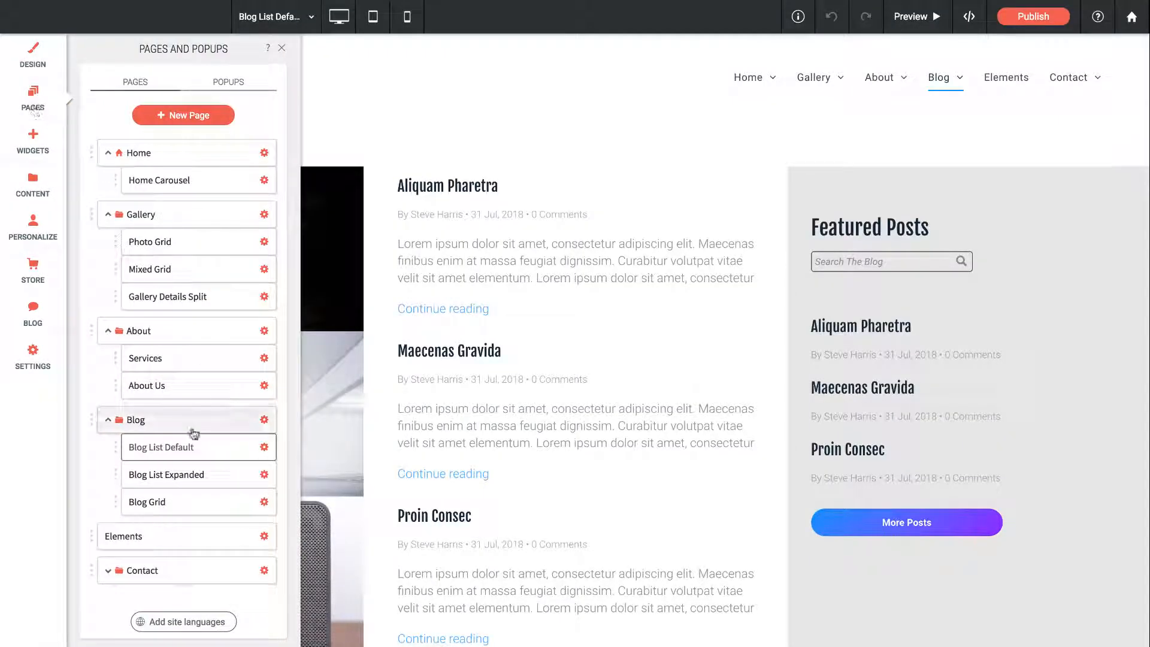
pyautogui.click(166, 474)
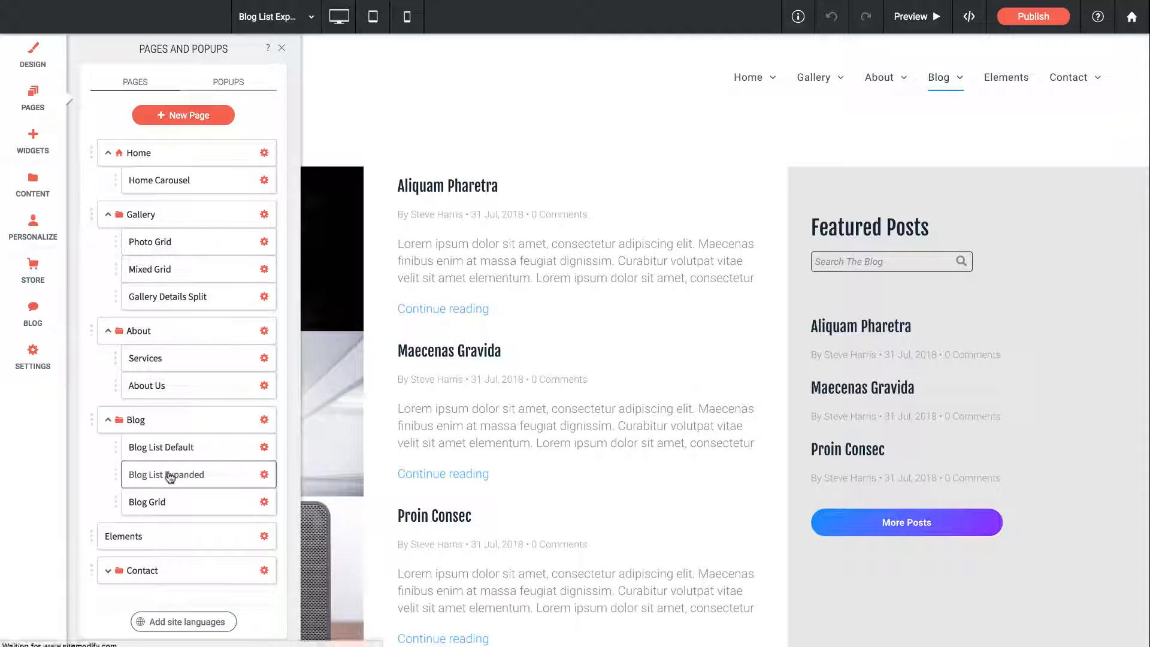
pyautogui.click(165, 474)
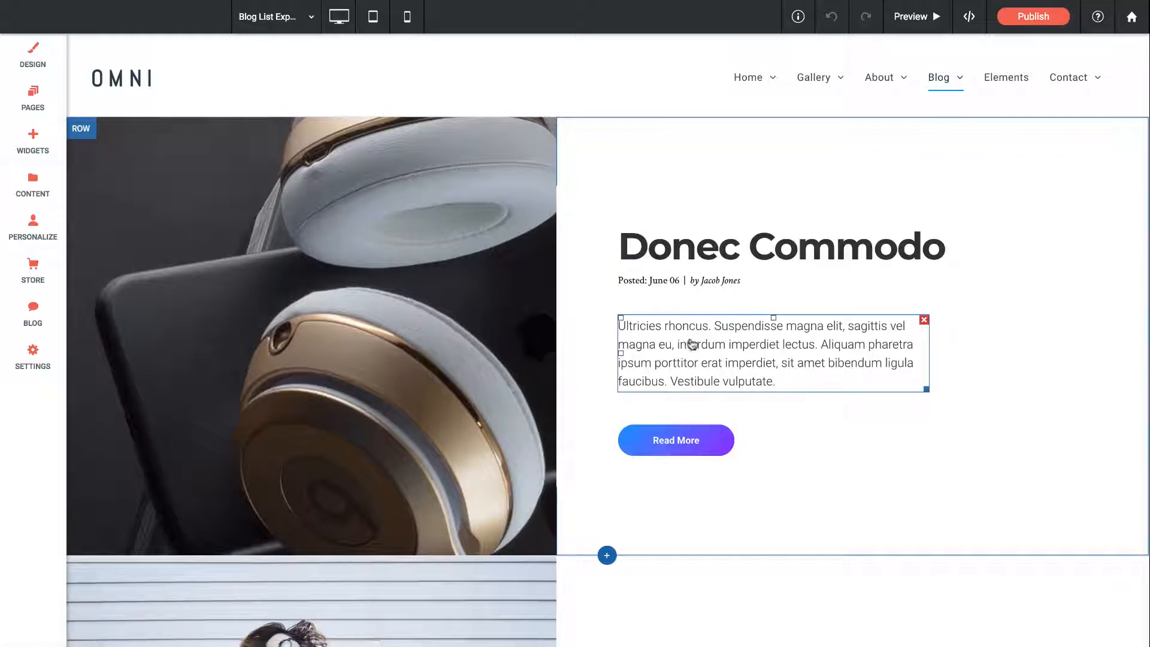
# Step: Inspect the Donec Commodo post's Read More button link, which points to its post-6 URL
pyautogui.click(679, 280)
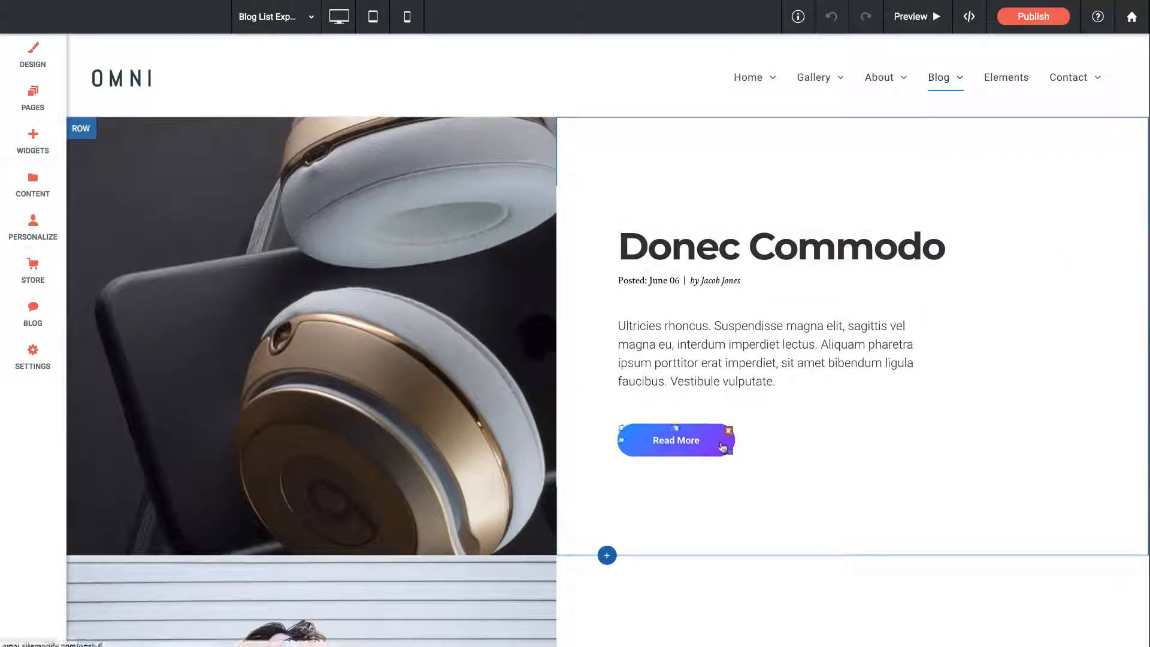
pyautogui.click(675, 439)
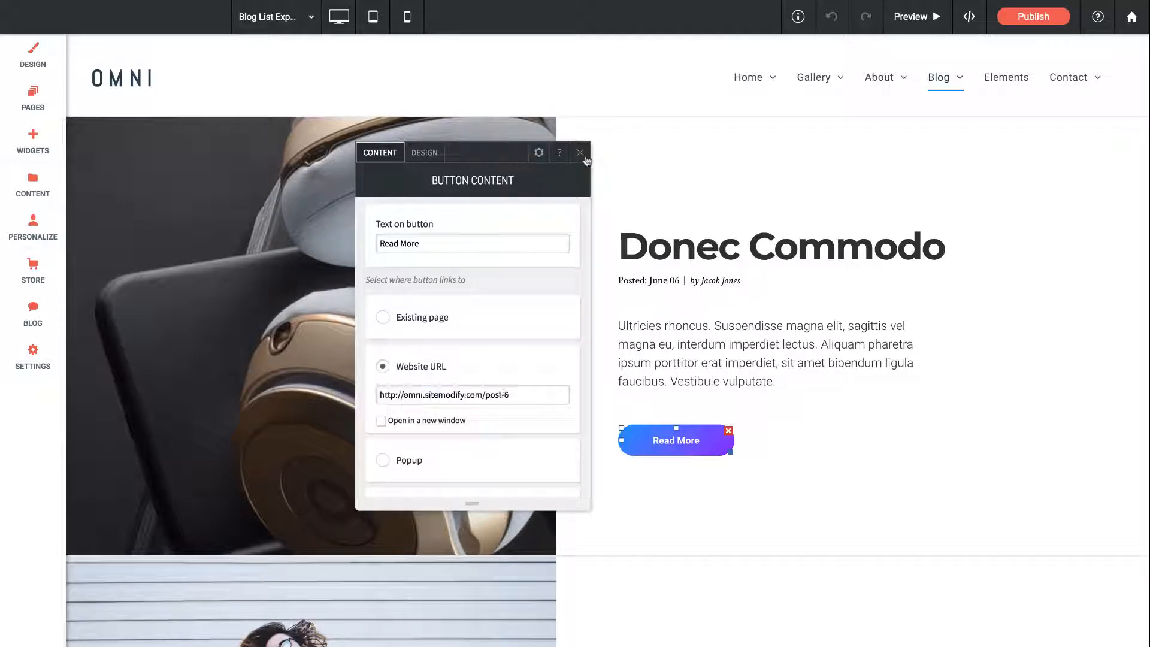
pyautogui.click(580, 153)
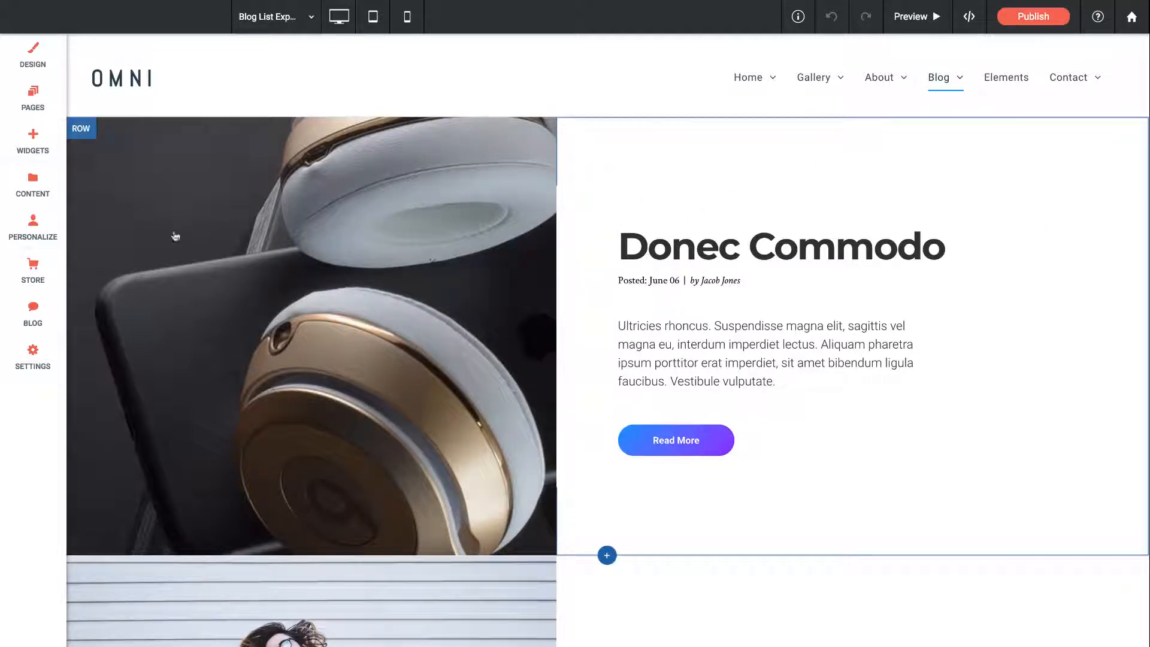
pyautogui.click(33, 97)
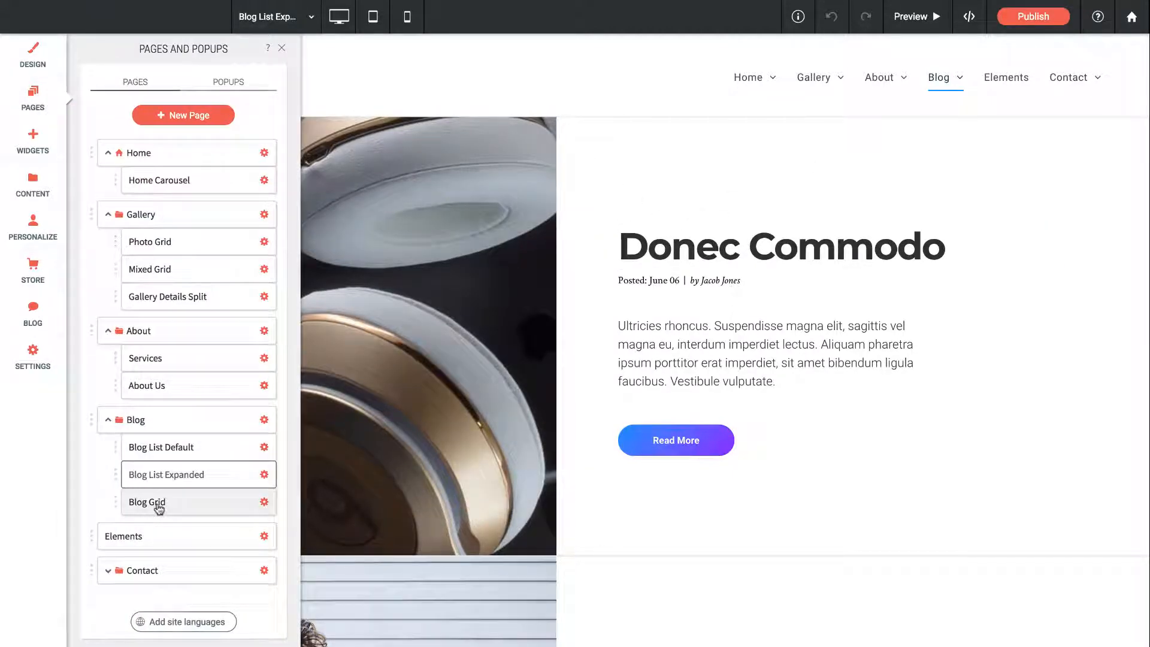
# Step: Inspect the Sed Libero gallery image settings on the Blog Grid page, including its Read This button label
pyautogui.click(146, 502)
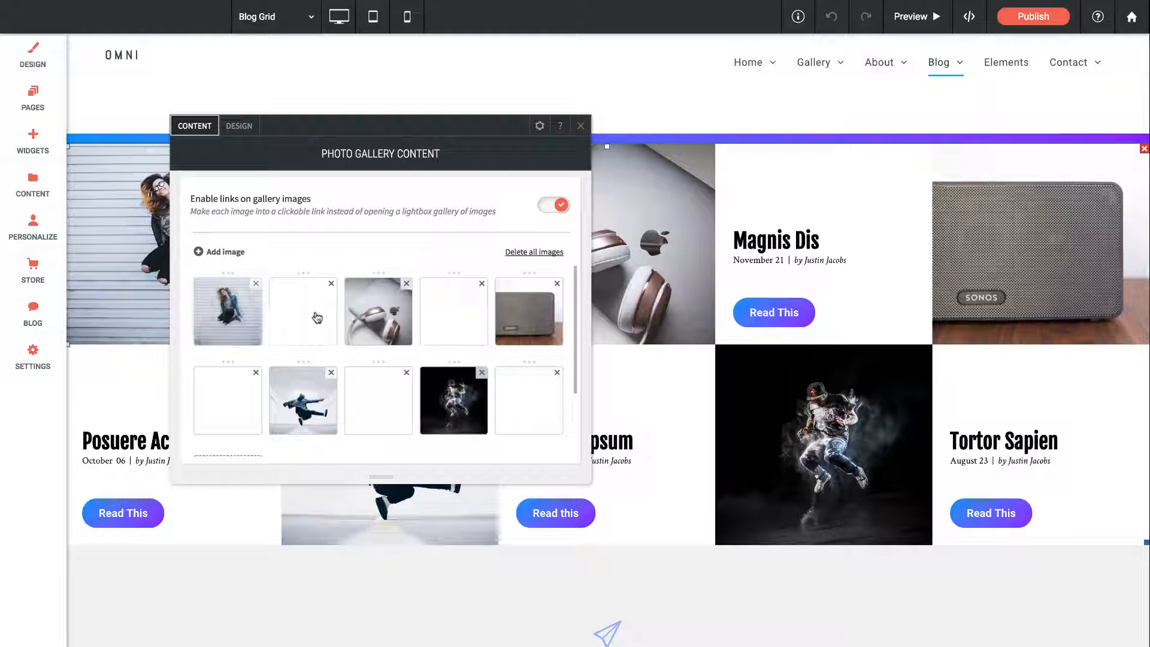
pyautogui.click(302, 311)
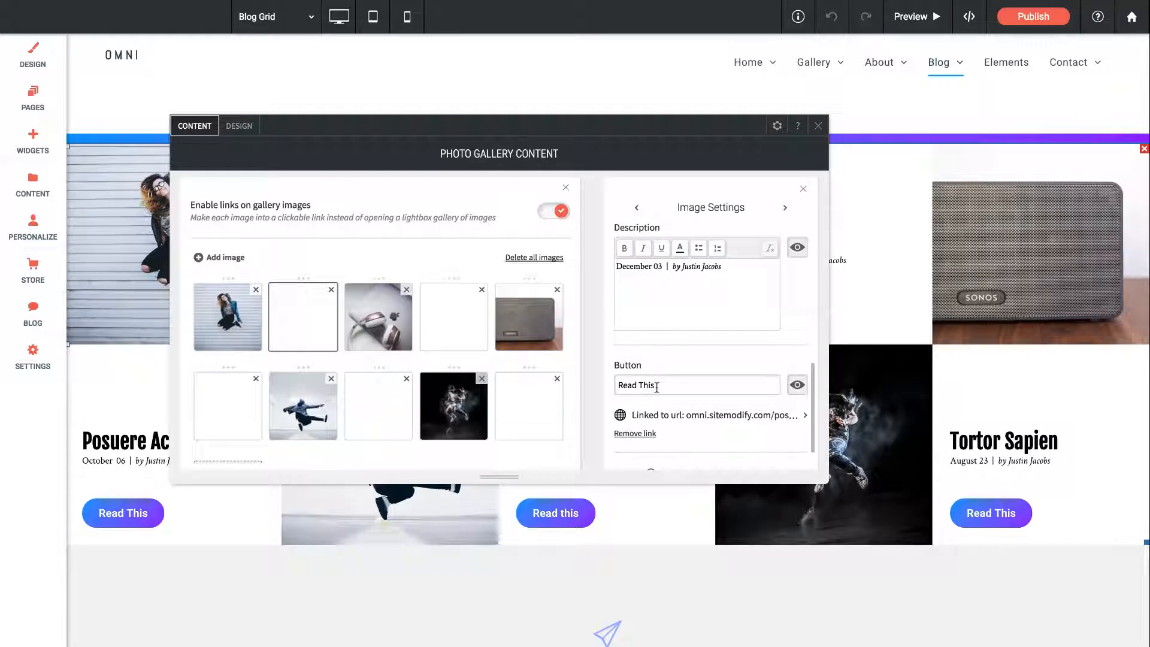
pyautogui.click(818, 126)
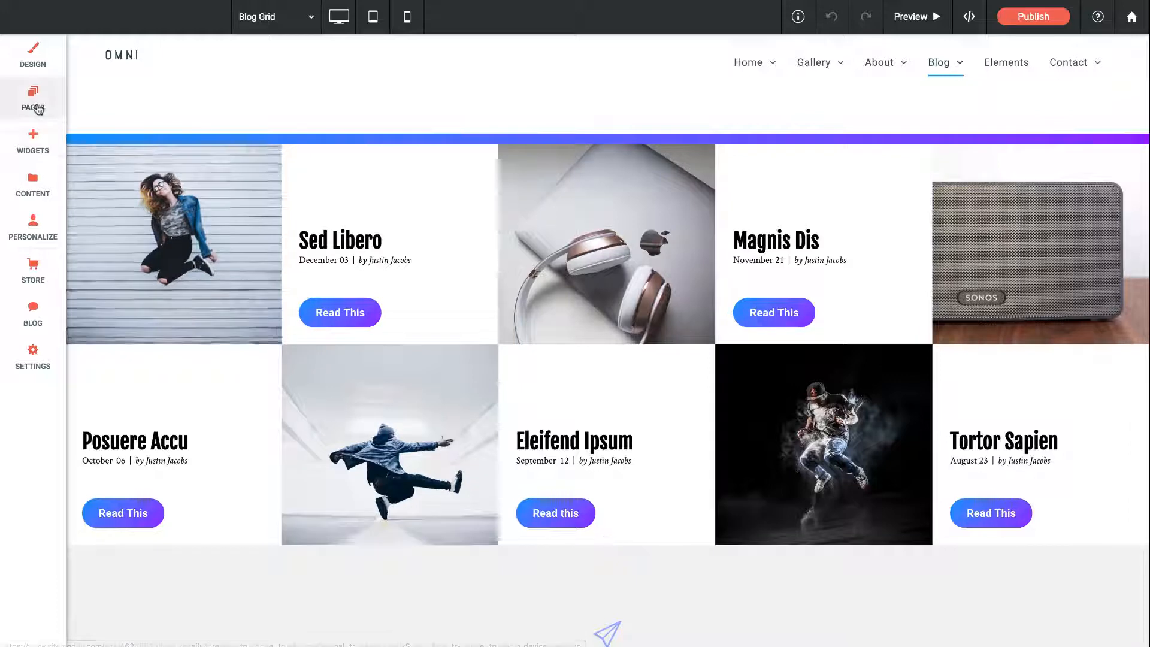
# Step: Switch to the Elements page and select its H1 sample heading block
pyautogui.click(33, 99)
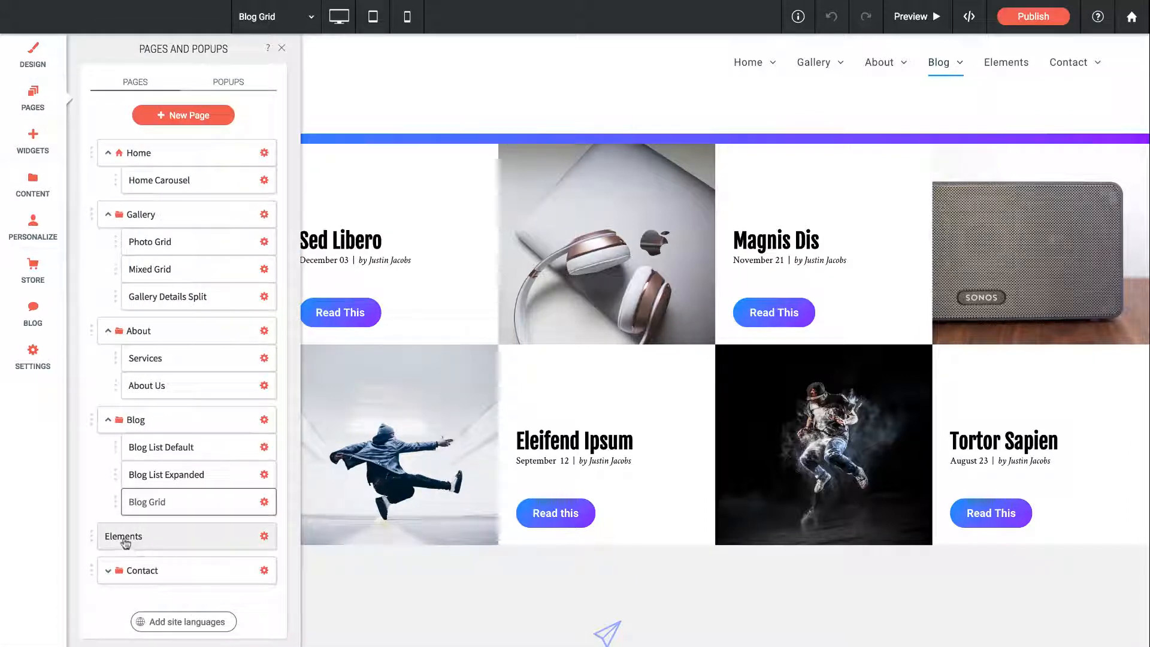
pyautogui.click(123, 536)
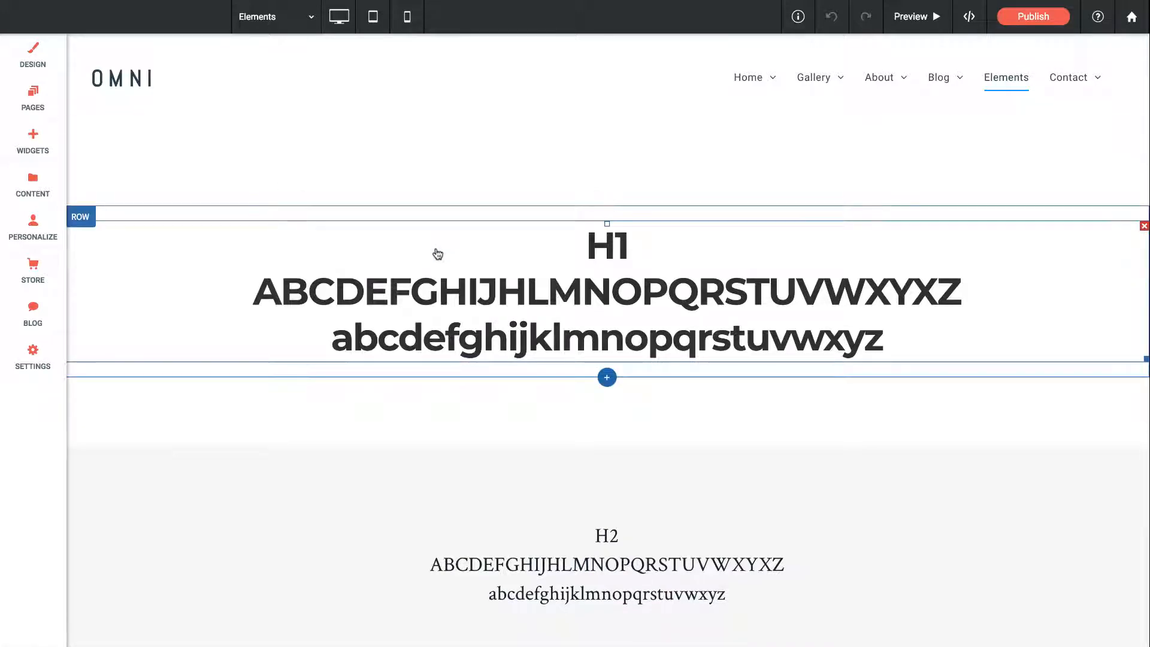
pyautogui.moveTo(564, 296)
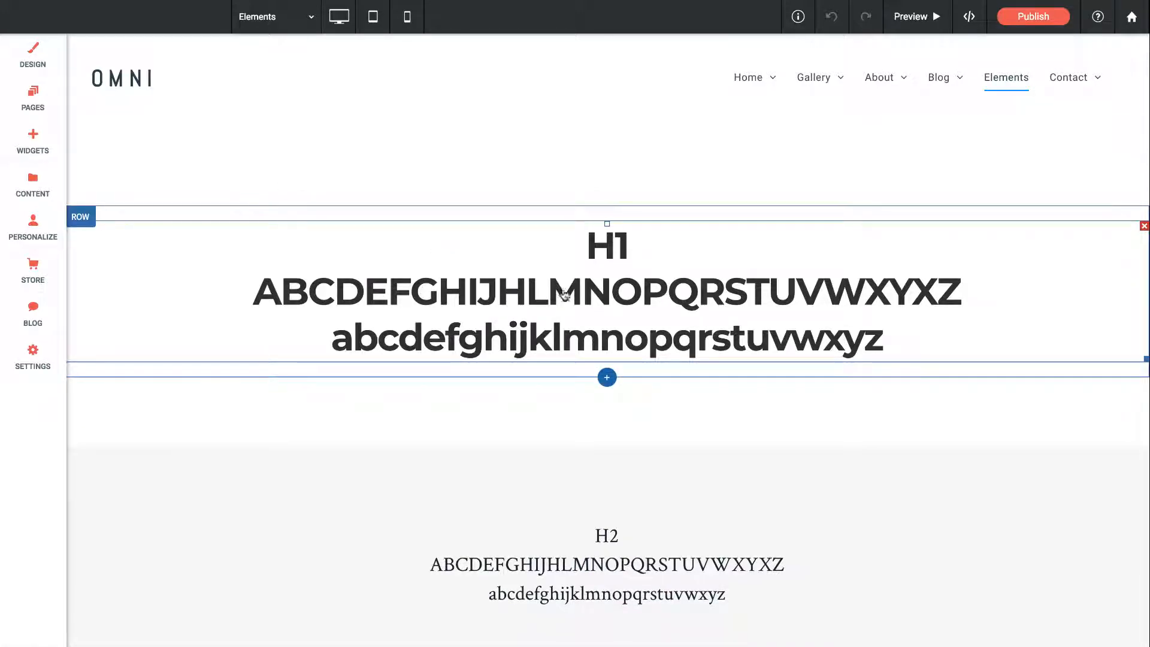
pyautogui.click(607, 292)
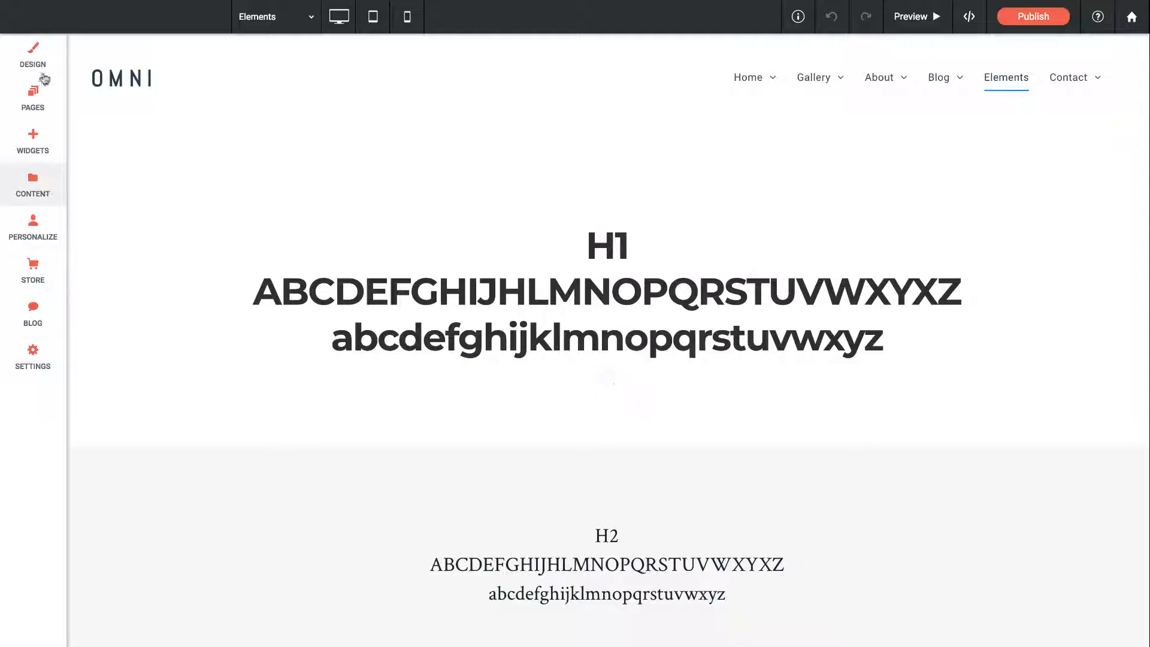
# Step: Set the H1 Global Title font to Acme in the Design > Global Text styles
pyautogui.click(32, 55)
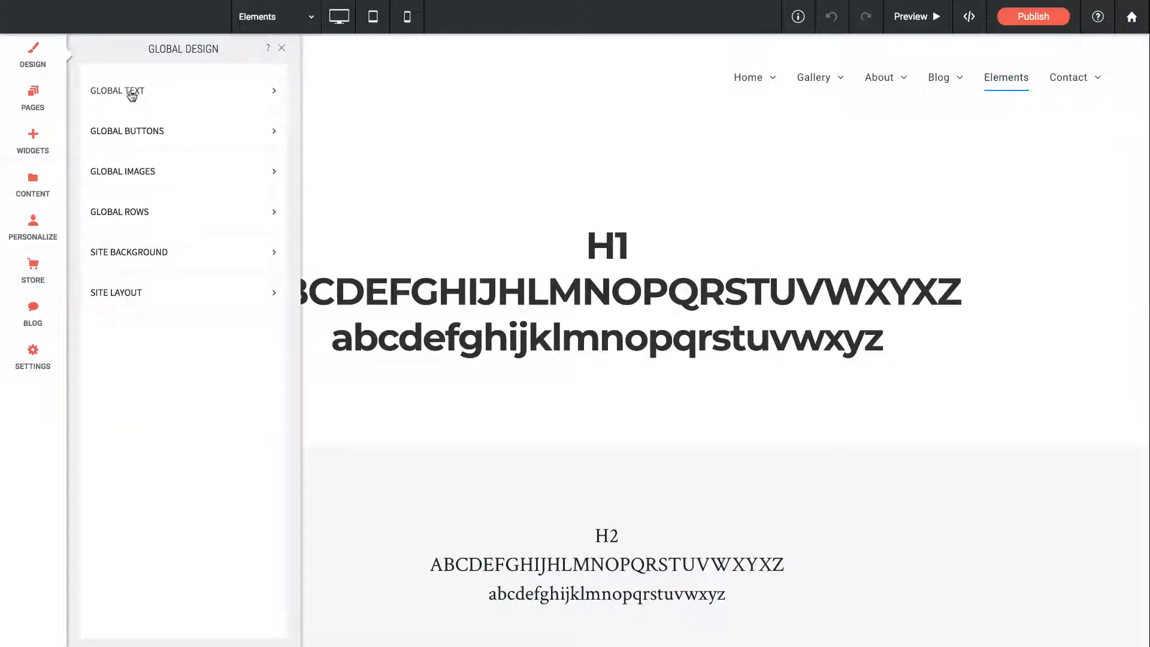
pyautogui.click(117, 90)
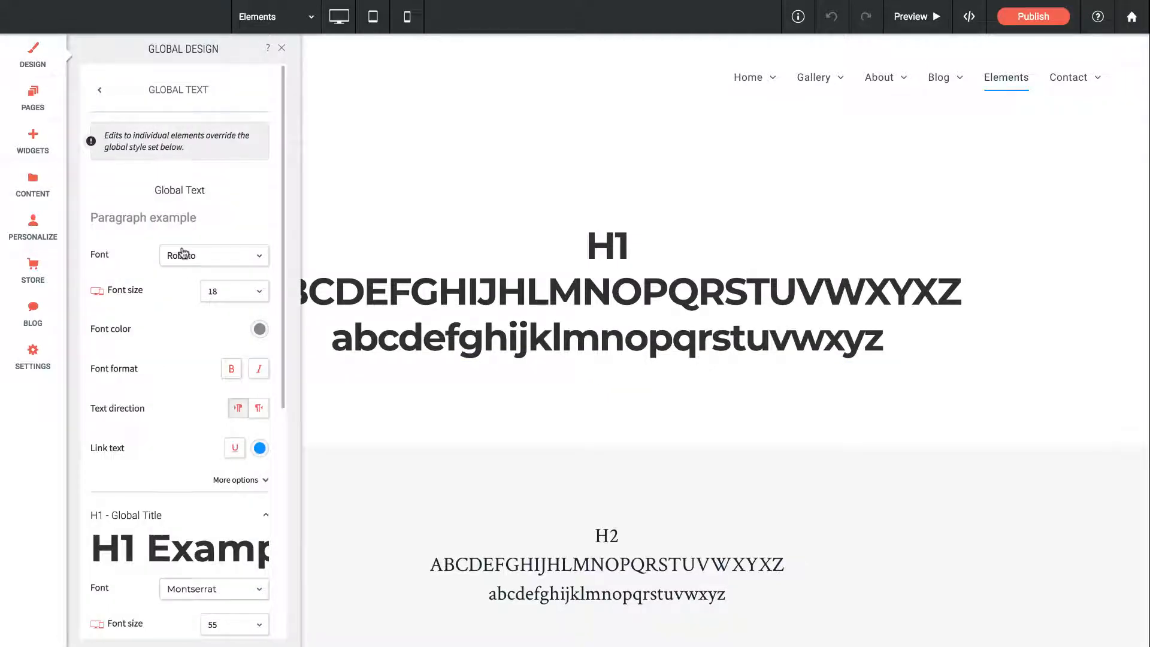
pyautogui.scroll(-3)
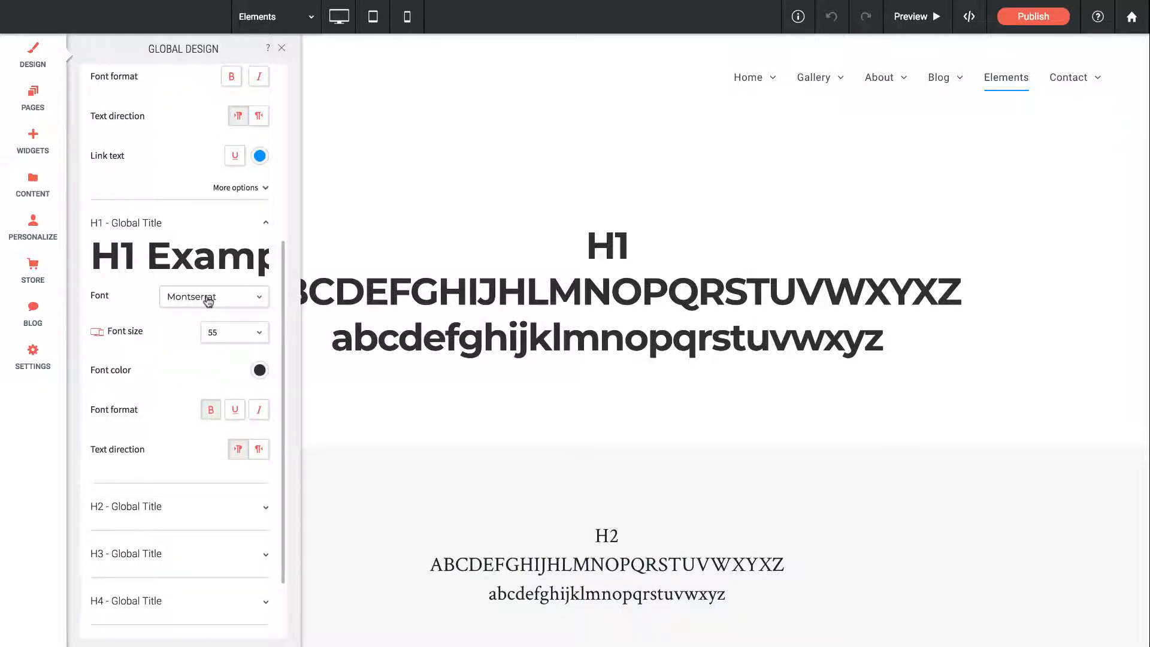
pyautogui.click(213, 295)
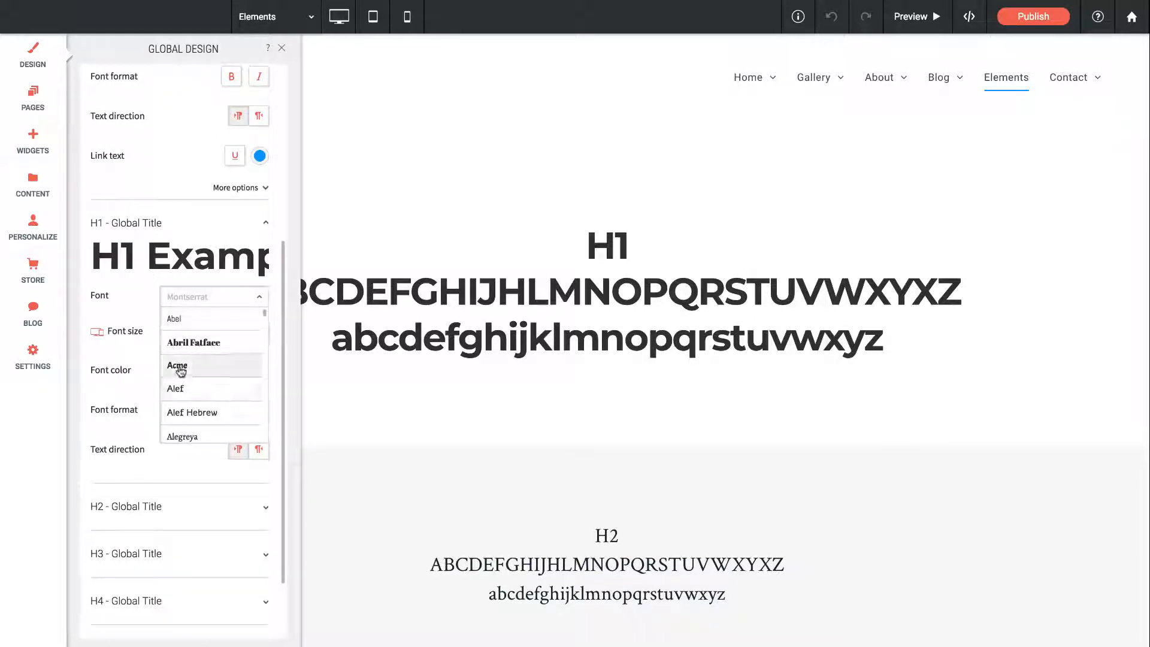
pyautogui.click(177, 365)
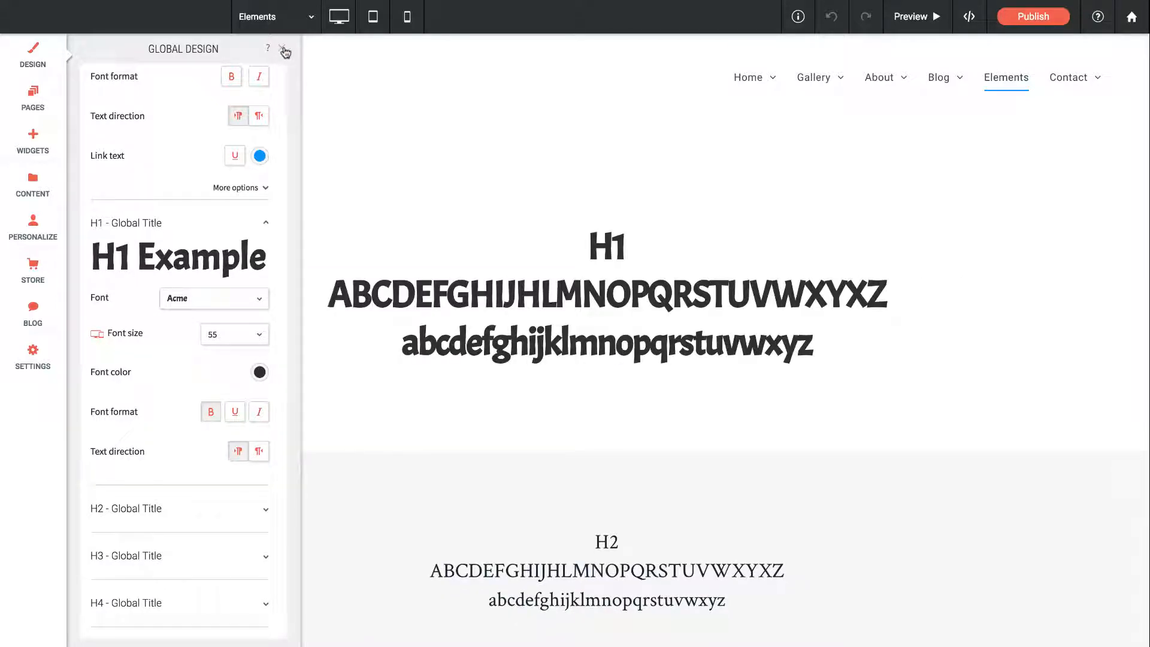
pyautogui.click(285, 49)
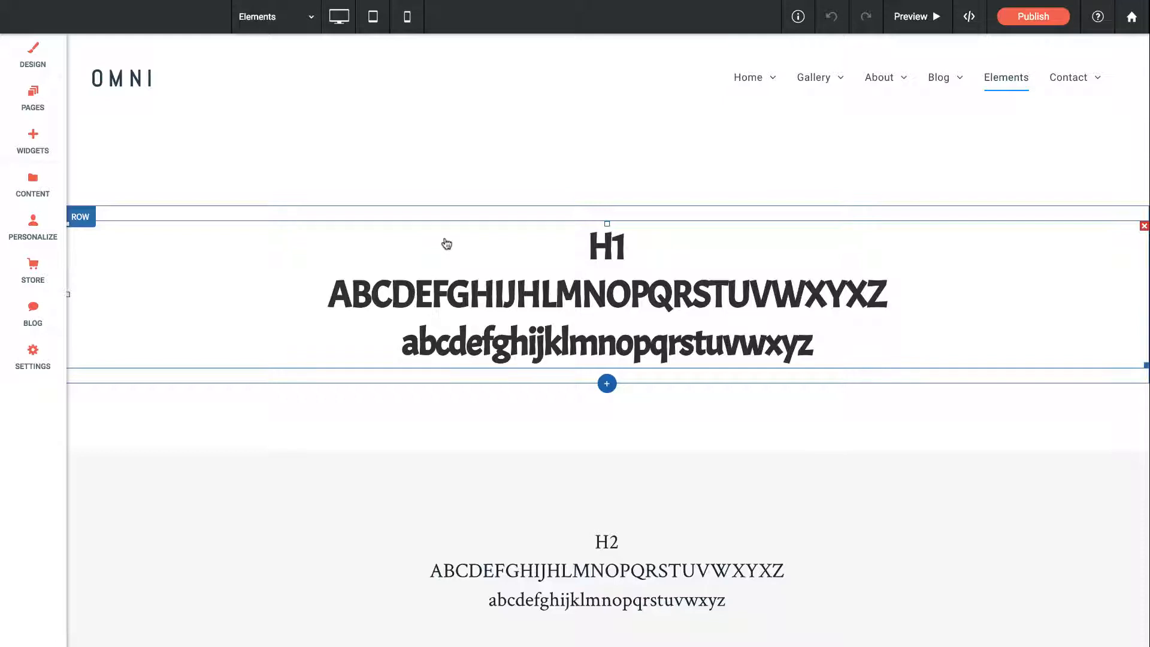
pyautogui.moveTo(612, 296)
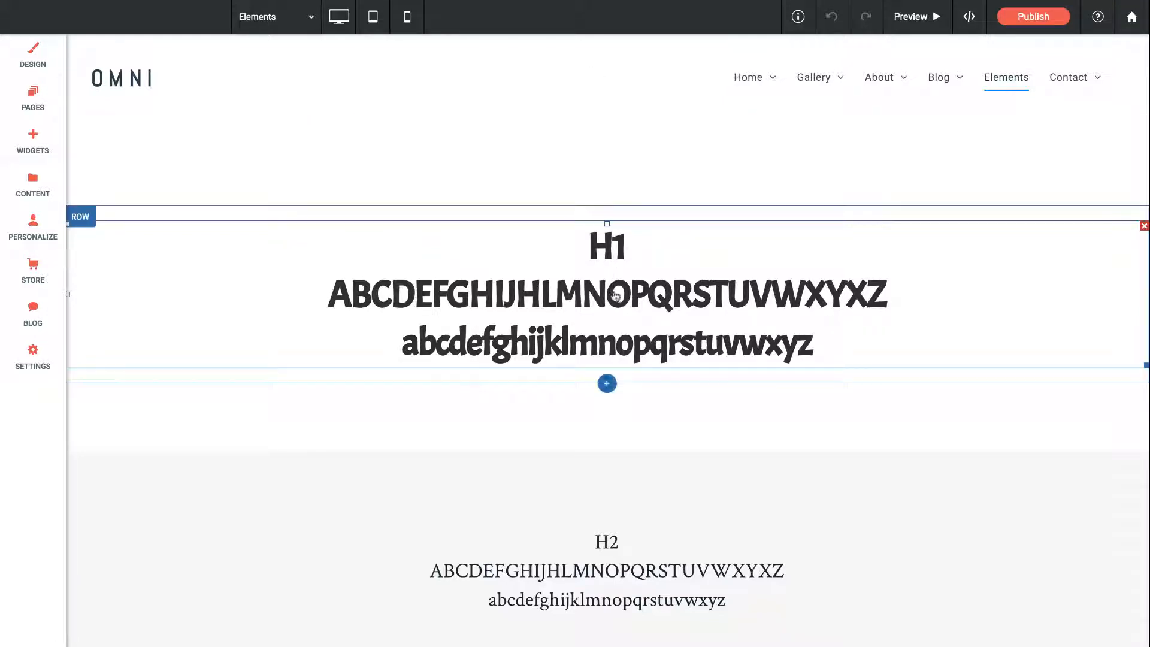
# Step: Edit the H1 sample text to confirm Acme, then navigate to the Mixed Grid gallery page
pyautogui.doubleClick(606, 294)
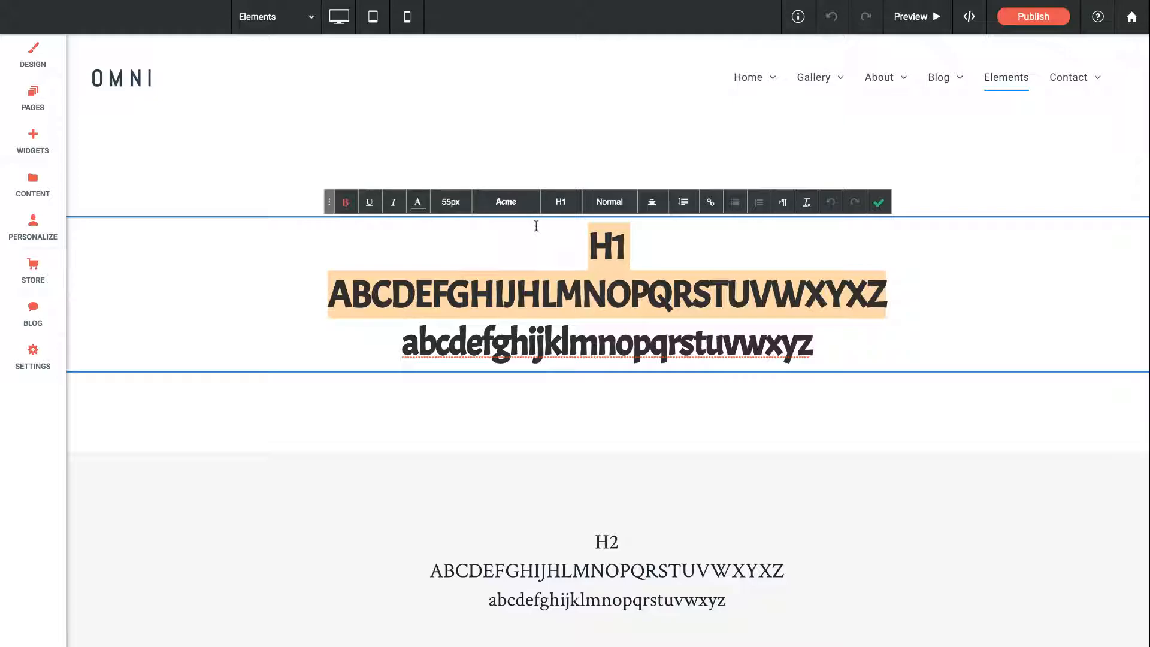
pyautogui.click(812, 77)
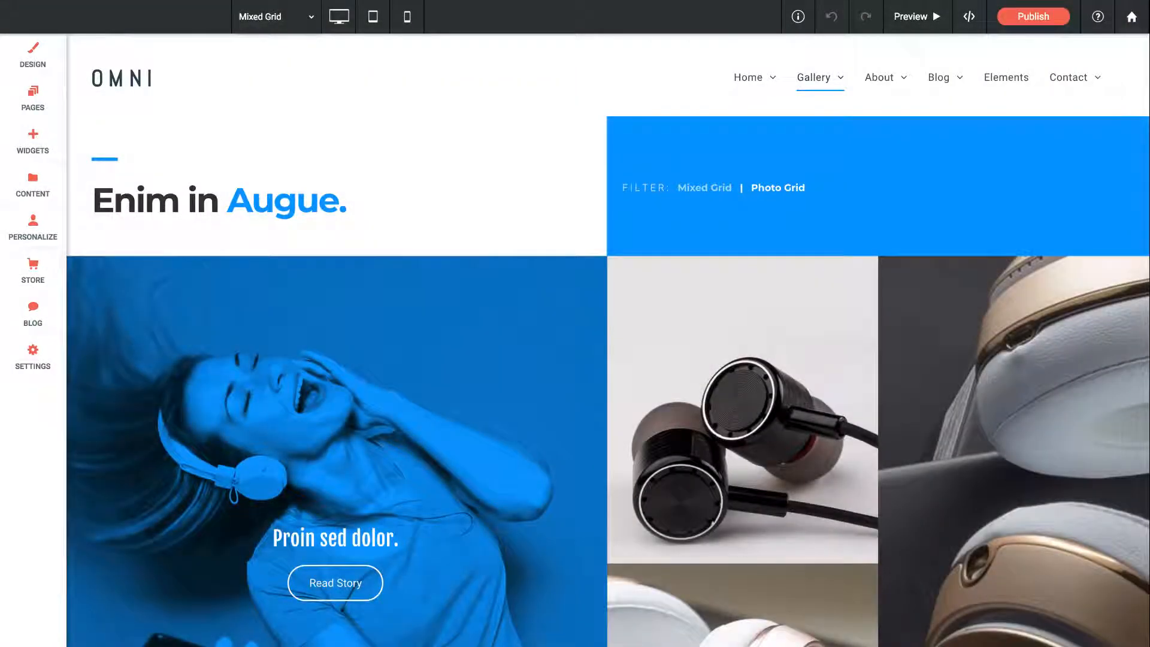